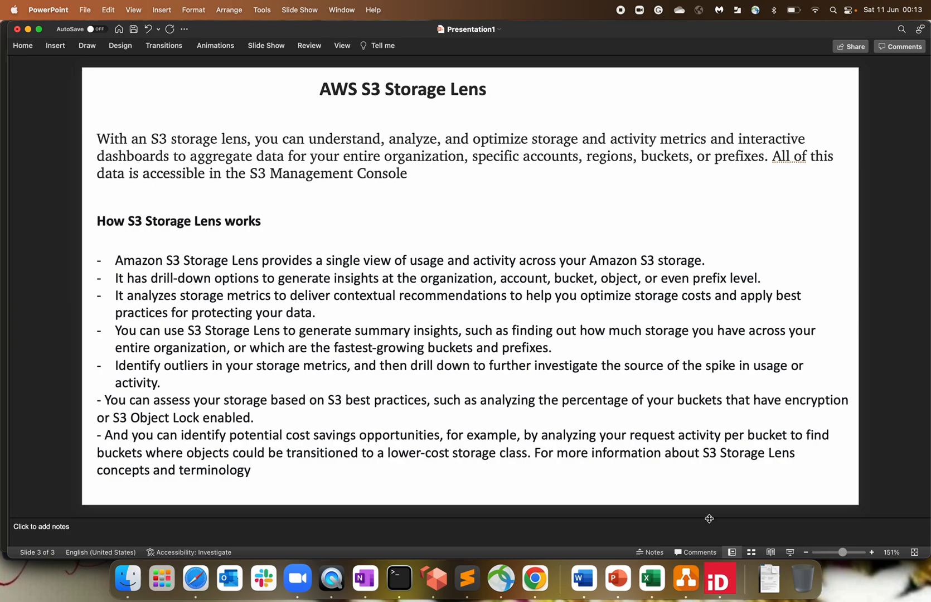
mouse_move(867, 413)
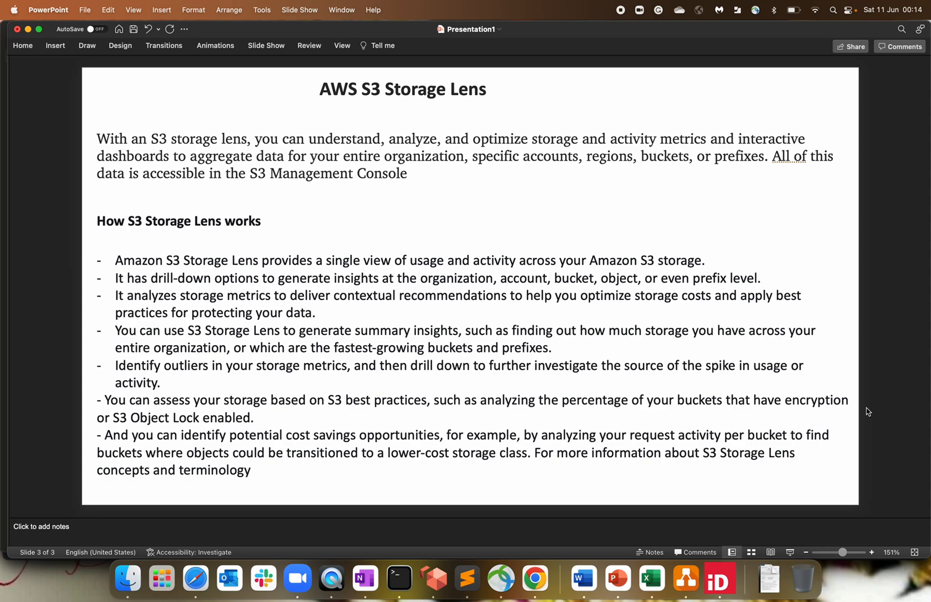
mouse_move(388, 393)
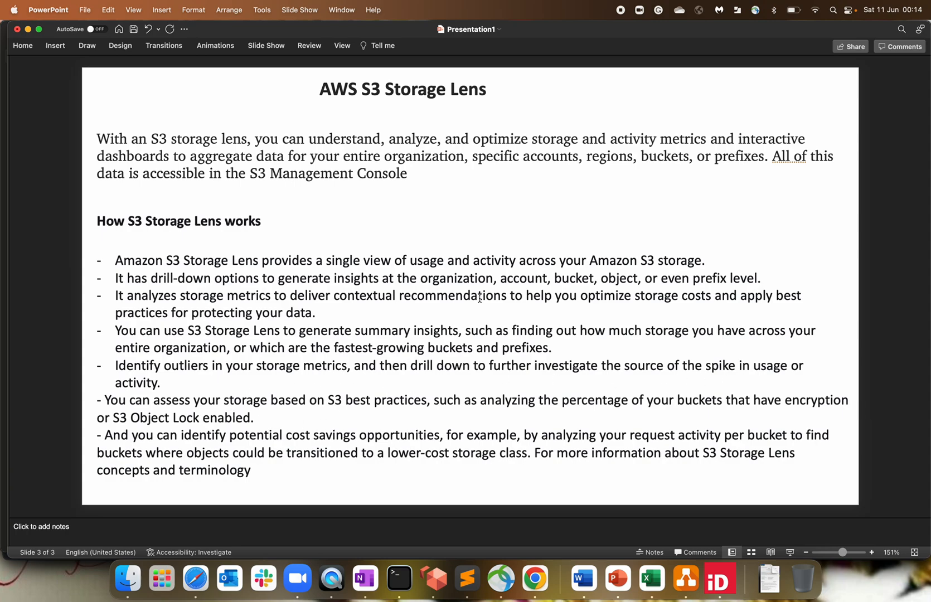
mouse_move(421, 277)
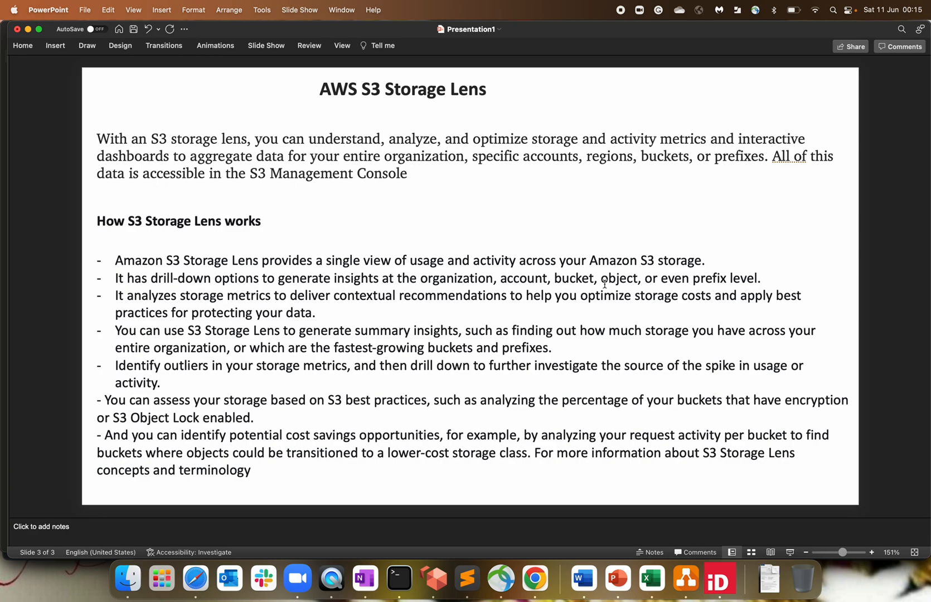
mouse_move(271, 340)
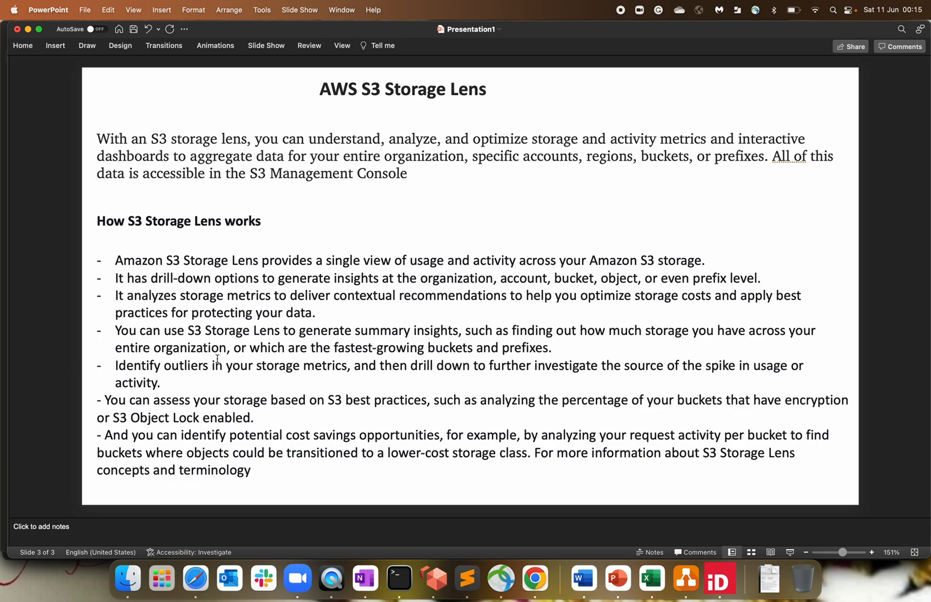
mouse_move(392, 330)
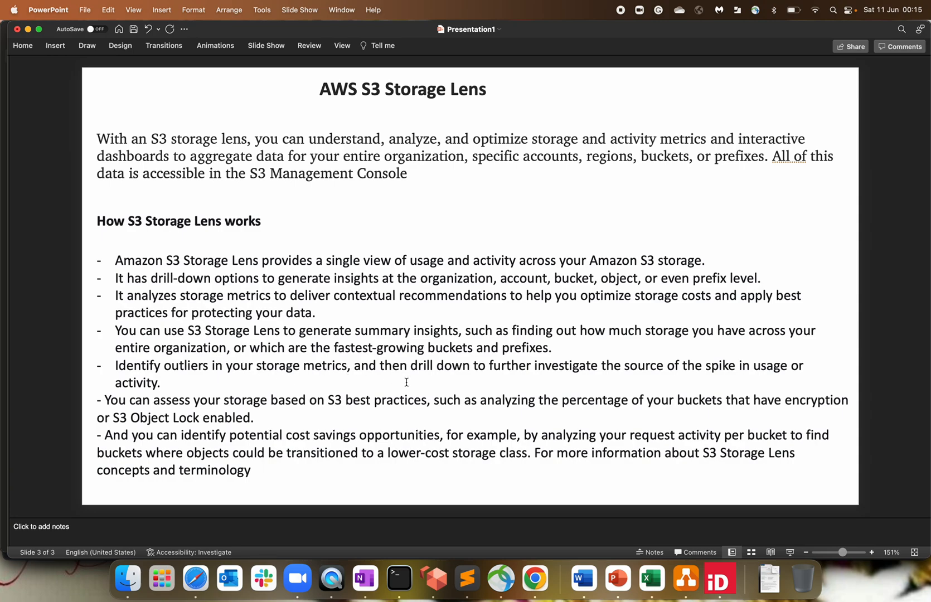
mouse_move(485, 388)
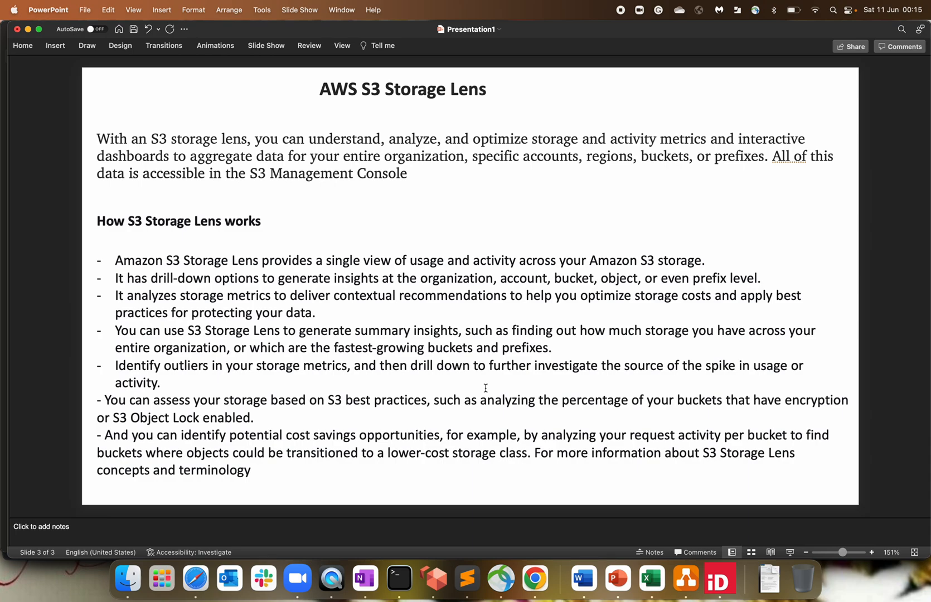
mouse_move(343, 427)
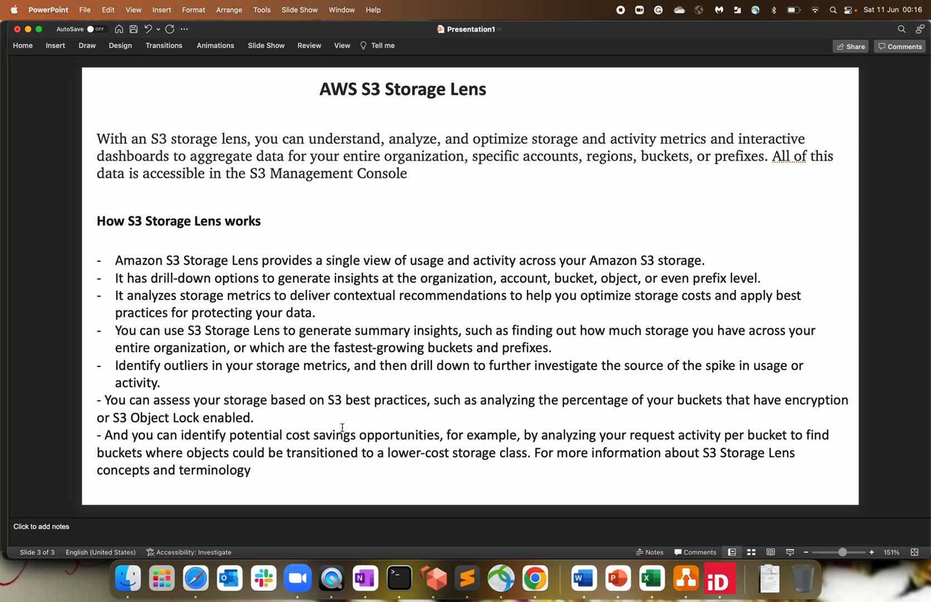
mouse_move(324, 423)
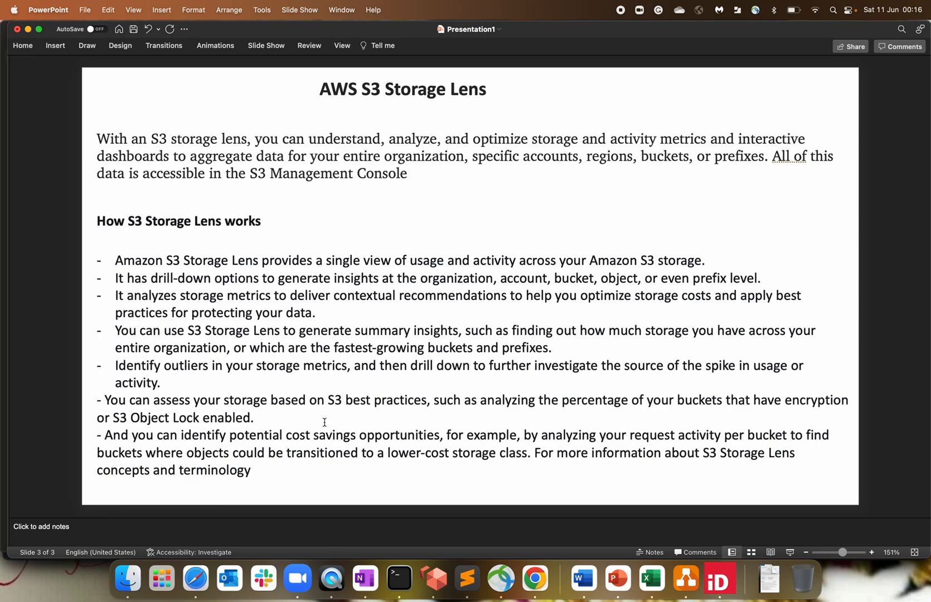
mouse_move(196, 578)
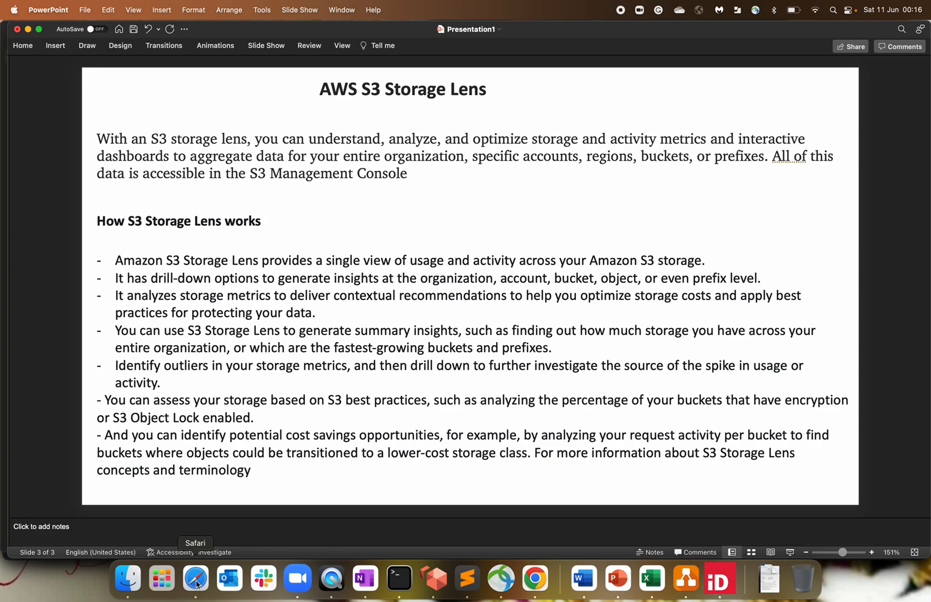
Switch from the slides to the browser showing the S3 Buckets list
left_click(195, 577)
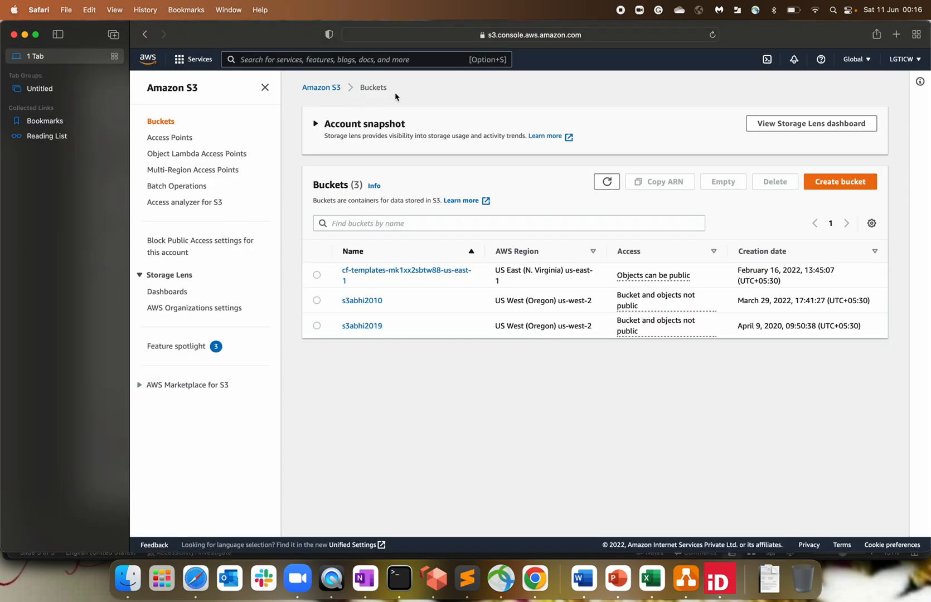
mouse_move(386, 395)
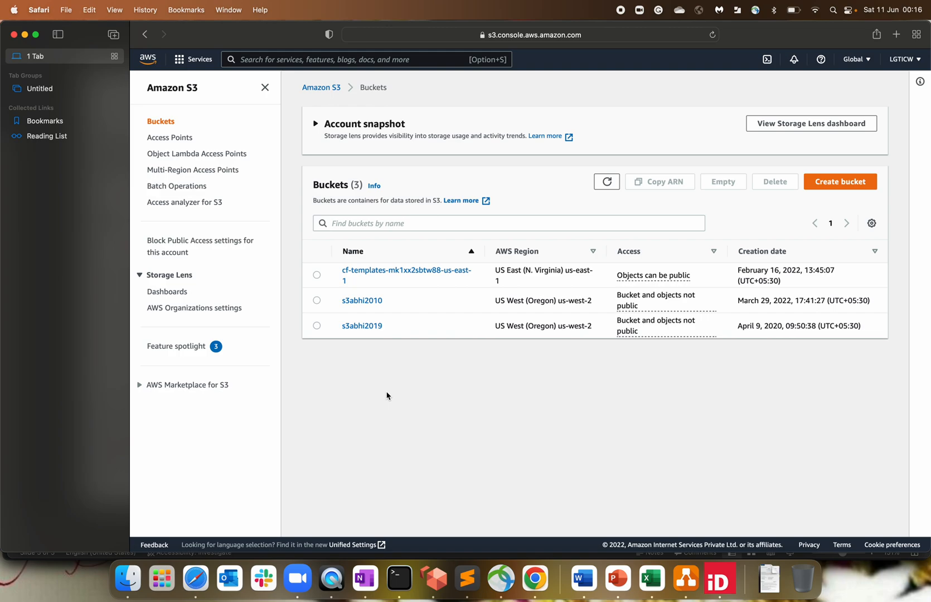
mouse_move(396, 375)
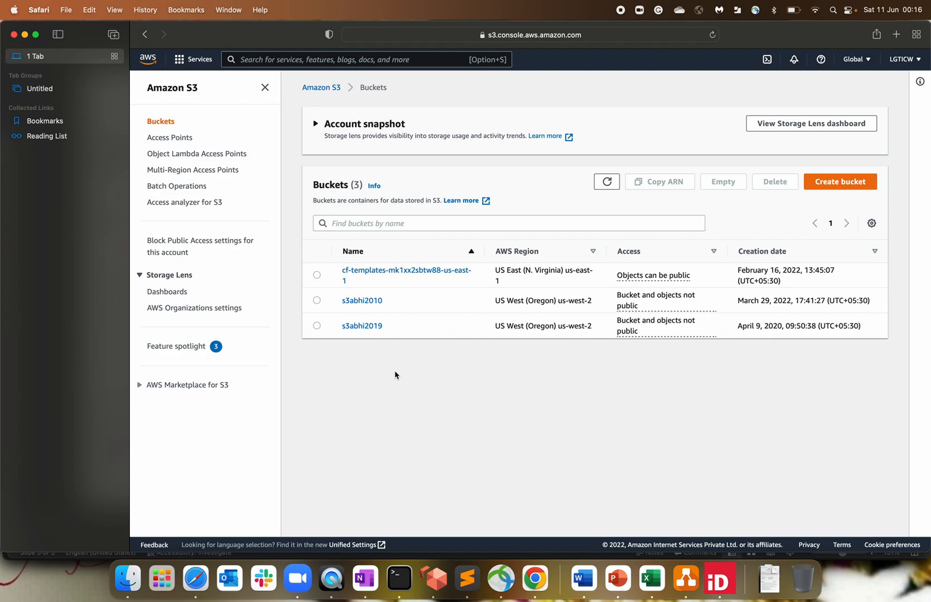
mouse_move(394, 375)
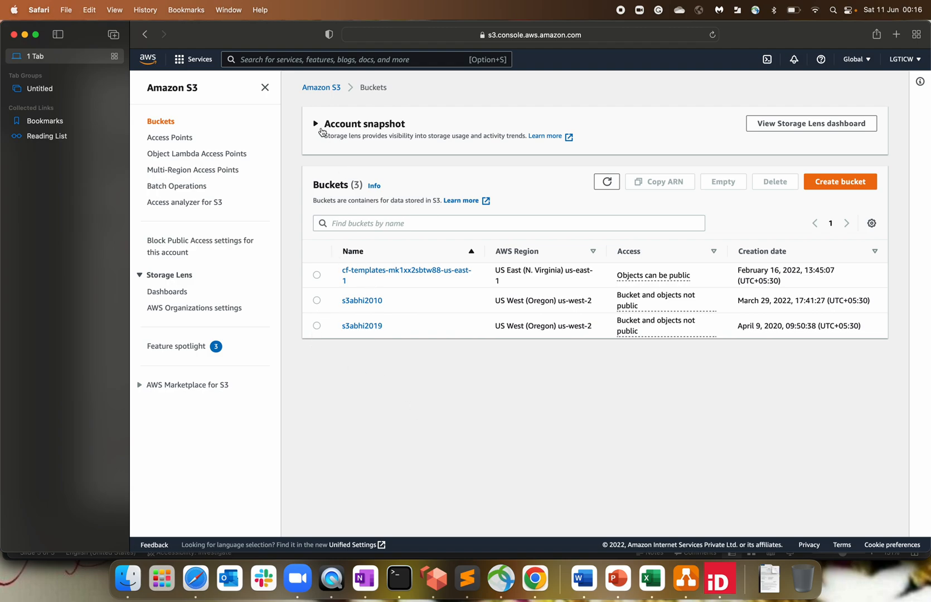
Expand the Account snapshot to reveal the Storage Lens permissions error
left_click(315, 124)
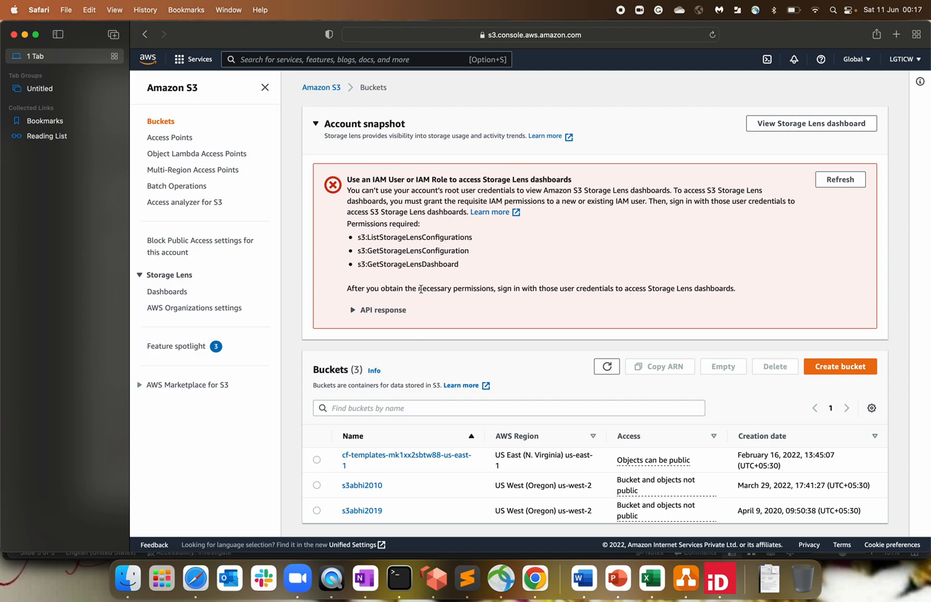
mouse_move(441, 272)
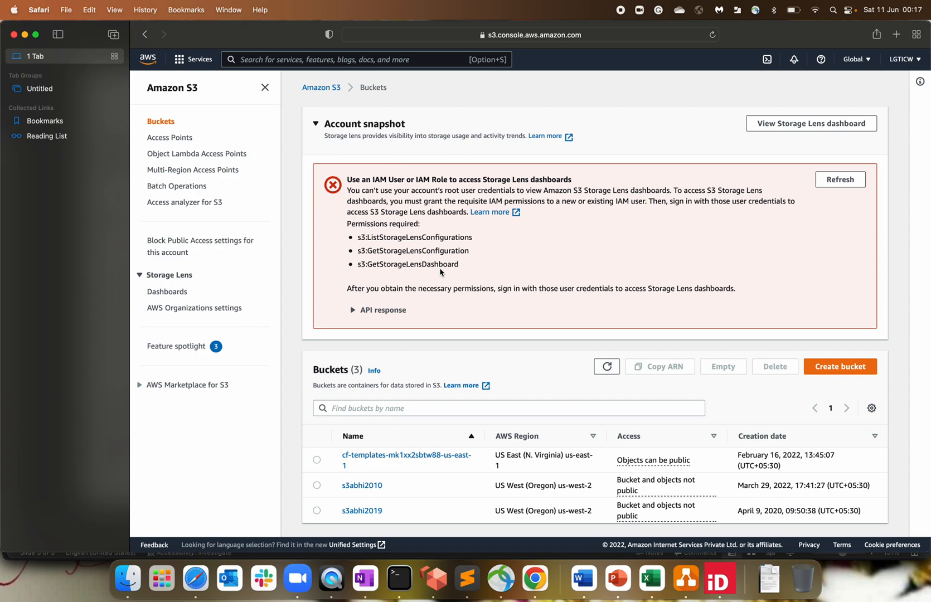
mouse_move(598, 64)
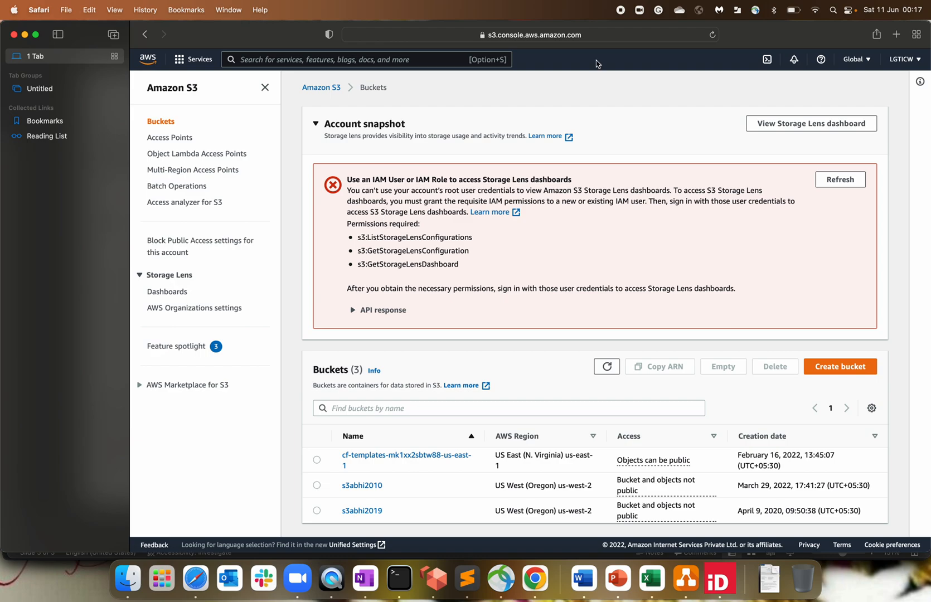
mouse_move(450, 303)
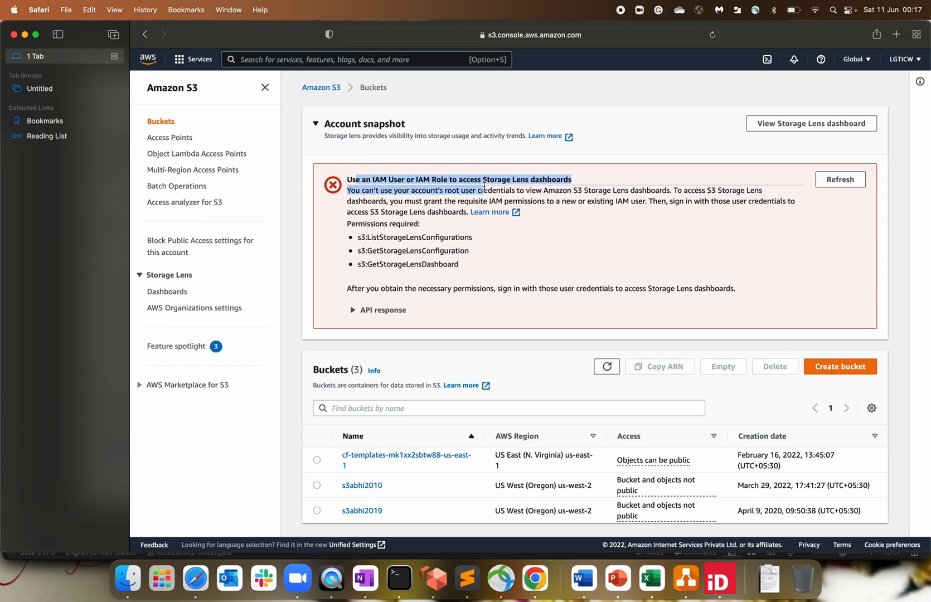
left_click(399, 294)
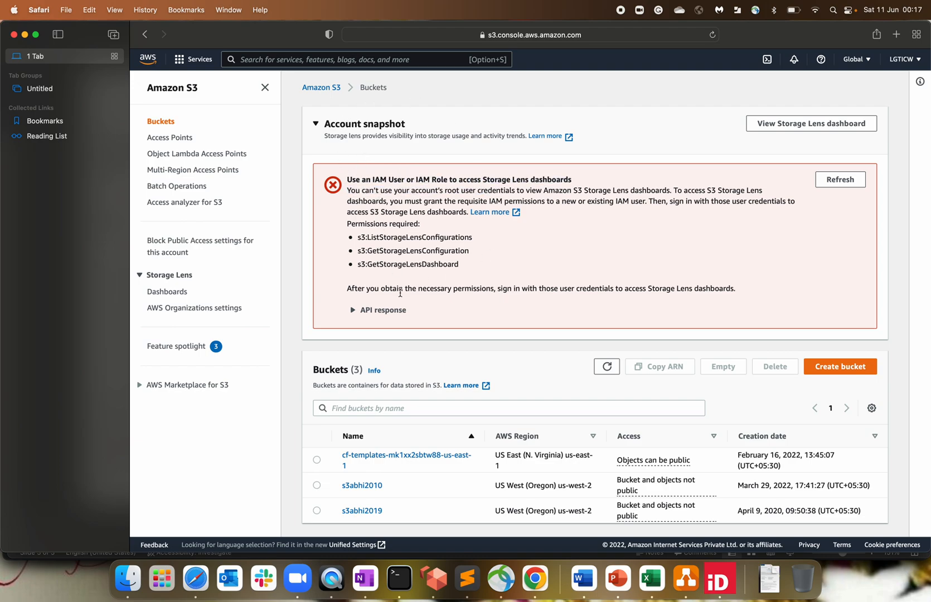
mouse_move(297, 59)
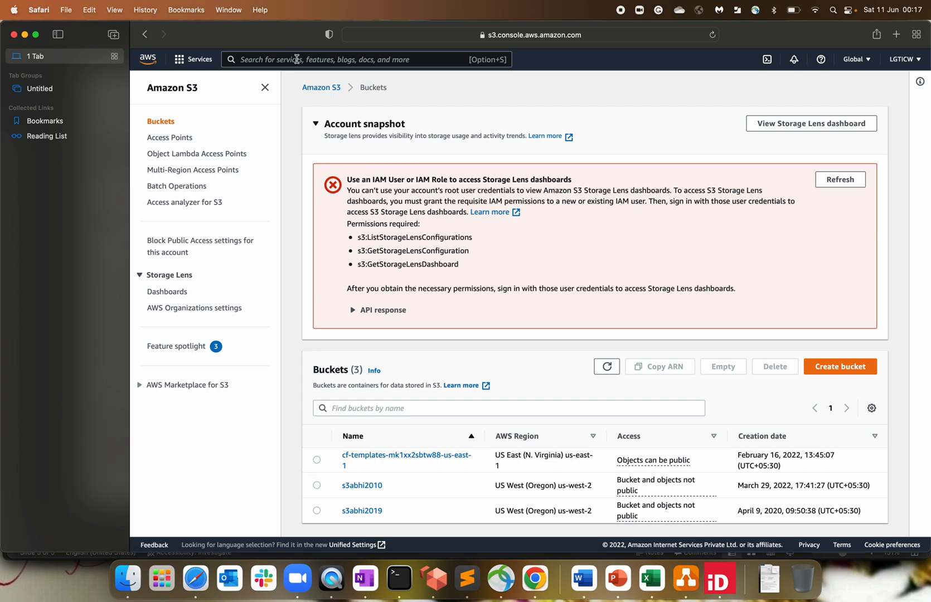
Search the services bar for IAM and bring up the IAM dashboard in a new tab
type("IAM")
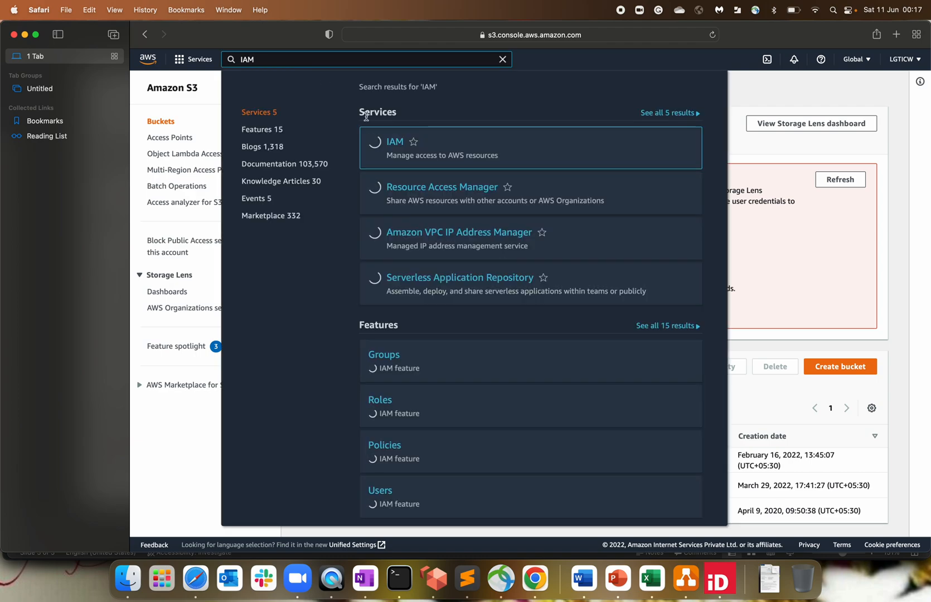
right_click(394, 141)
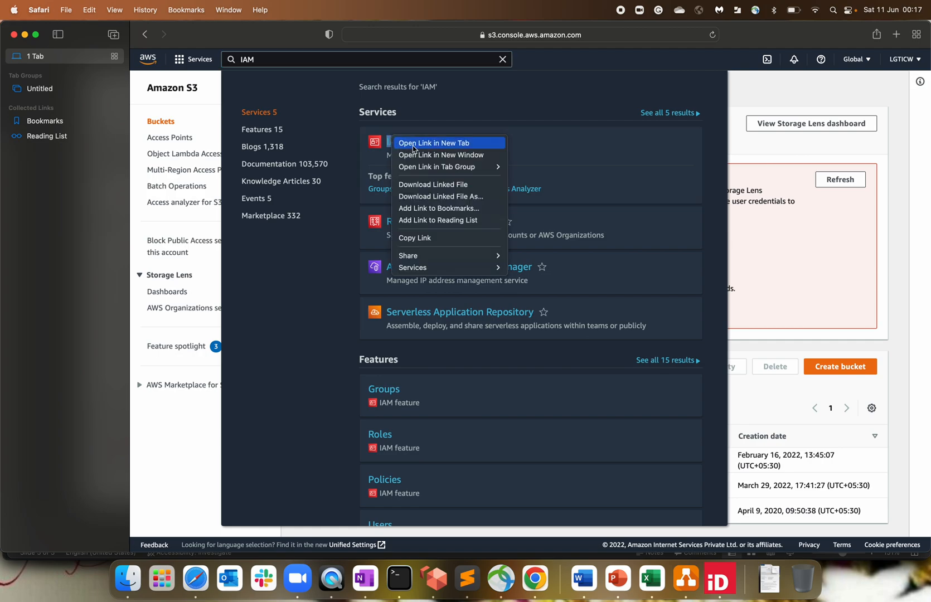
left_click(433, 143)
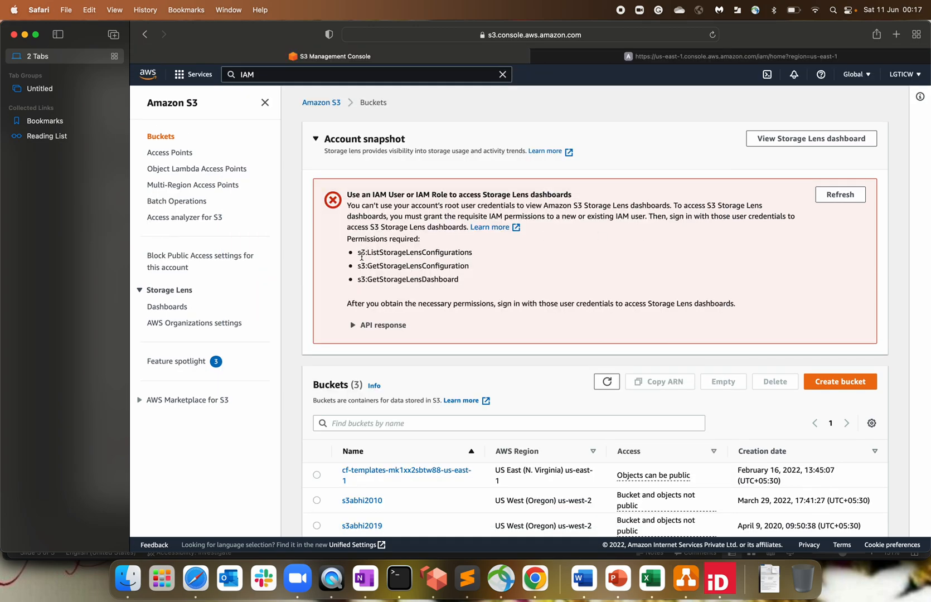
double_click(383, 265)
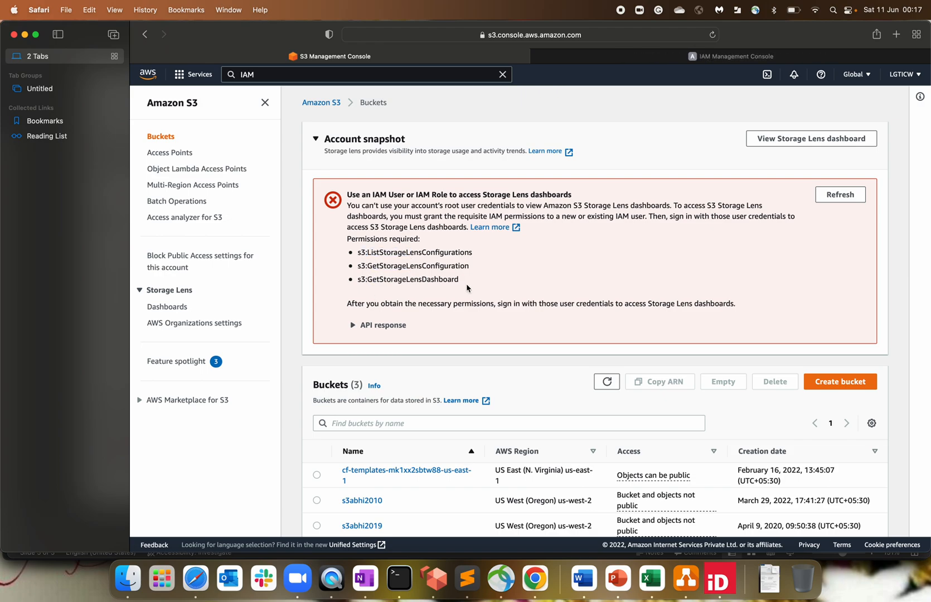
left_click(735, 56)
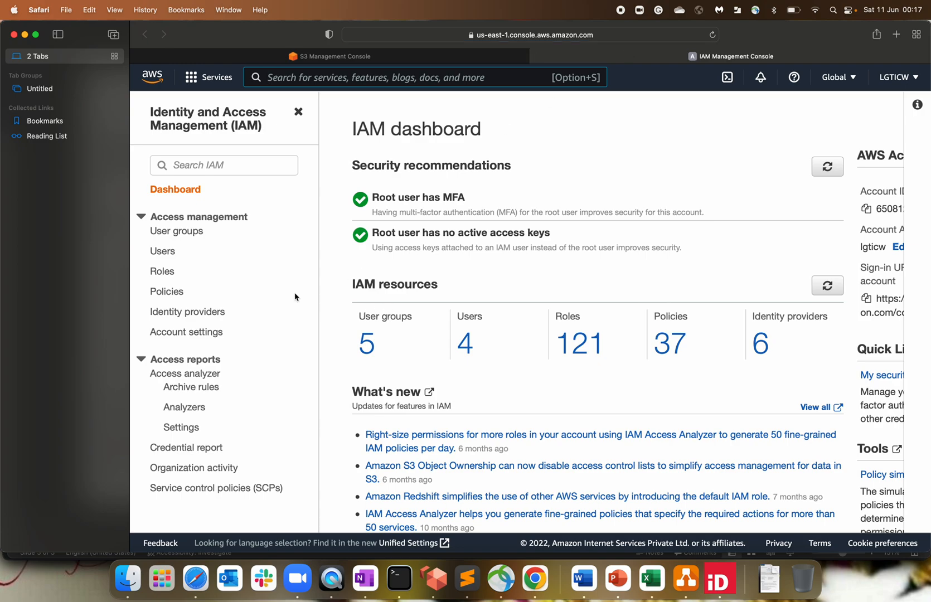
Go to IAM Users and view the fourth user Shashank's security credentials
left_click(162, 251)
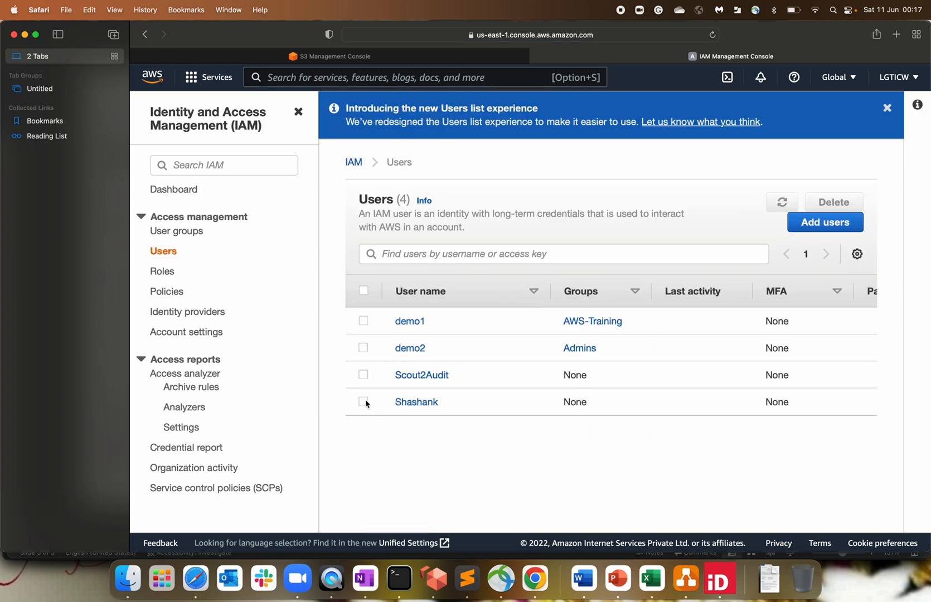
left_click(416, 403)
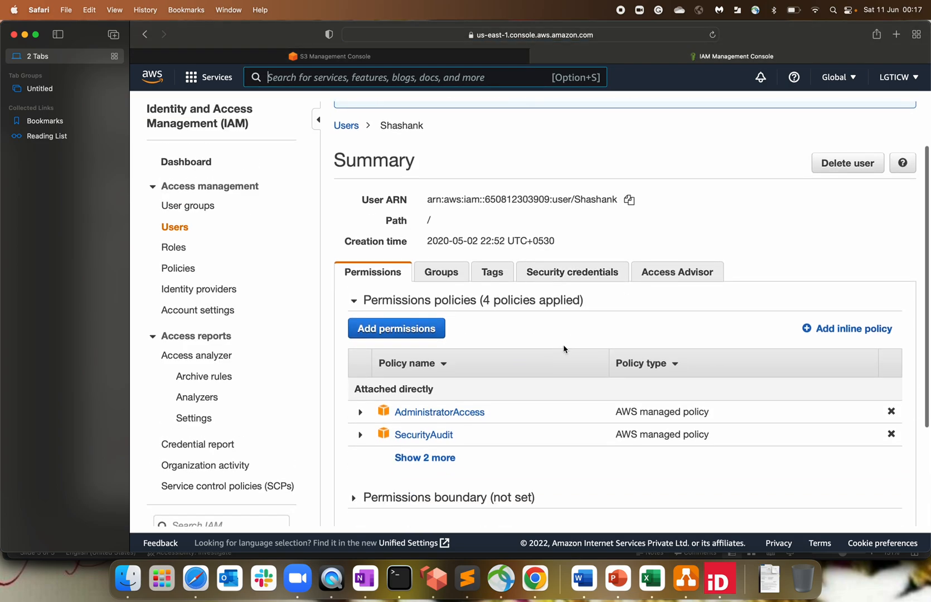
mouse_move(438, 295)
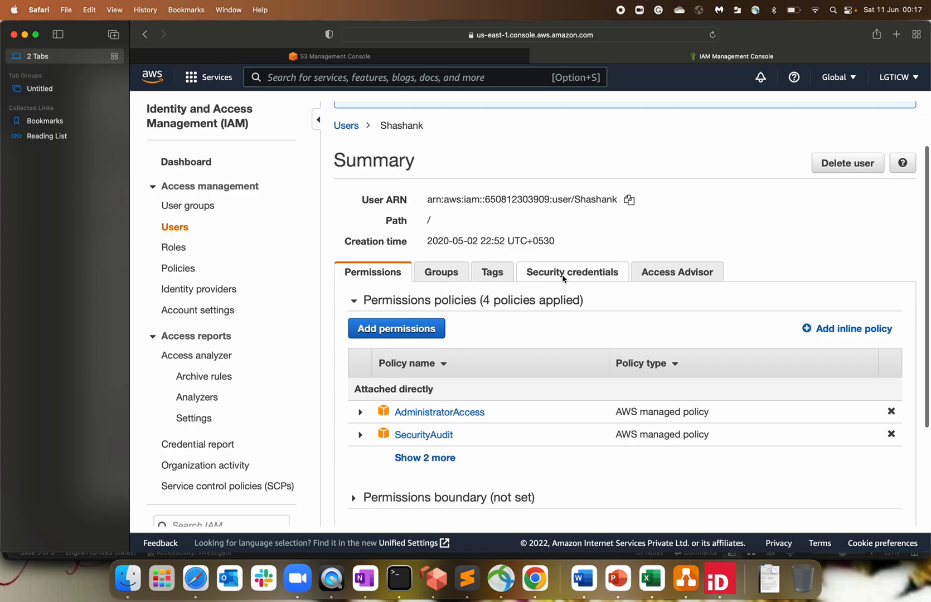
left_click(571, 272)
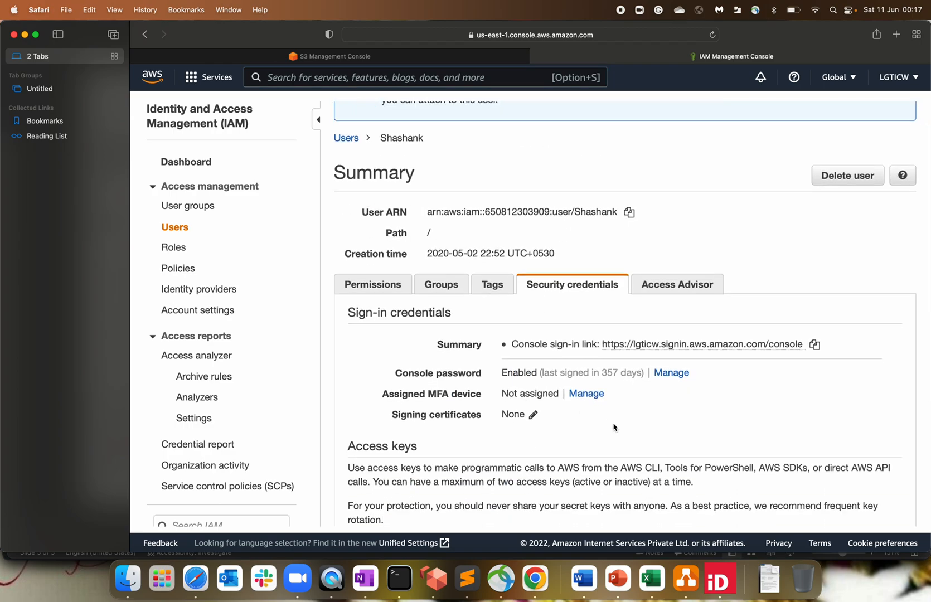
left_click(671, 372)
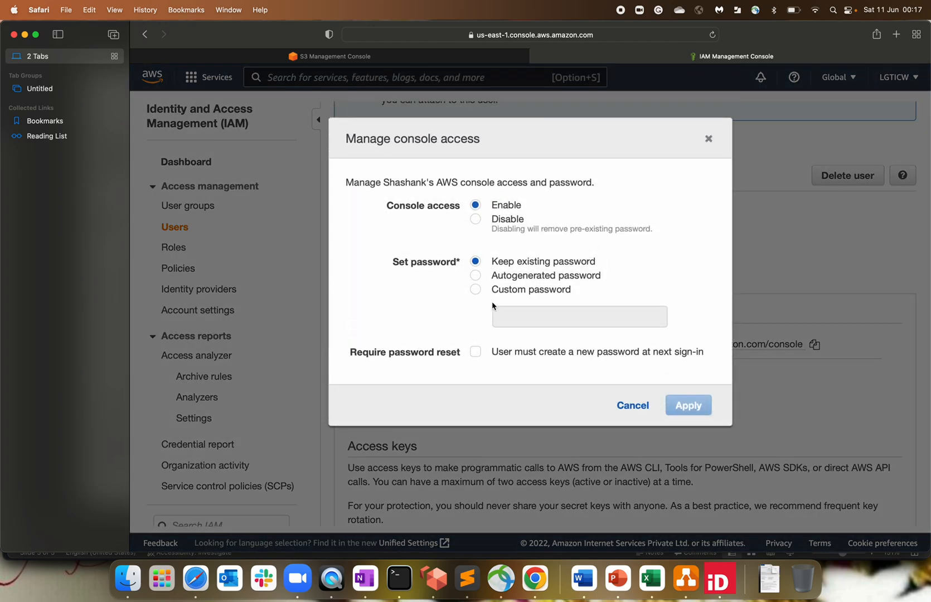
left_click(476, 289)
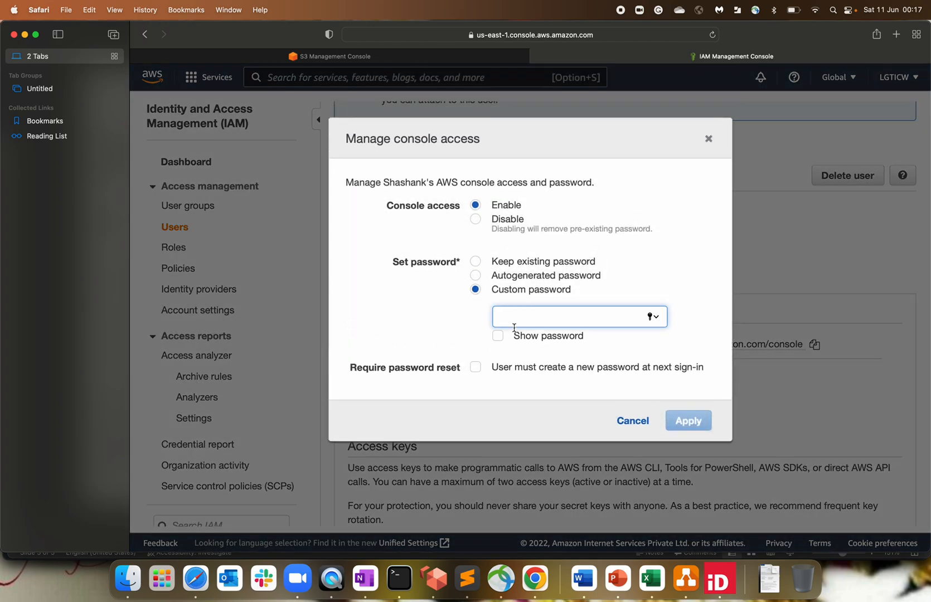
type("password")
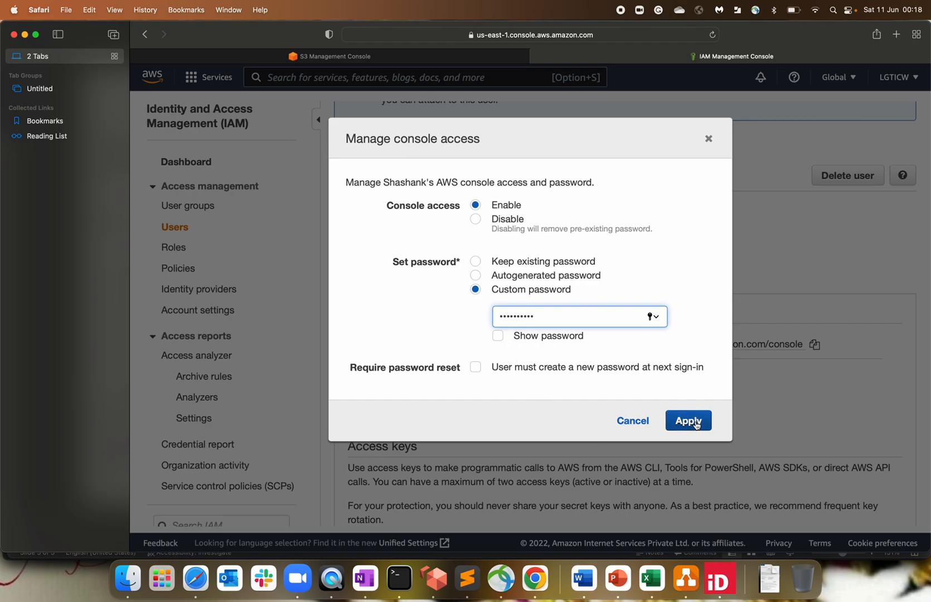
left_click(688, 420)
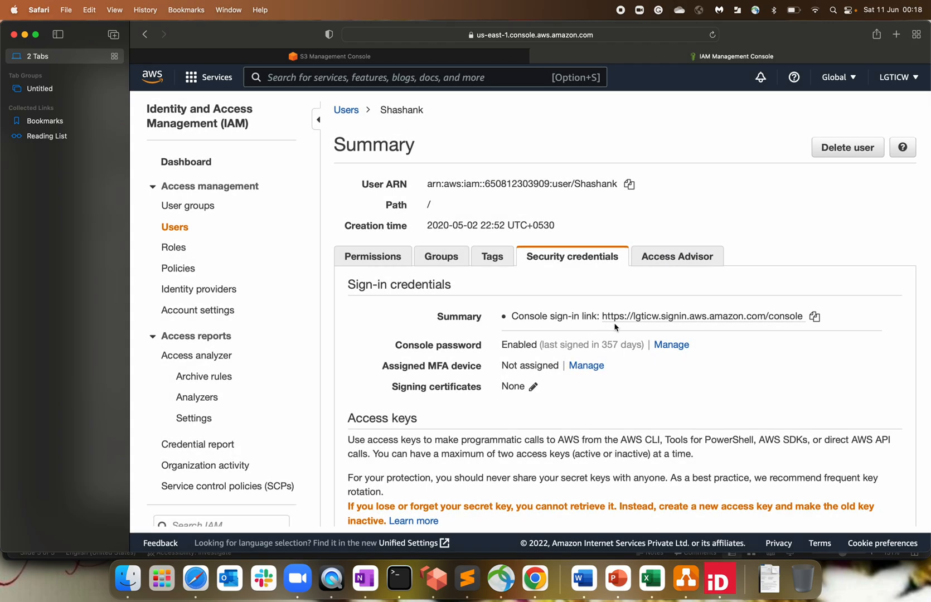
Start a new private Safari window and head to the AWS console sign-in page
right_click(195, 578)
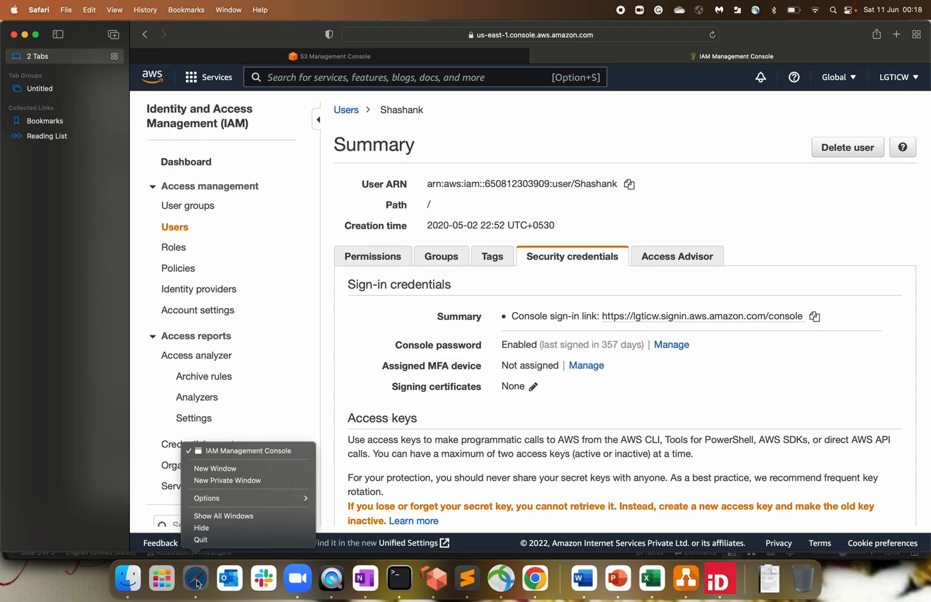
left_click(226, 481)
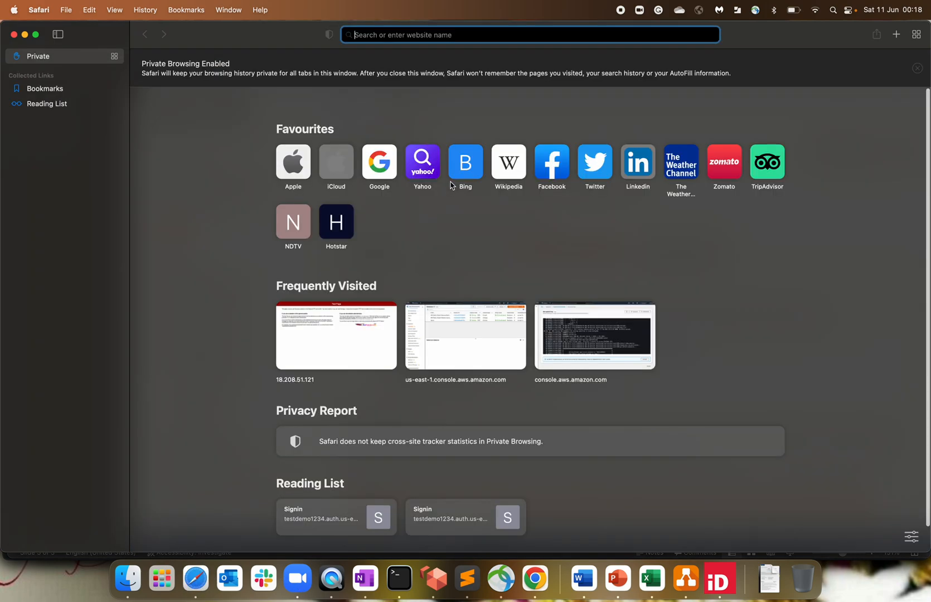
type("console.aws.amazon.com")
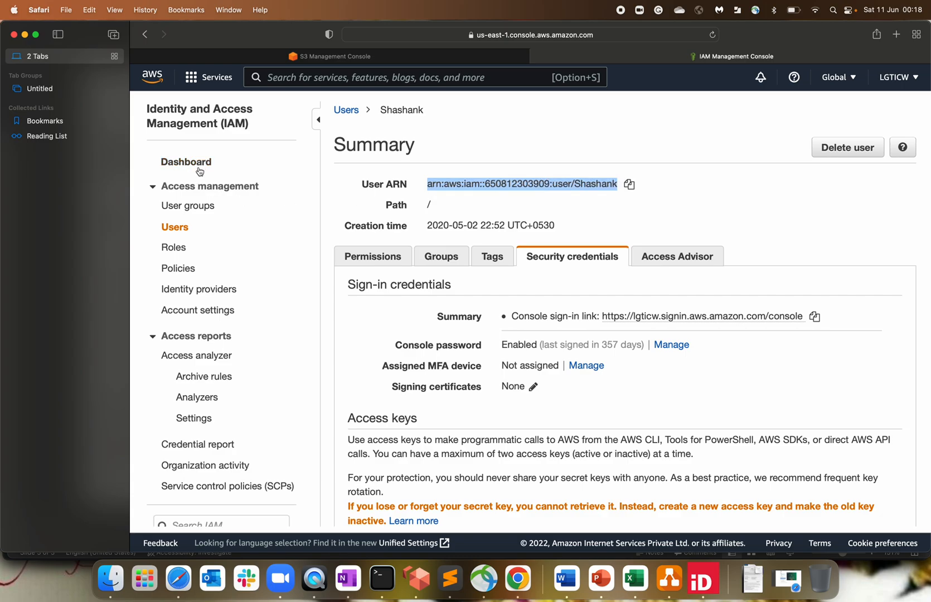
Return to the IAM dashboard and copy the account ID from the account menu
left_click(186, 162)
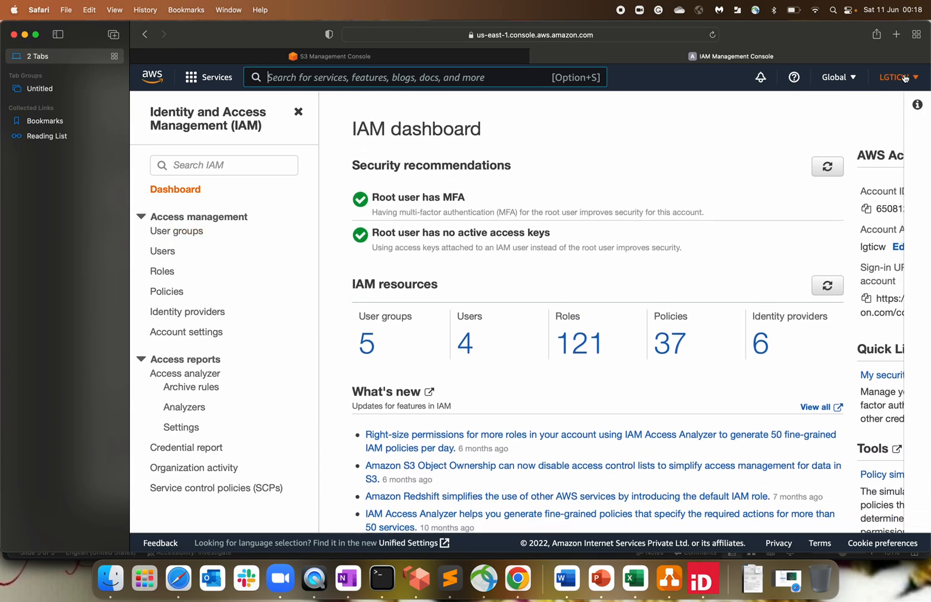
left_click(895, 77)
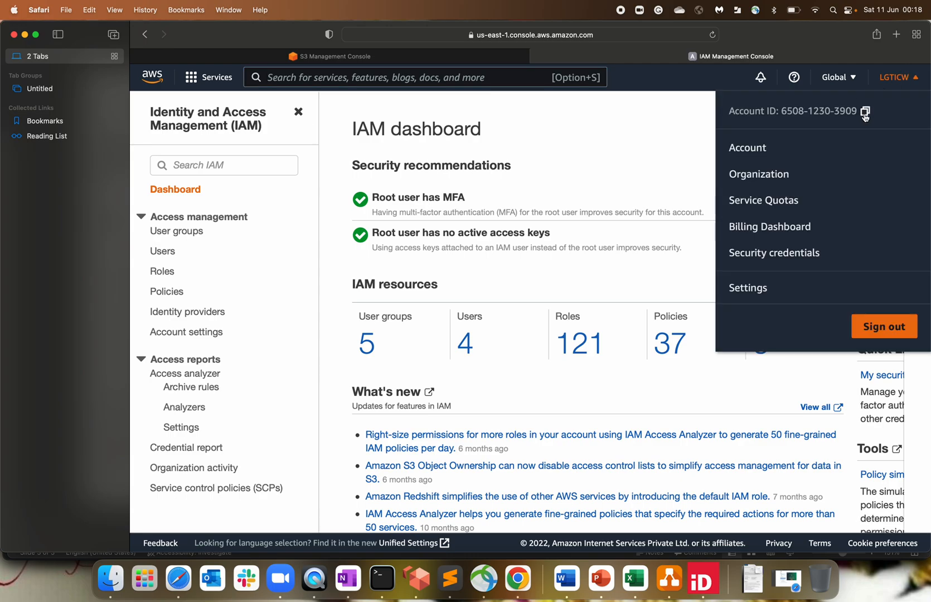
left_click(883, 326)
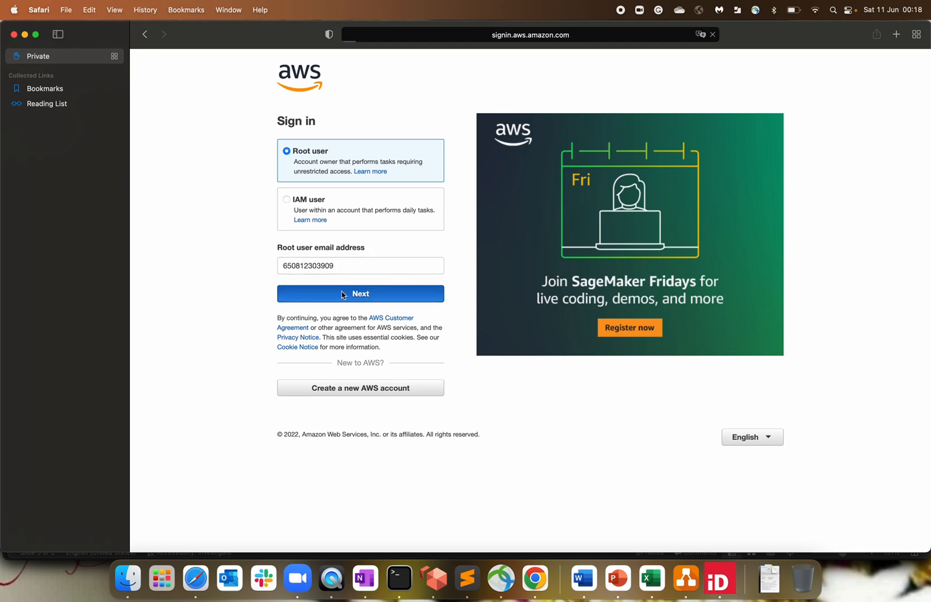
Sign in with the pasted account ID as IAM user Shashank in the private window
left_click(360, 293)
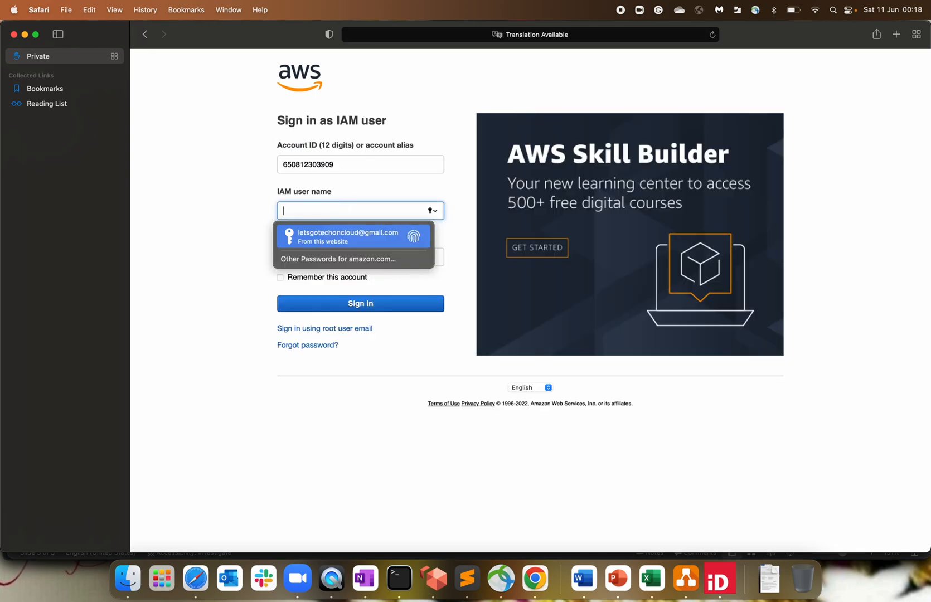
type("Shashank")
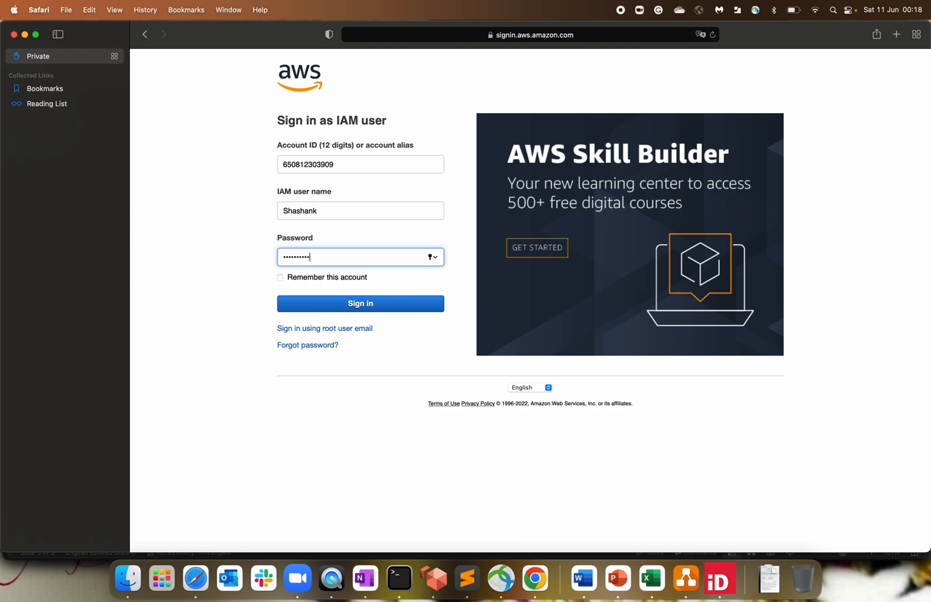
left_click(360, 304)
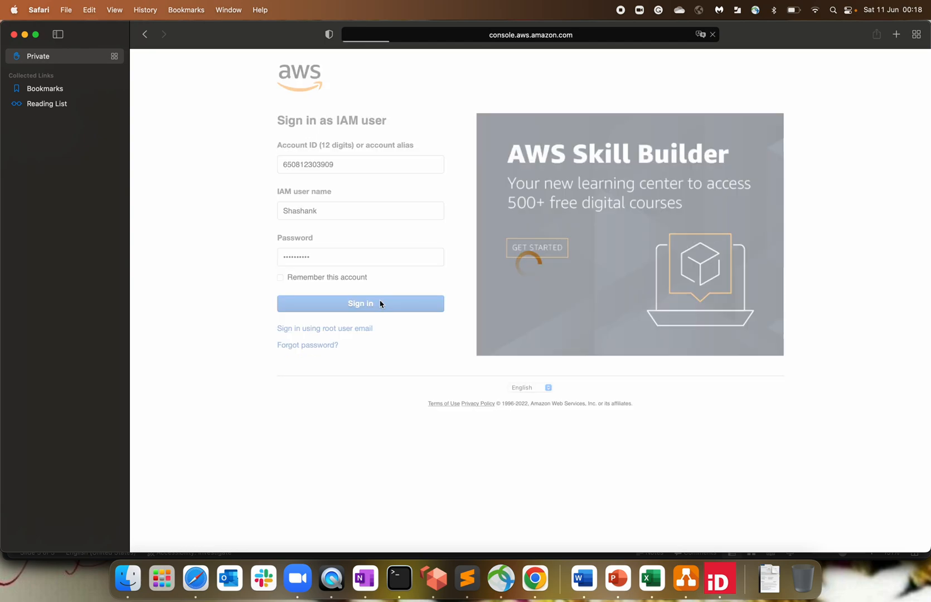
left_click(360, 303)
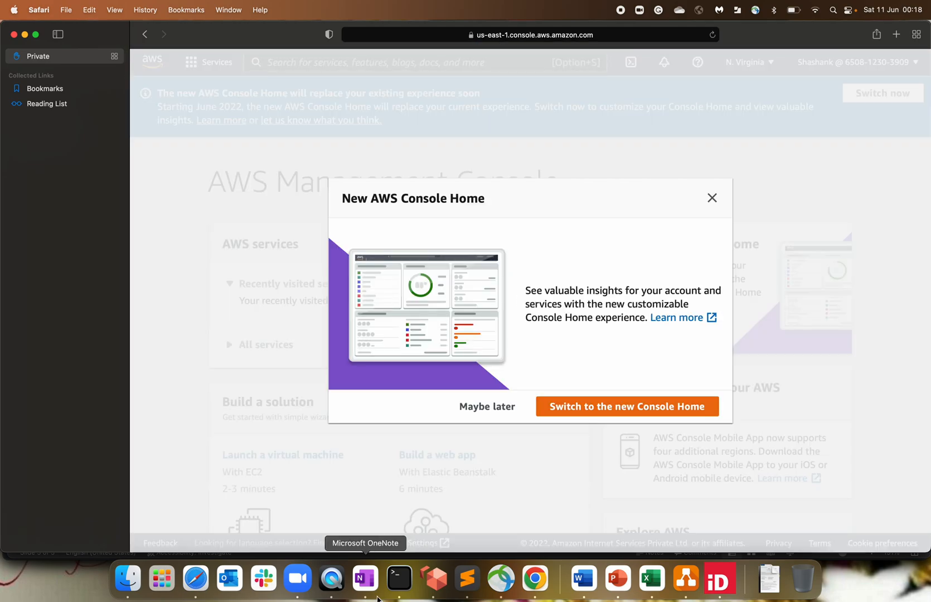
mouse_move(523, 241)
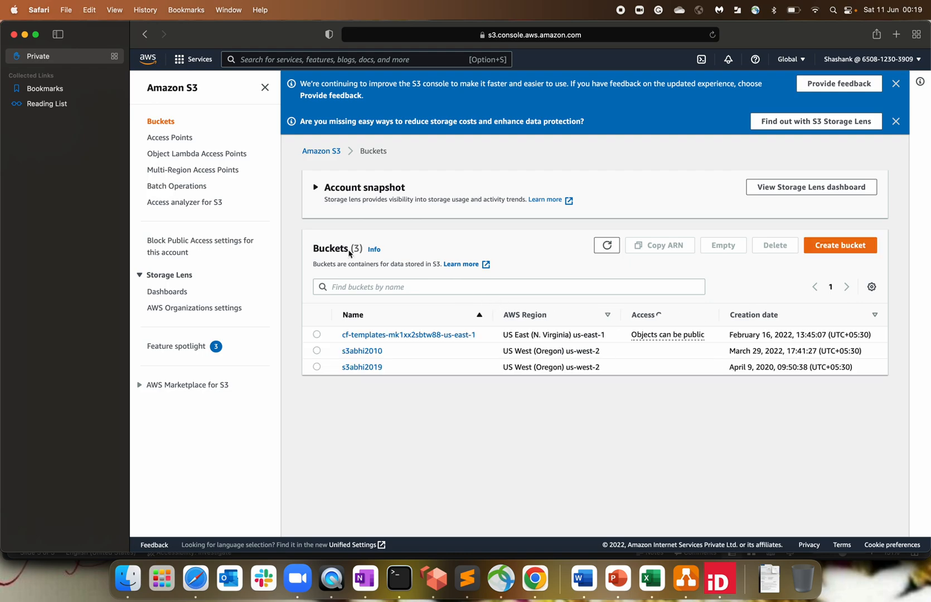
Expand the S3 account snapshot showing 2.2 GB total storage and 126 objects
left_click(316, 187)
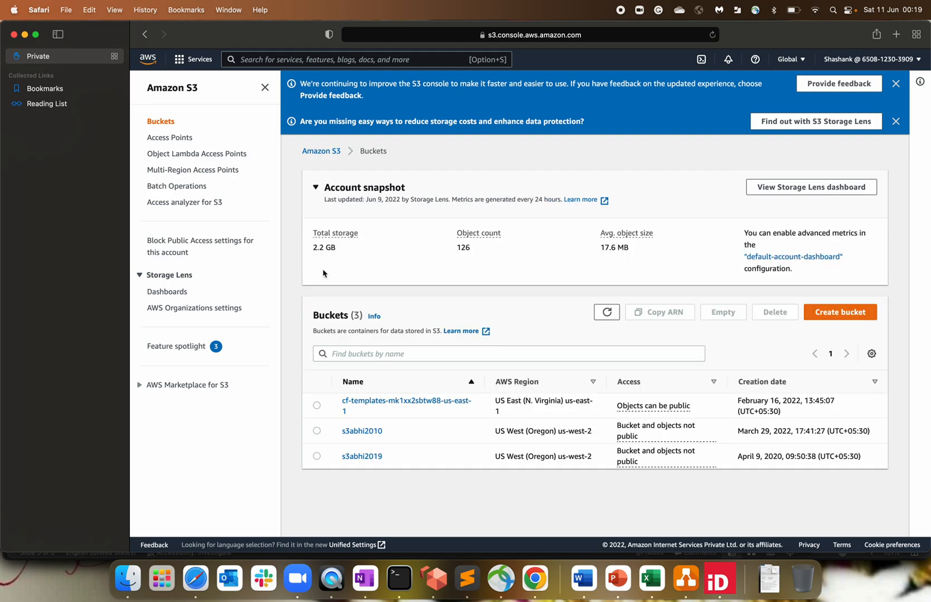
double_click(324, 248)
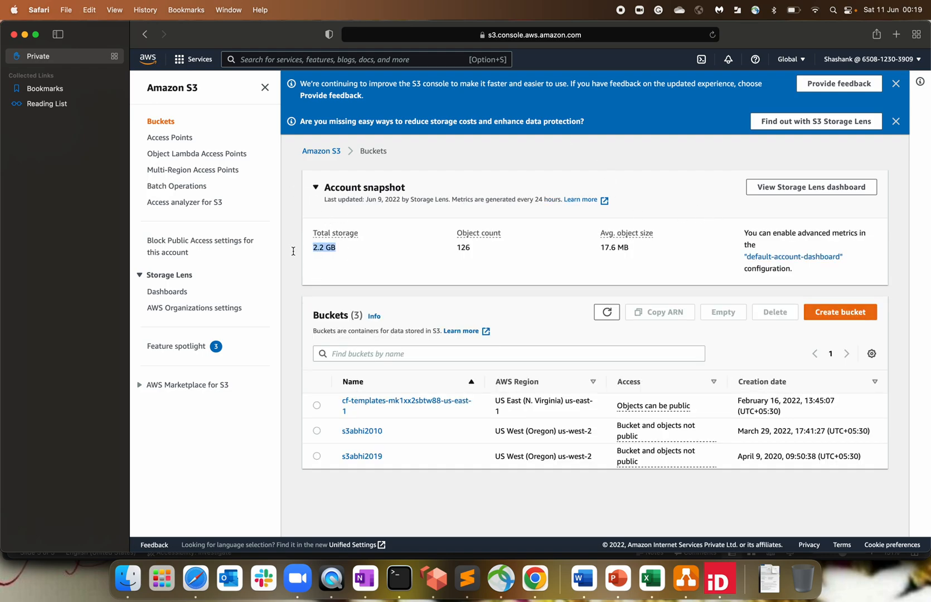
mouse_move(358, 267)
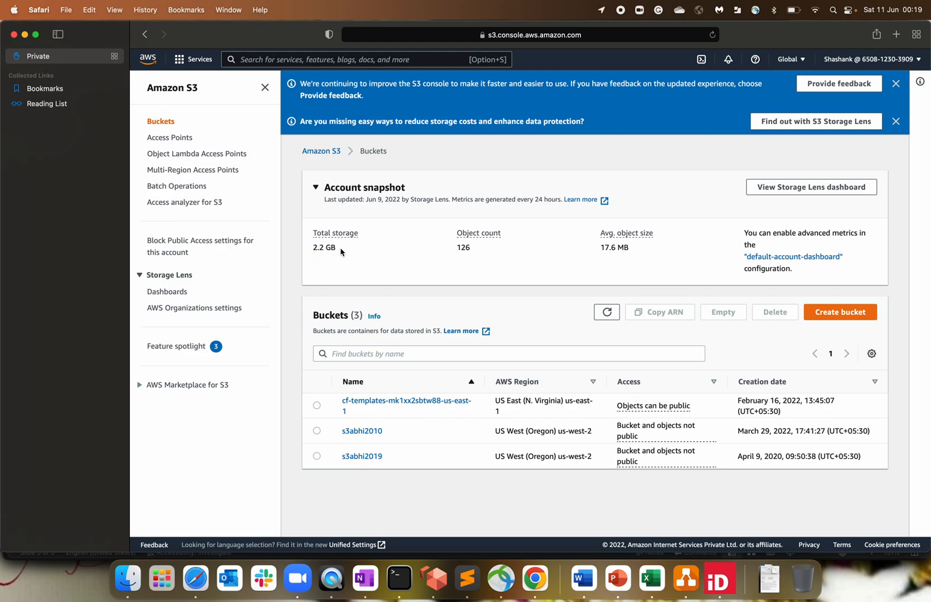
mouse_move(358, 276)
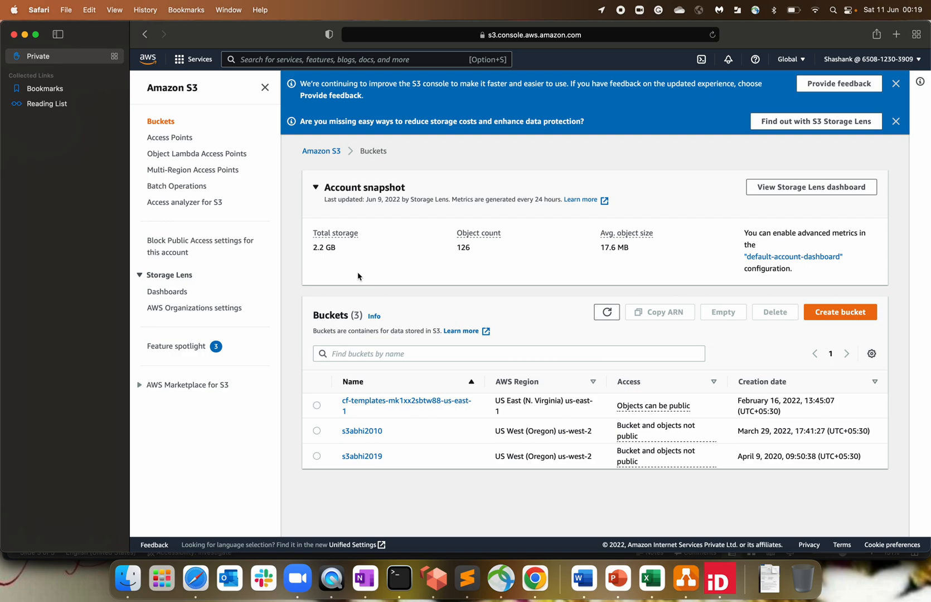
mouse_move(504, 249)
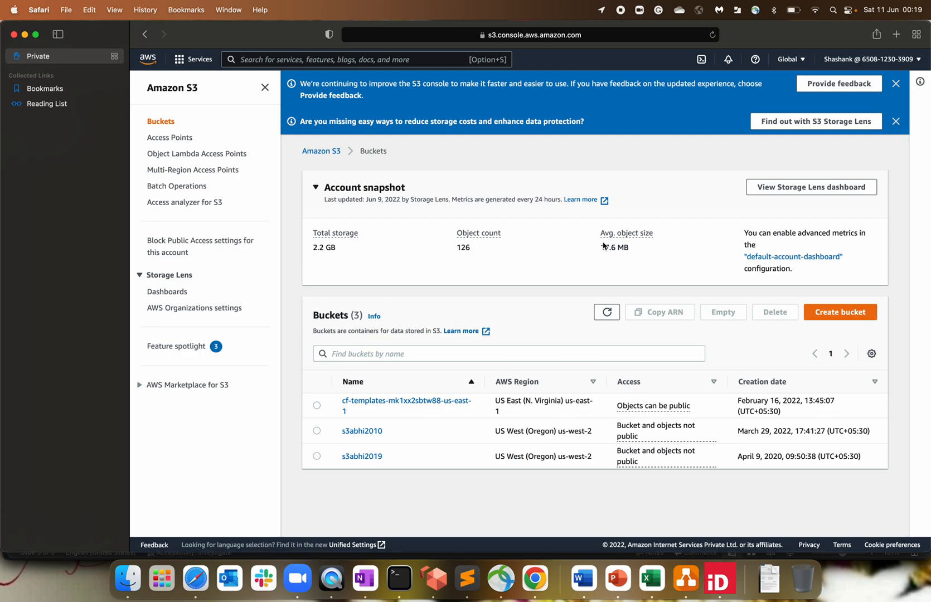
mouse_move(791, 257)
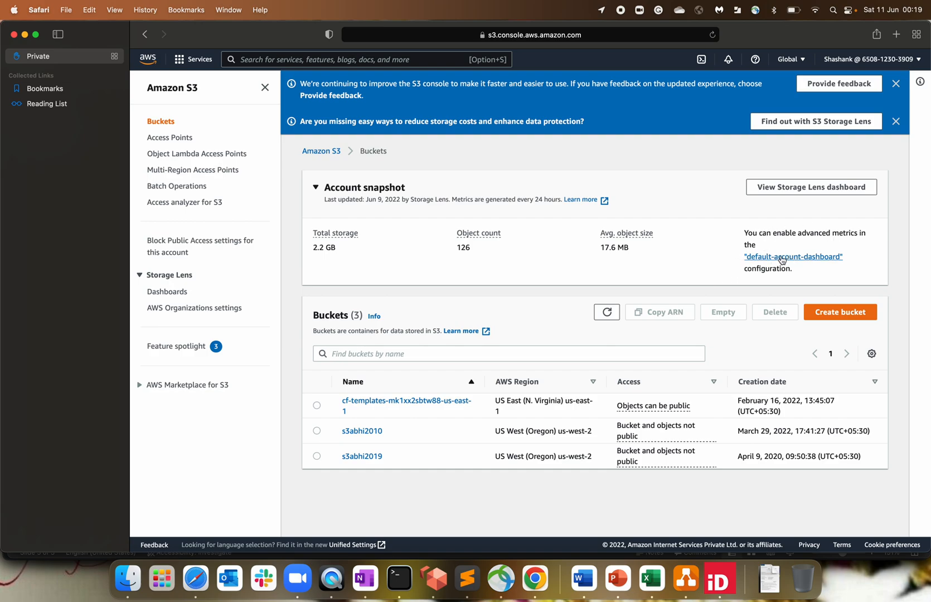
mouse_move(386, 198)
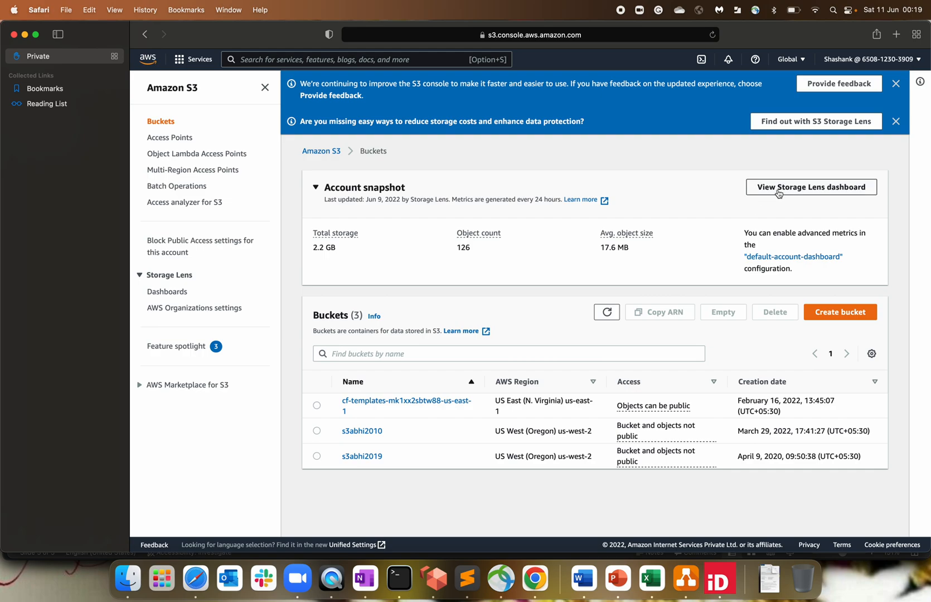
View default-account-dashboard in Storage Lens and expand its account, region, storage class and bucket filters
left_click(809, 186)
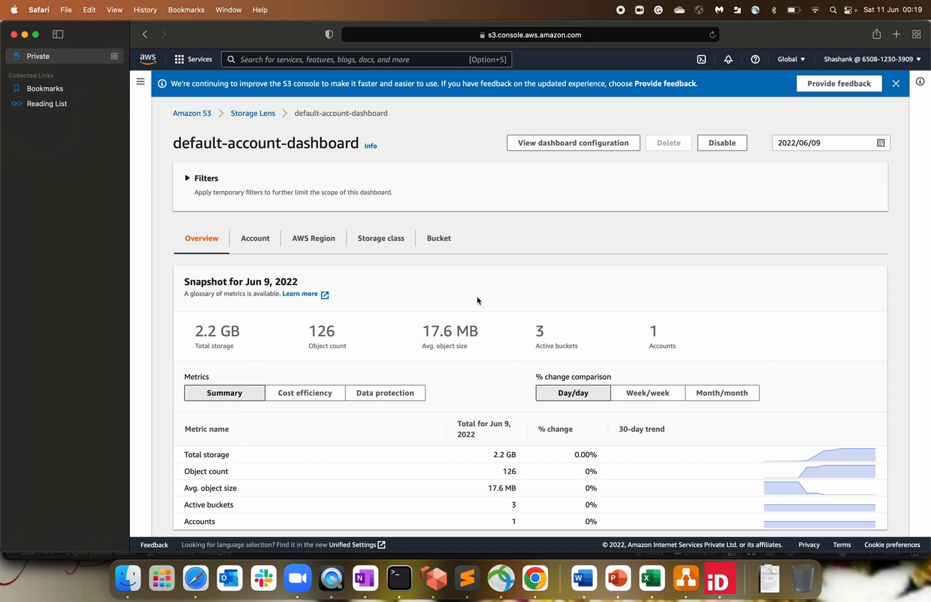
left_click(205, 178)
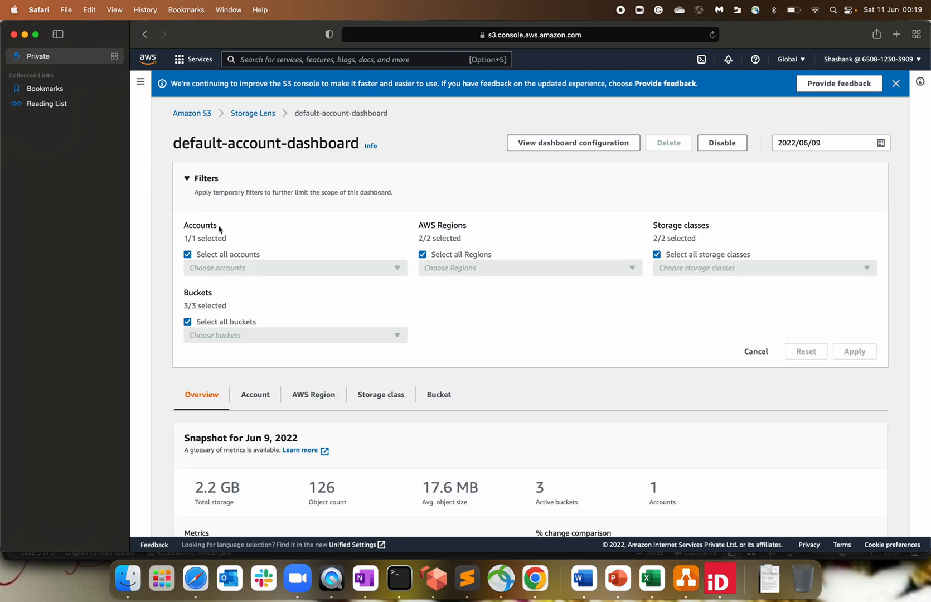
mouse_move(241, 277)
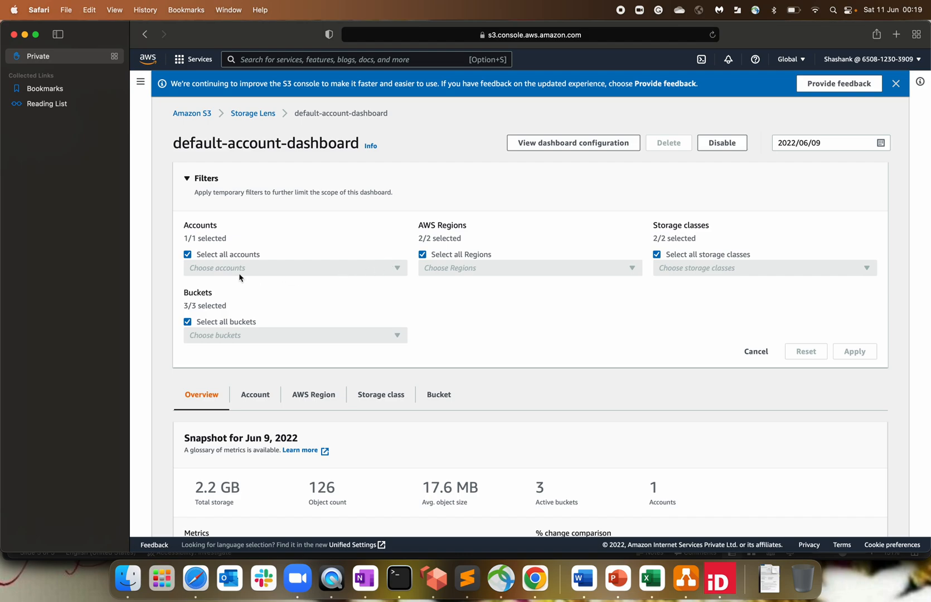
mouse_move(300, 261)
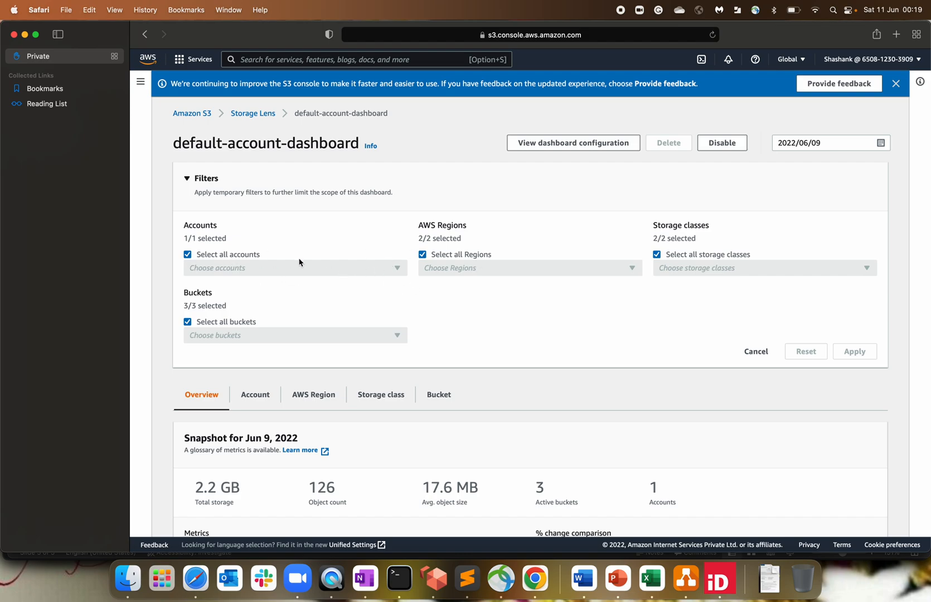
mouse_move(353, 310)
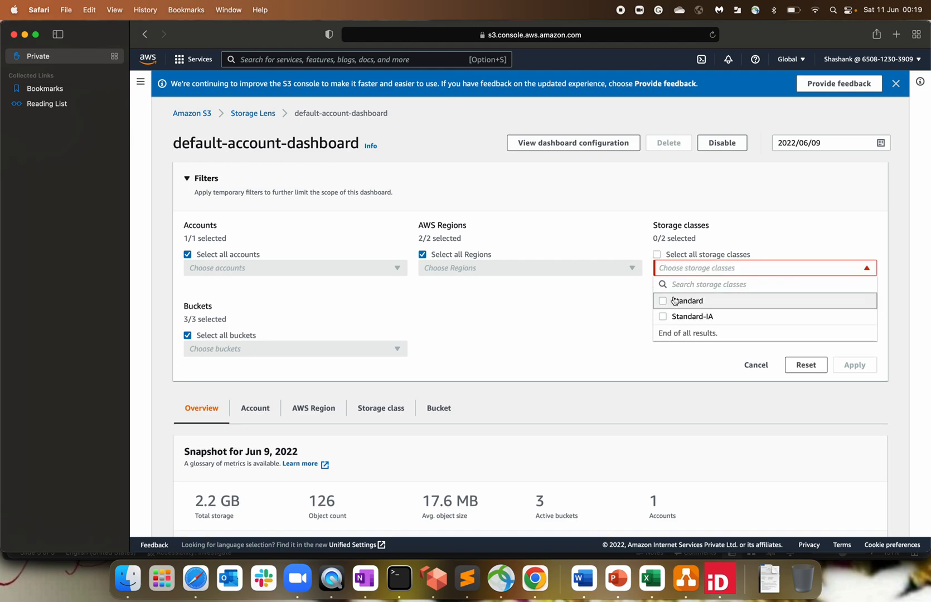
mouse_move(608, 341)
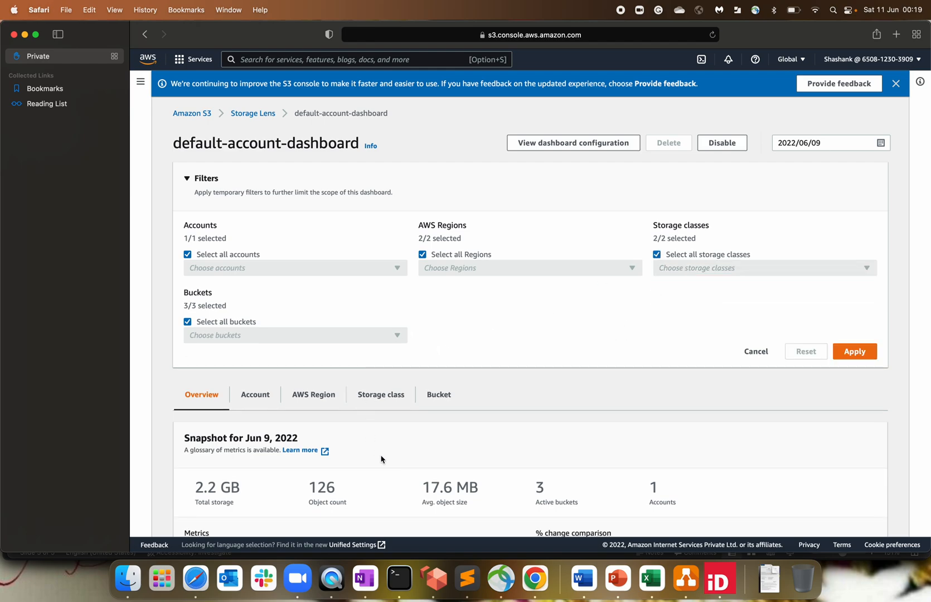
scroll("down", 3)
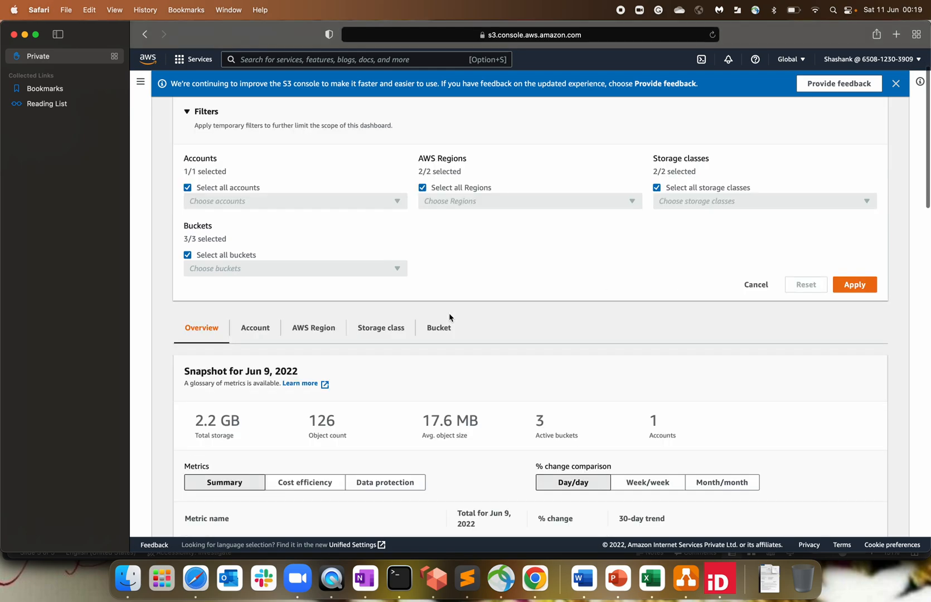
scroll("down", 3)
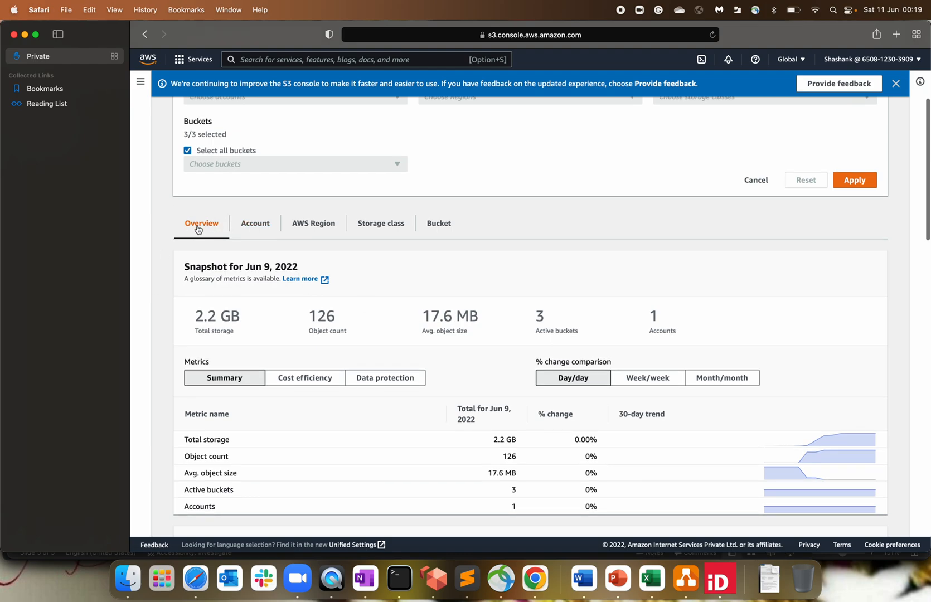
mouse_move(200, 229)
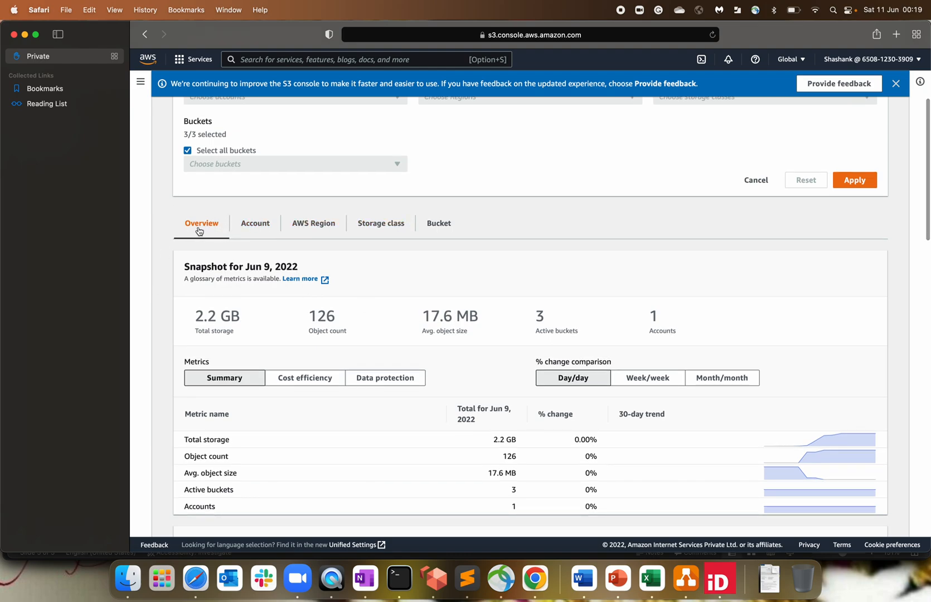
mouse_move(314, 223)
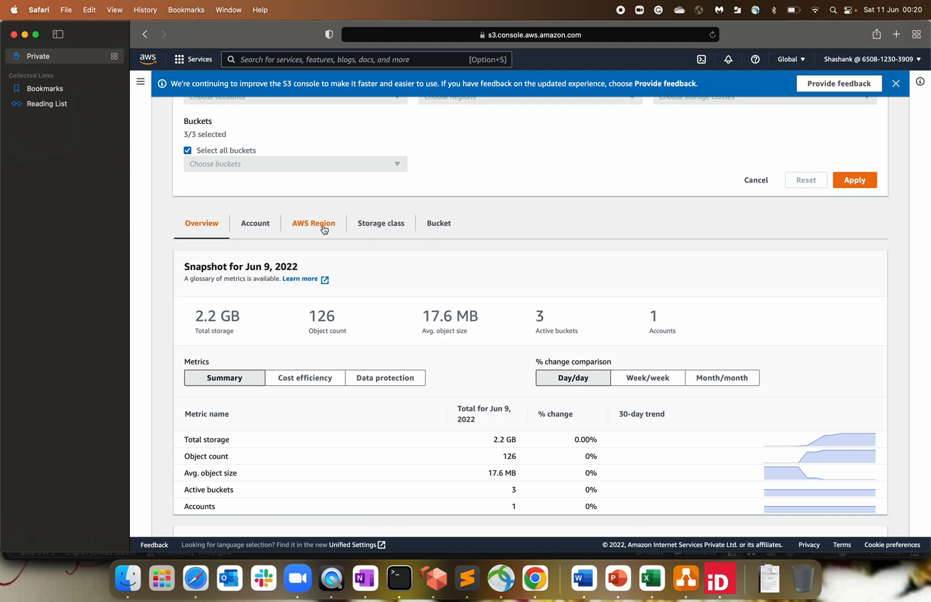
mouse_move(439, 223)
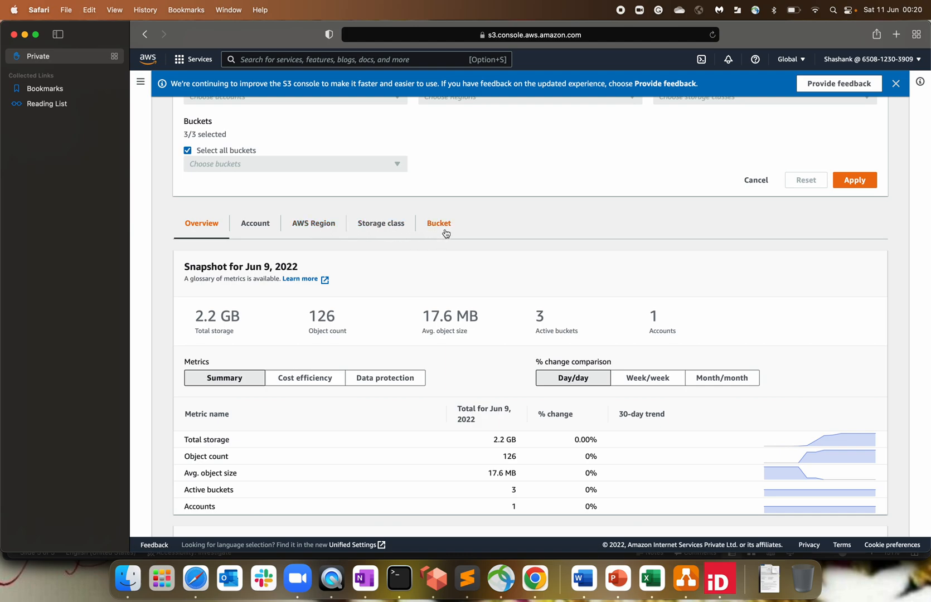
scroll("down", 3)
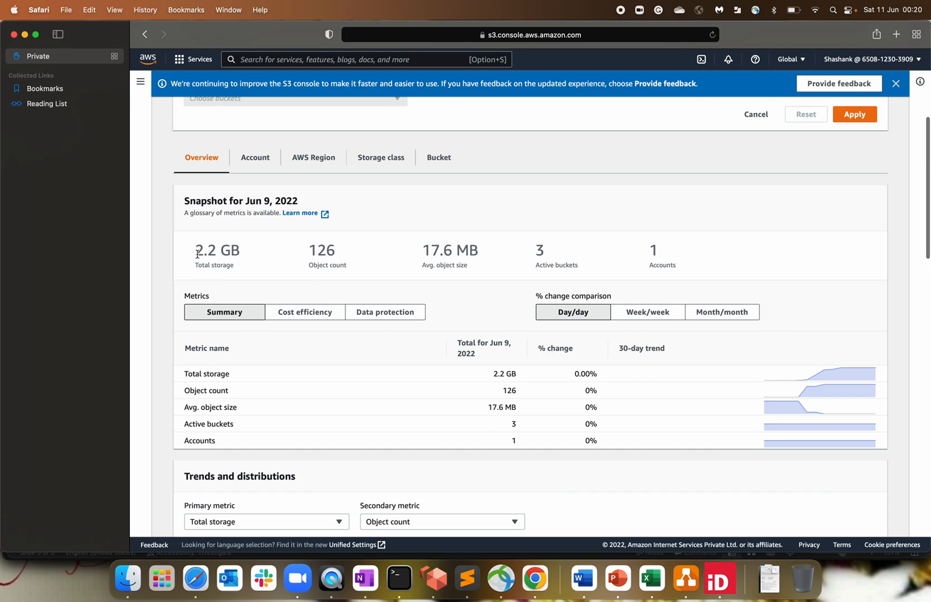
mouse_move(390, 259)
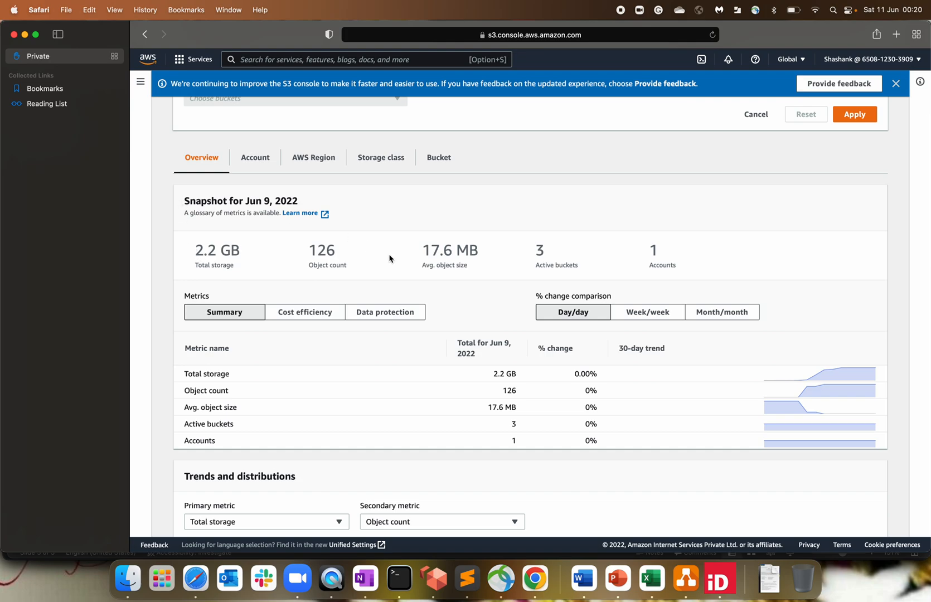
double_click(218, 249)
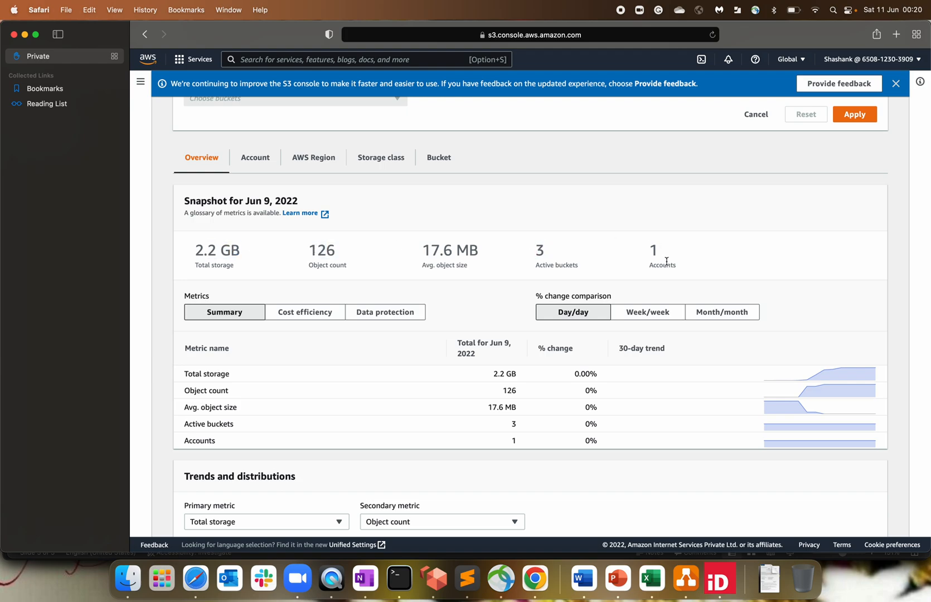
mouse_move(200, 318)
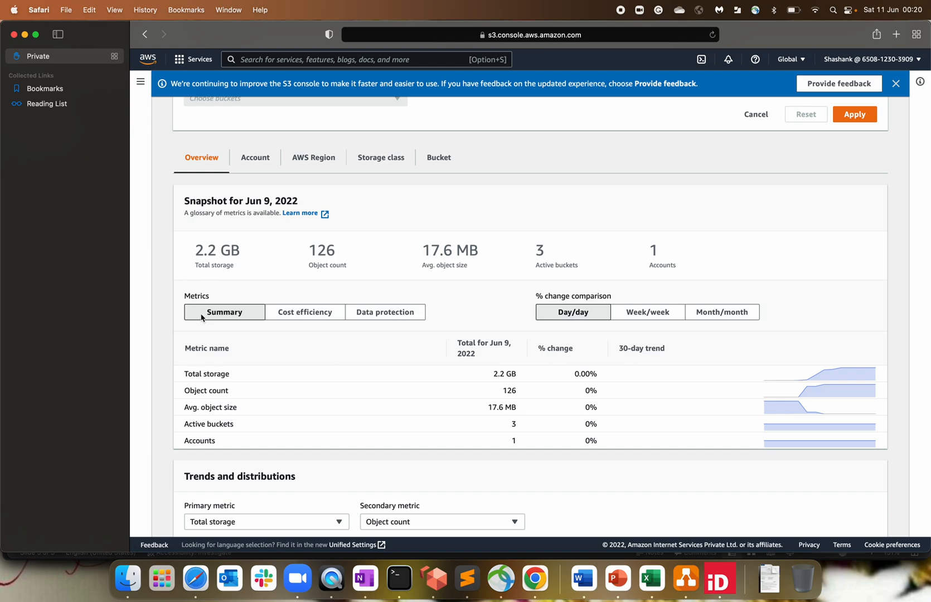
mouse_move(608, 485)
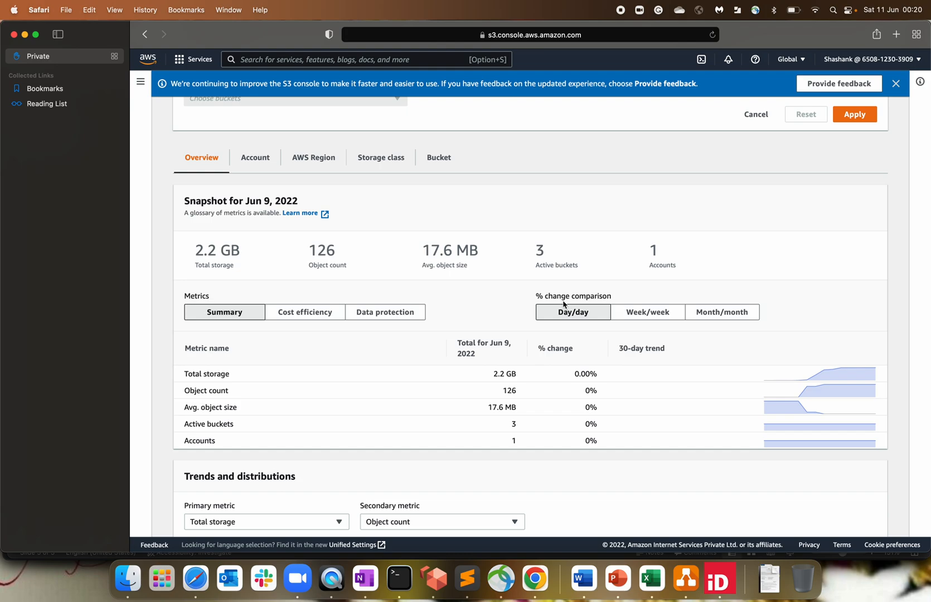
mouse_move(511, 420)
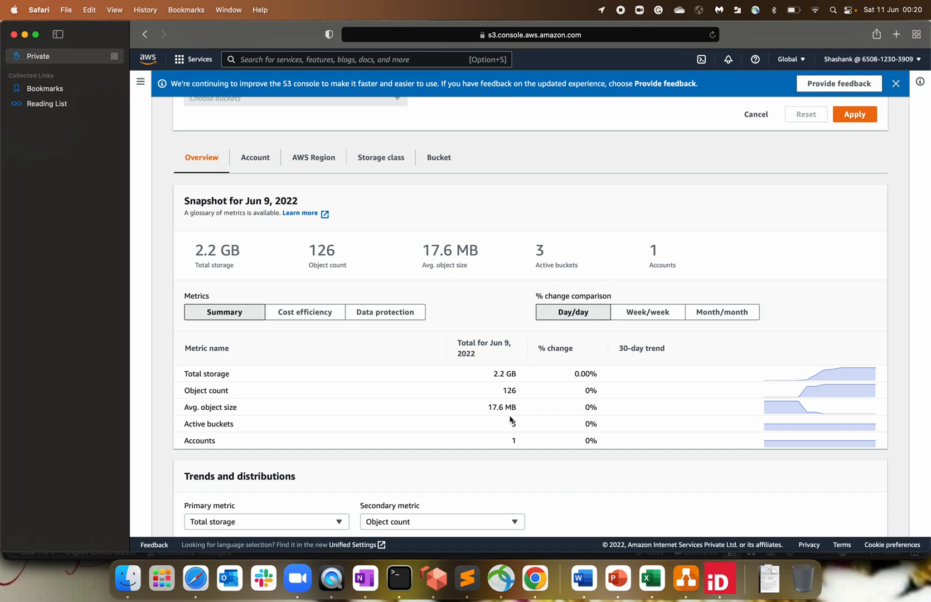
Show cost efficiency then data protection metrics (90.14% encrypted bytes) with Month/month % change
left_click(304, 313)
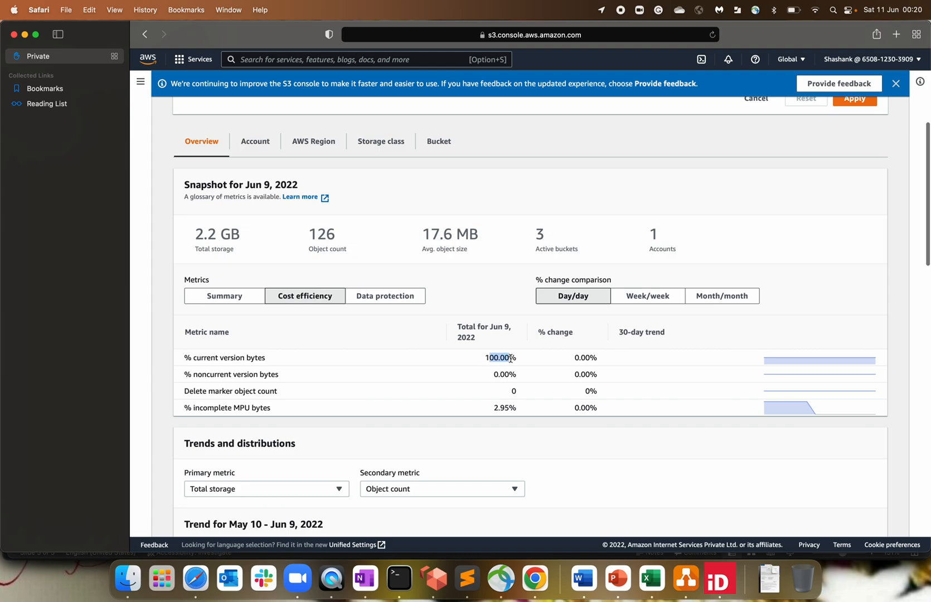
mouse_move(317, 368)
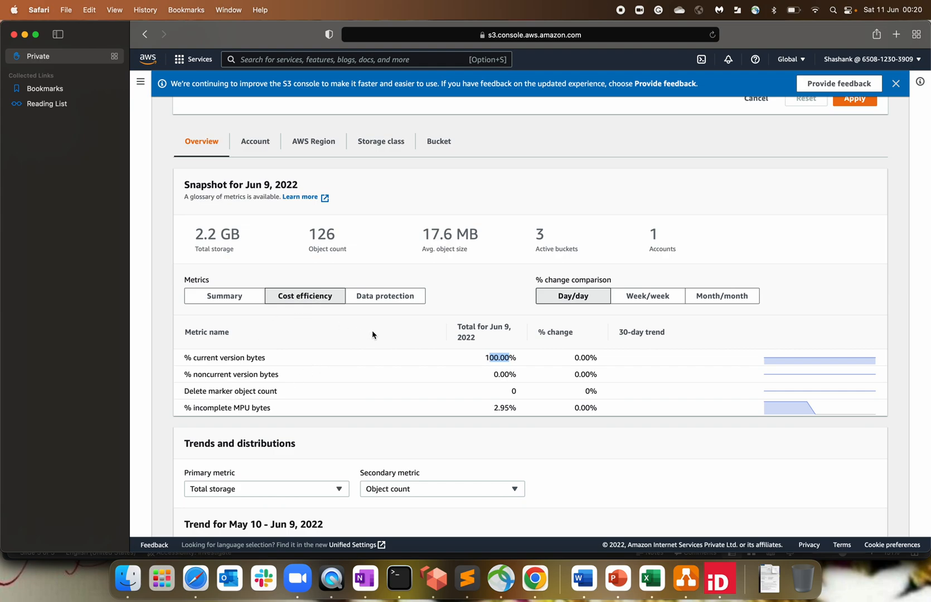
left_click(385, 296)
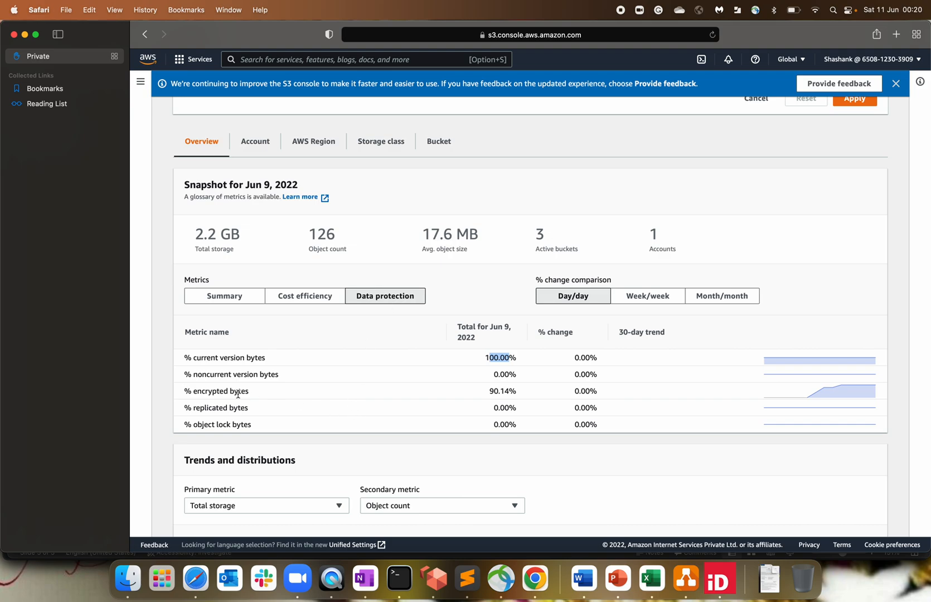
double_click(224, 390)
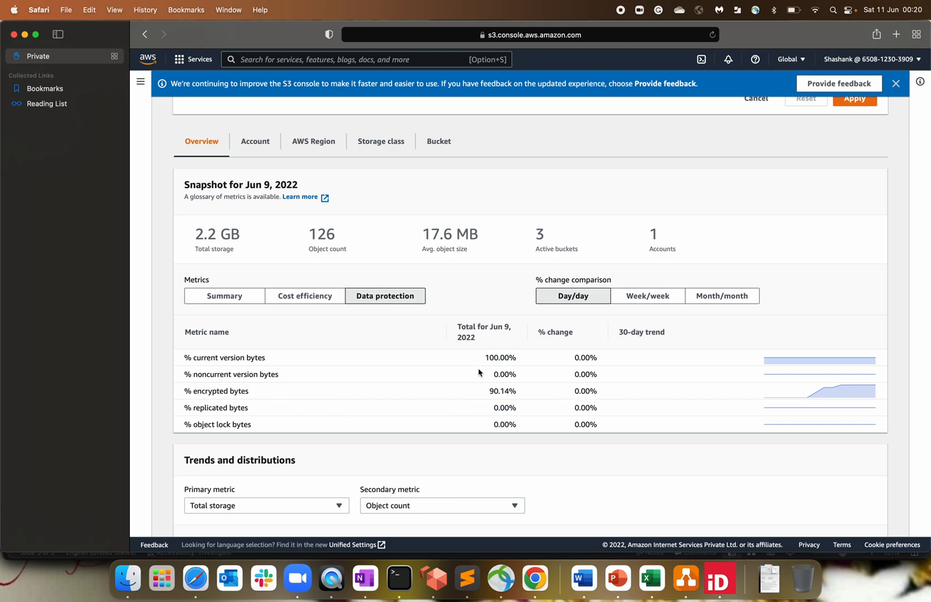
mouse_move(574, 388)
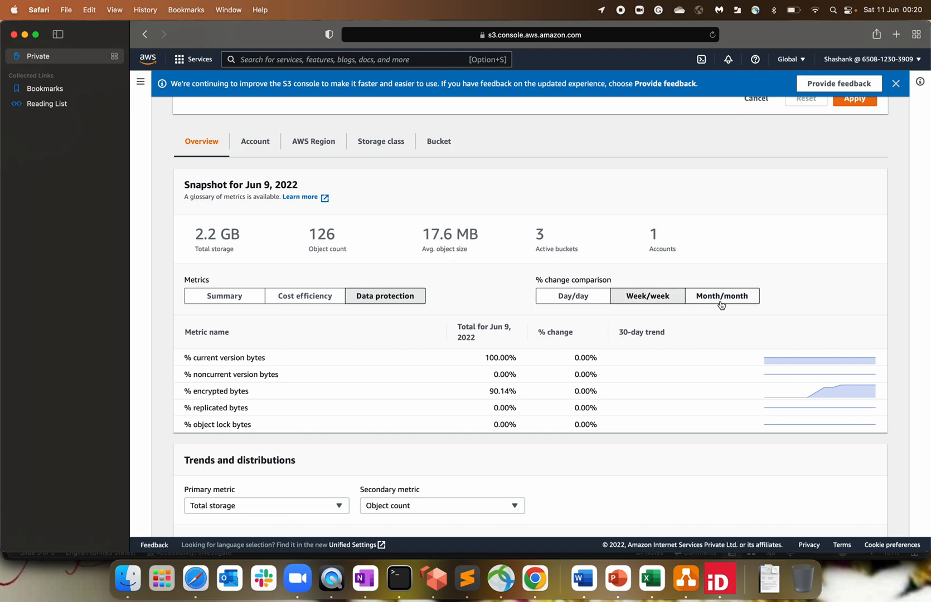
left_click(722, 296)
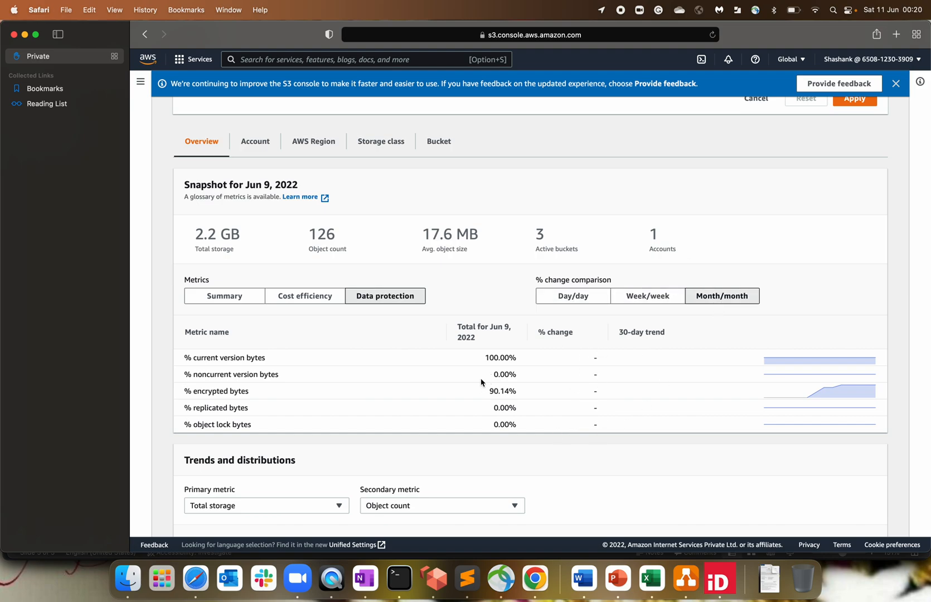
mouse_move(498, 340)
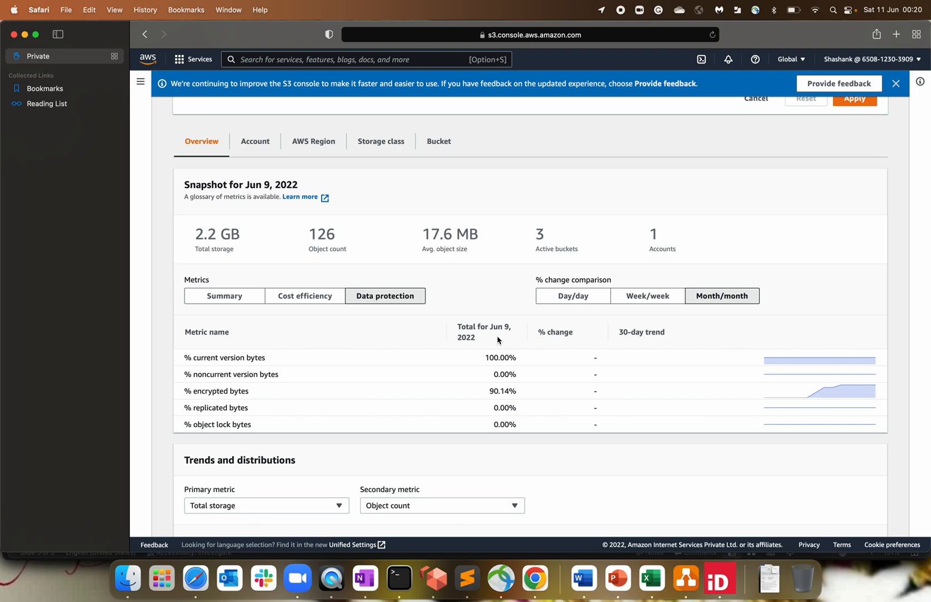
mouse_move(509, 359)
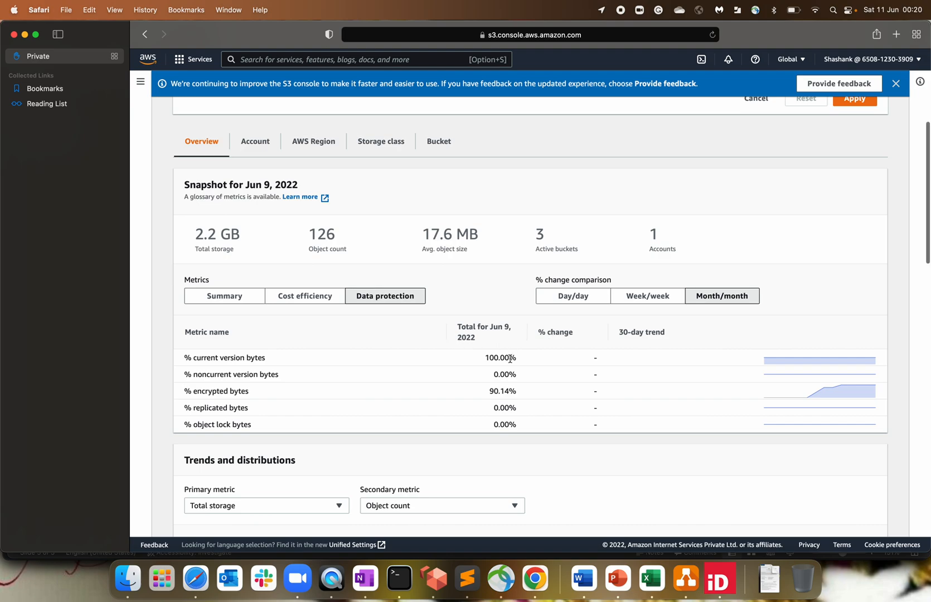
scroll("down", 3)
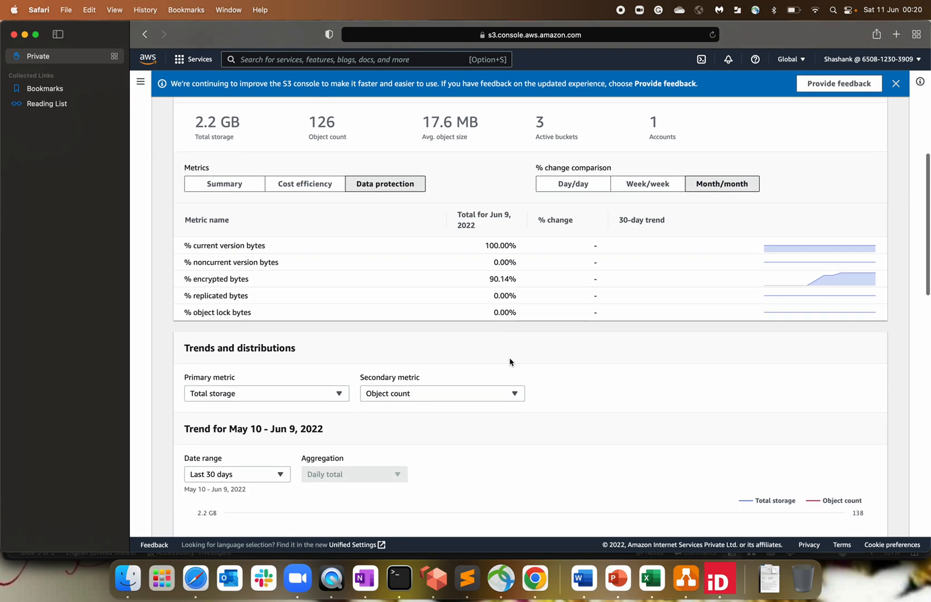
scroll("down", 3)
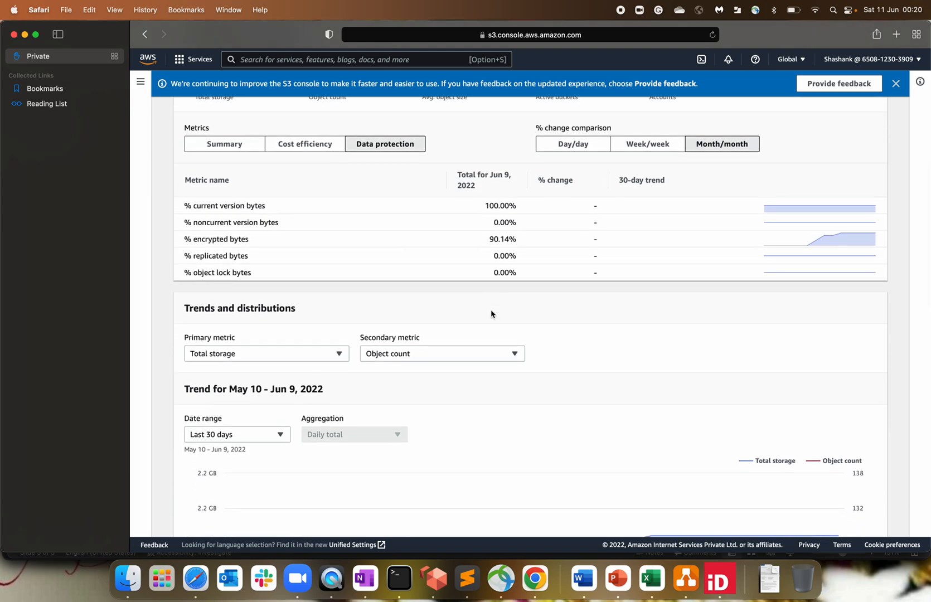
mouse_move(207, 321)
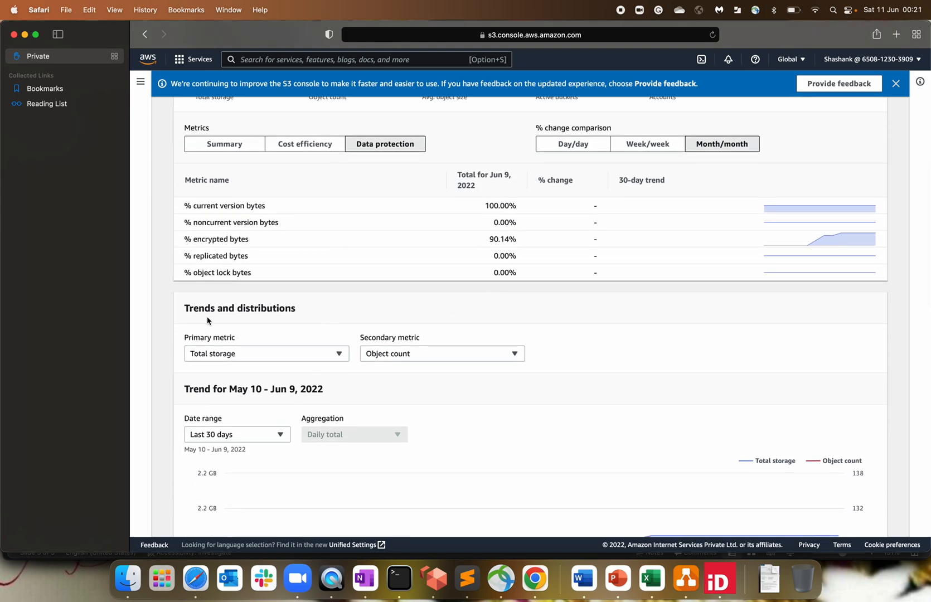
scroll("down", 3)
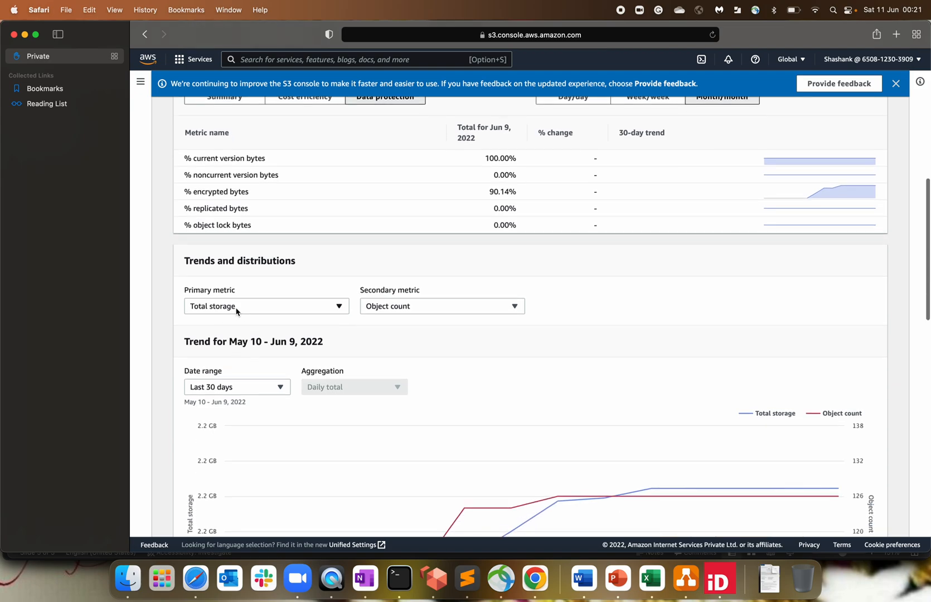
left_click(265, 305)
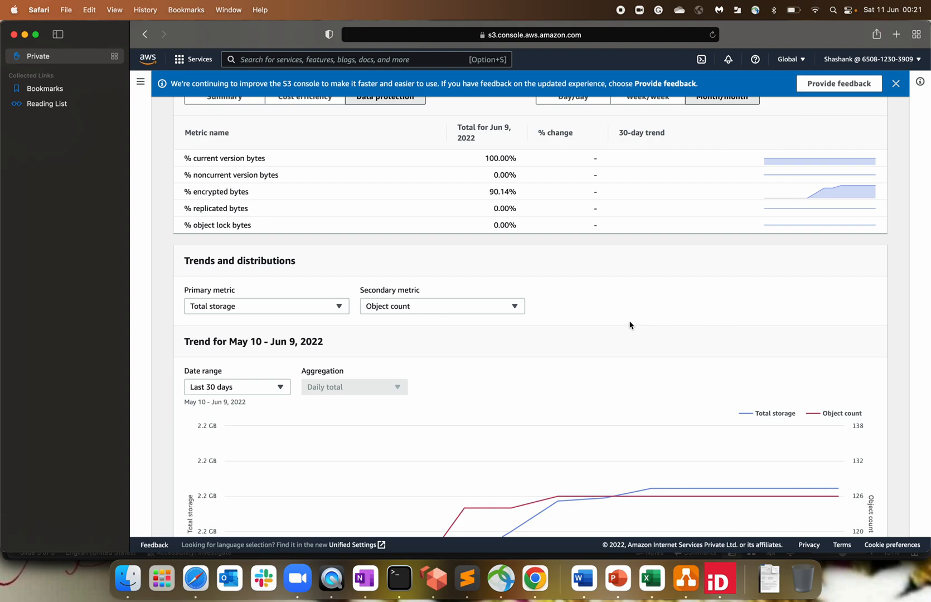
scroll("down", 3)
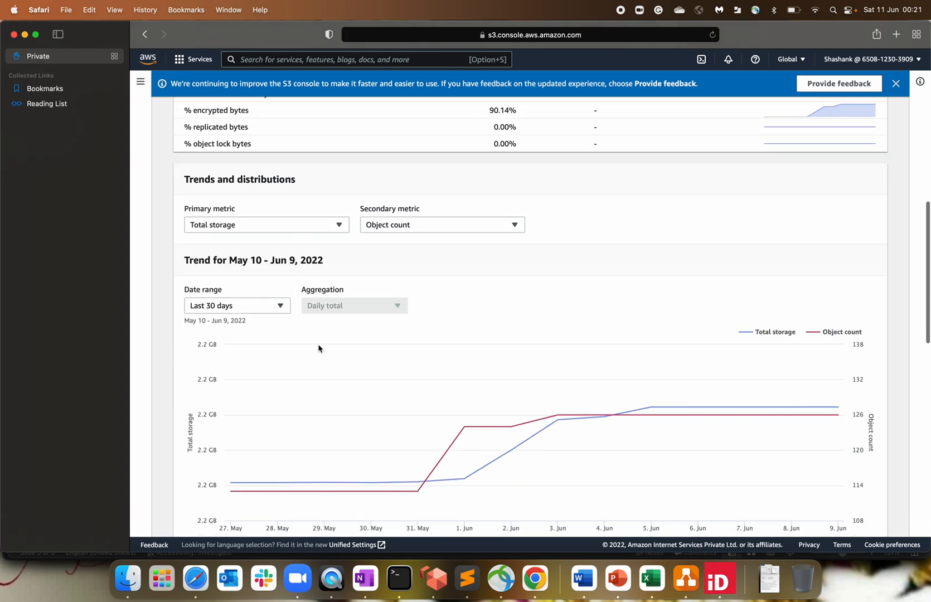
scroll("down", 3)
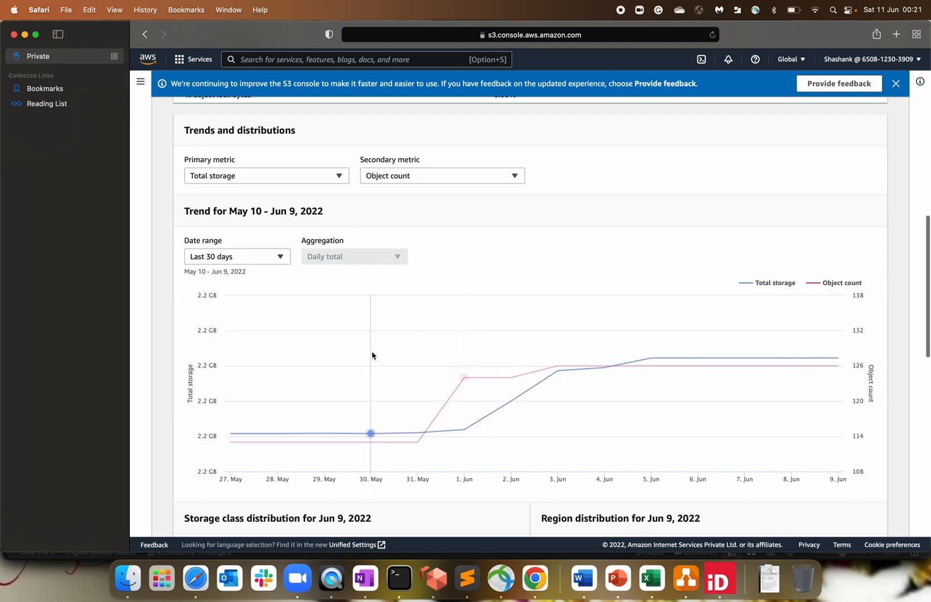
mouse_move(500, 440)
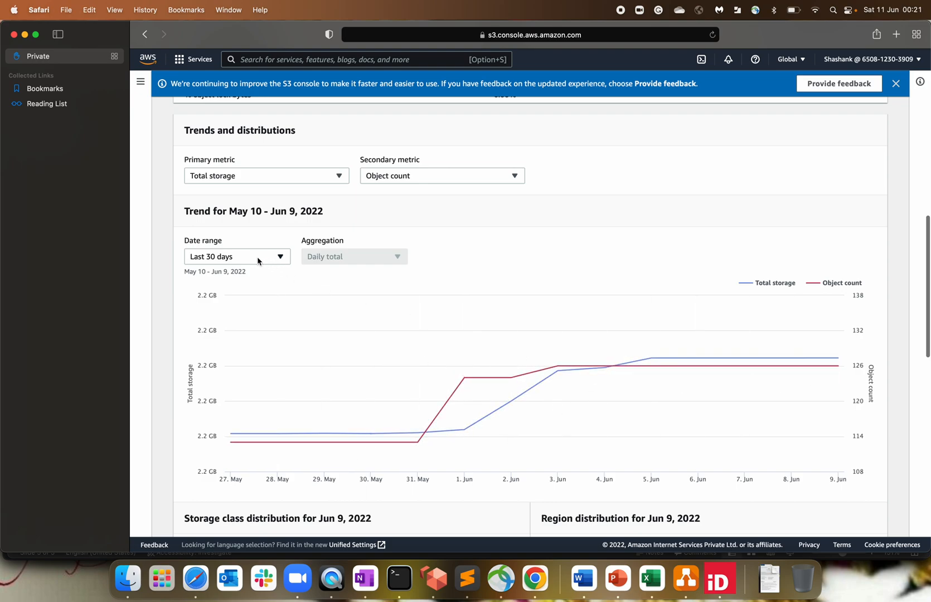
left_click(237, 256)
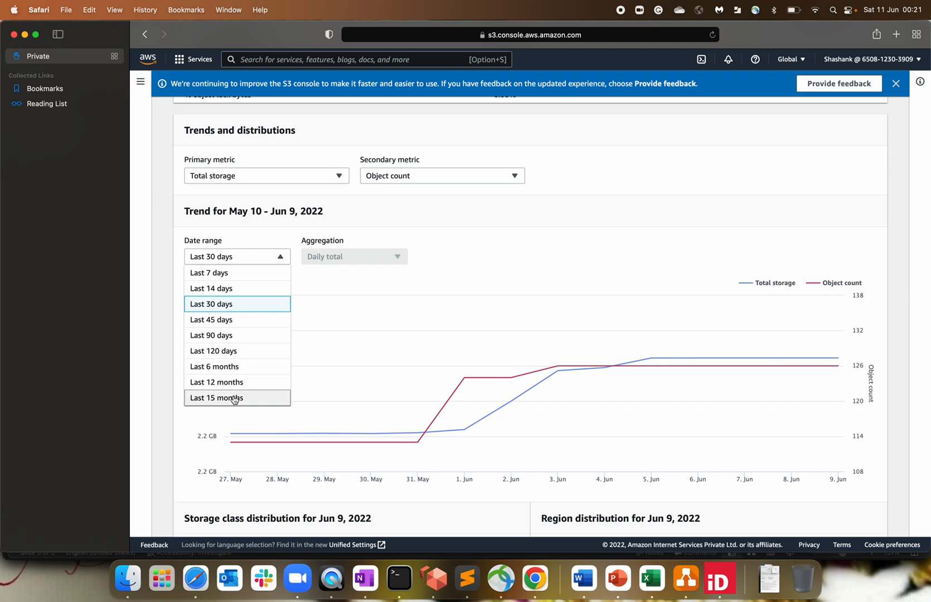
left_click(217, 398)
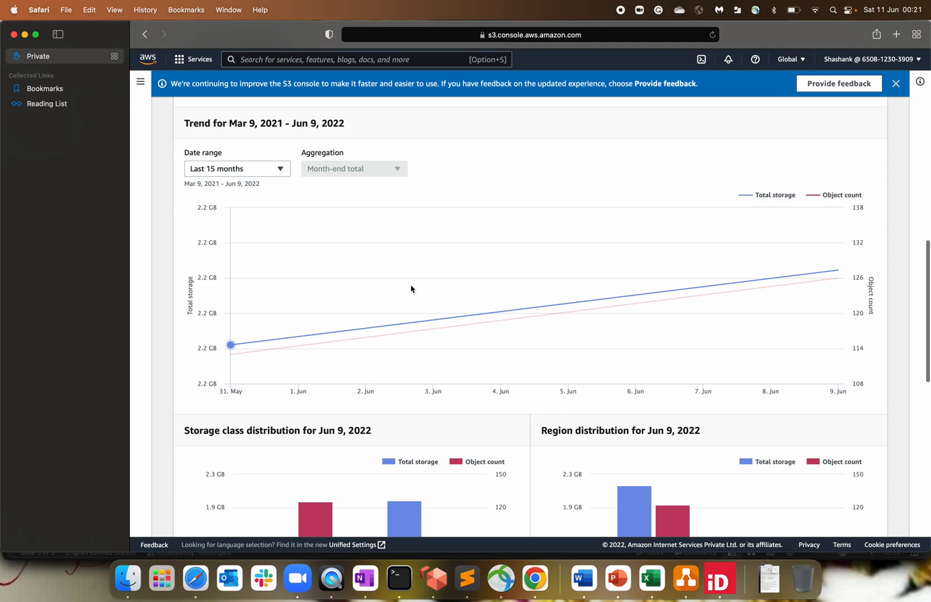
mouse_move(243, 391)
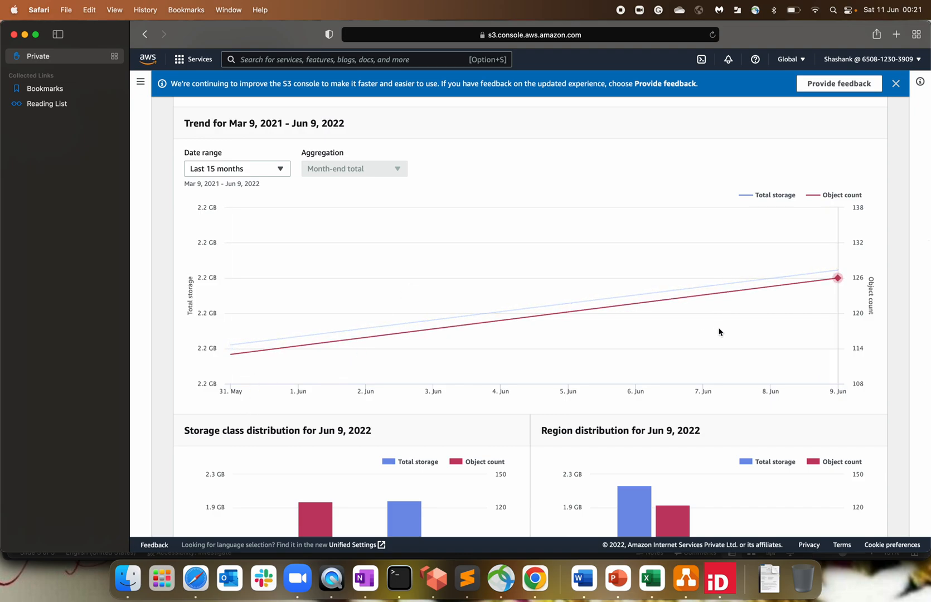
scroll("down", 3)
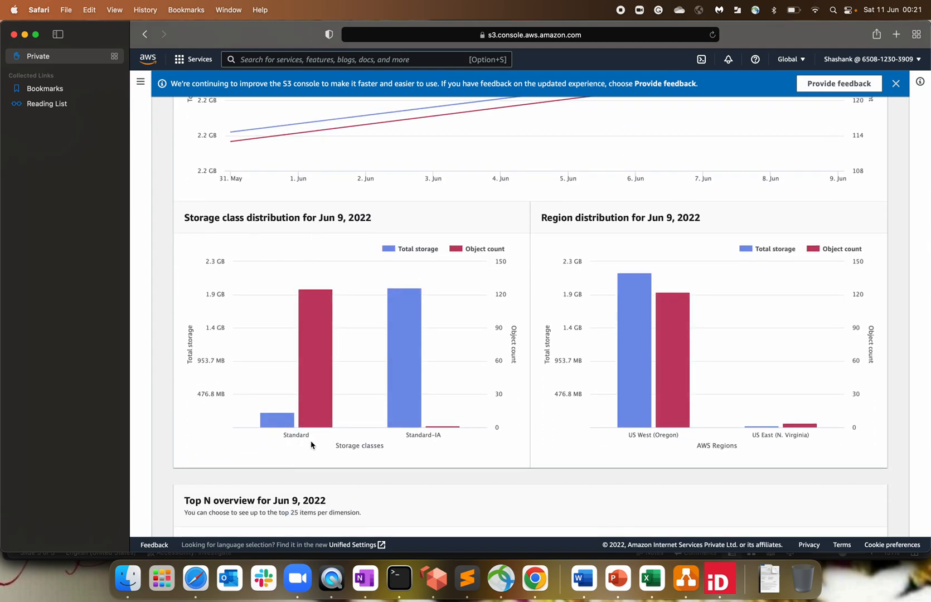
mouse_move(479, 439)
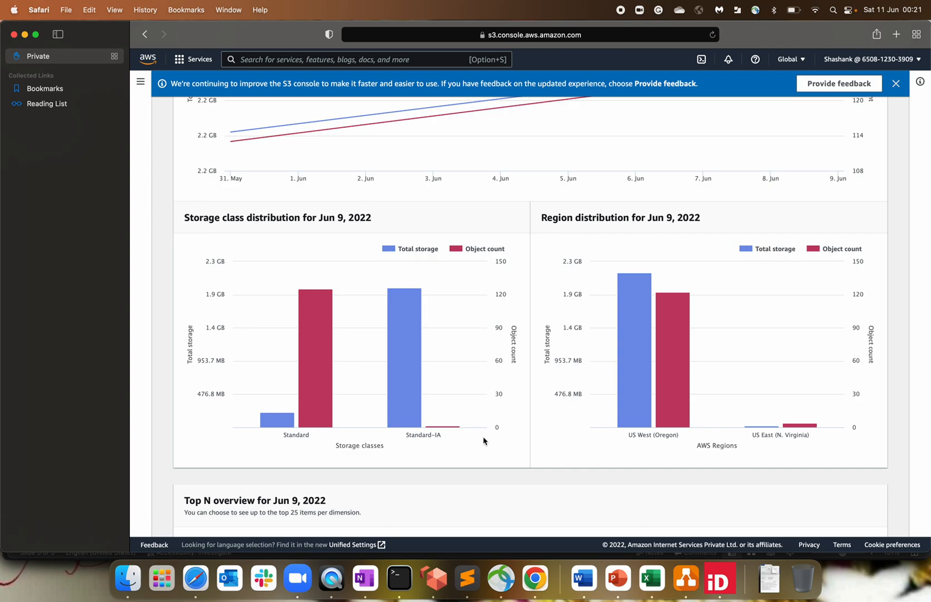
mouse_move(719, 523)
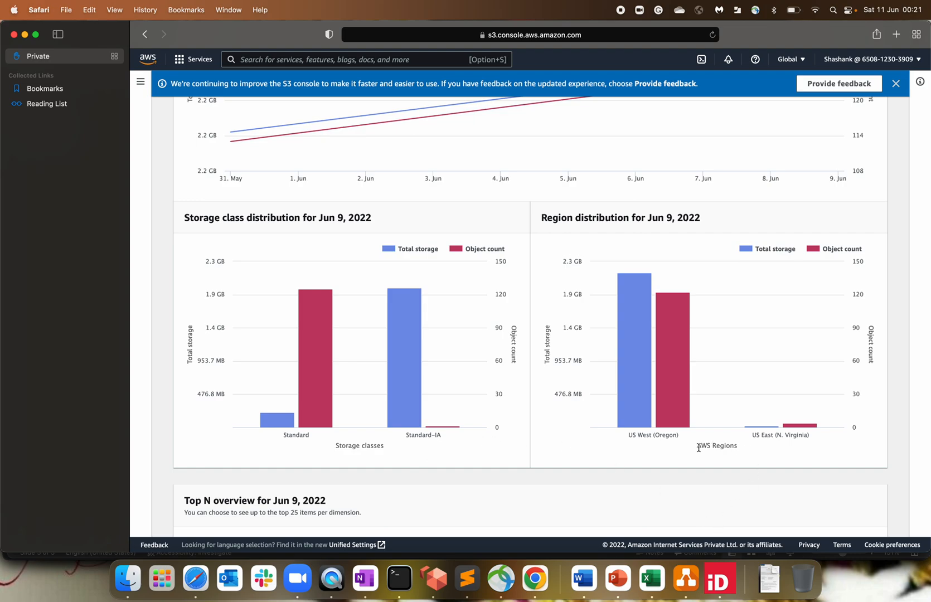
mouse_move(804, 447)
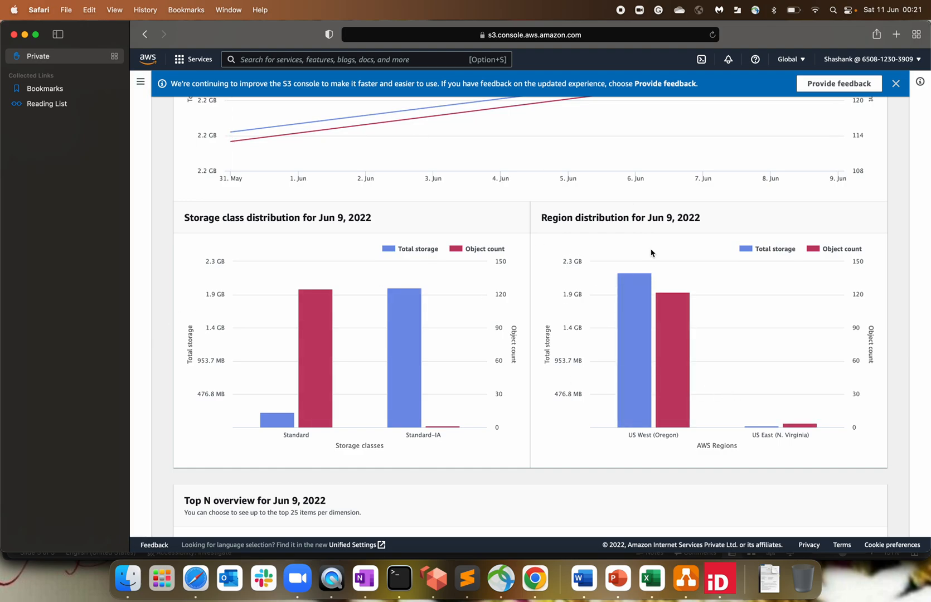
scroll("down", 3)
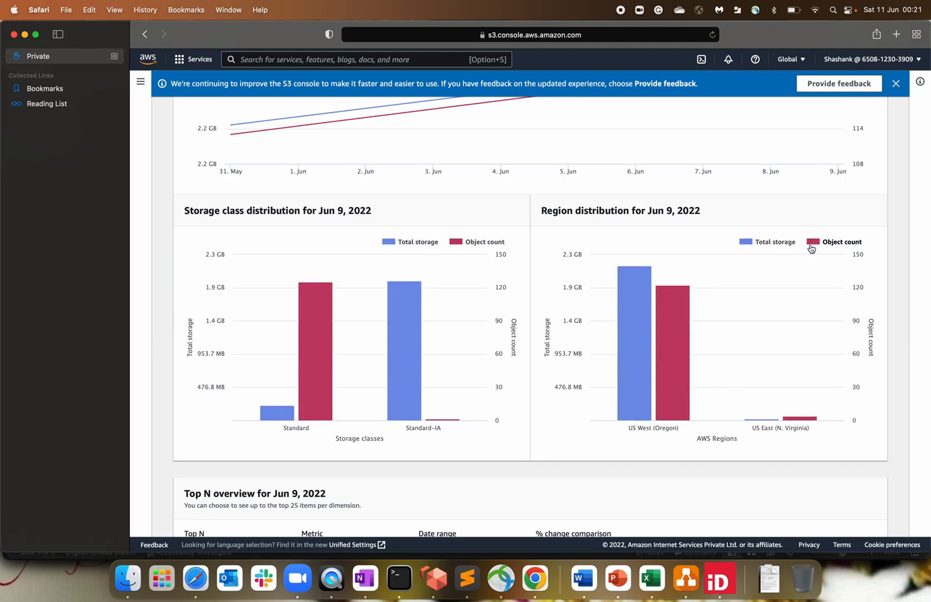
Scroll to the Top N overview listing the top 3 accounts, regions and buckets for Jun 9, 2022
scroll("down", 3)
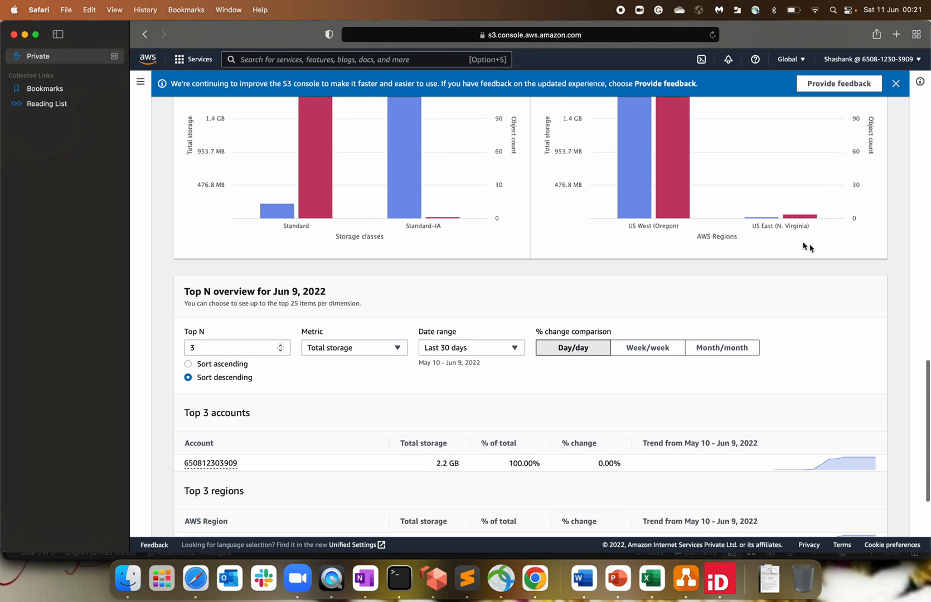
mouse_move(277, 295)
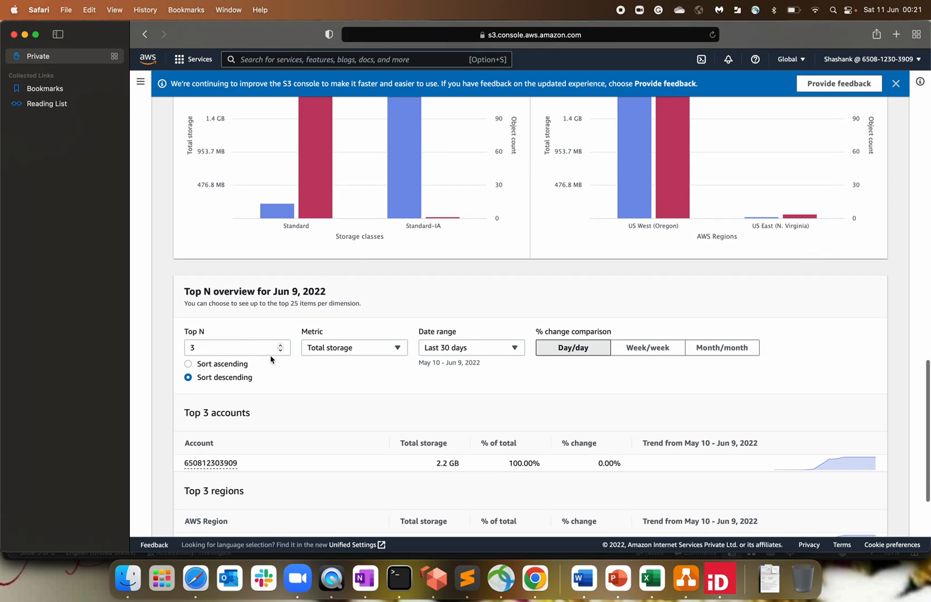
left_click(236, 348)
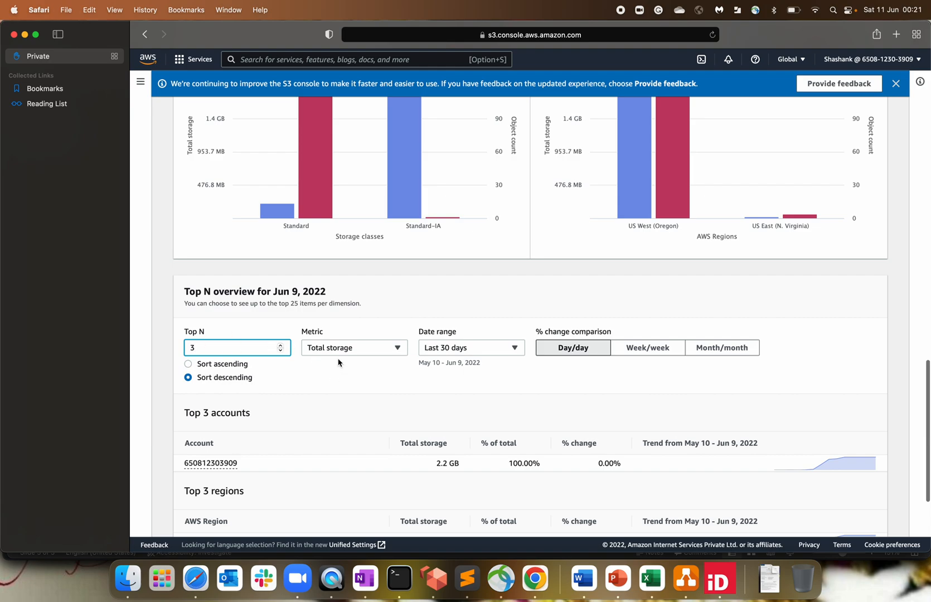
scroll("down", 3)
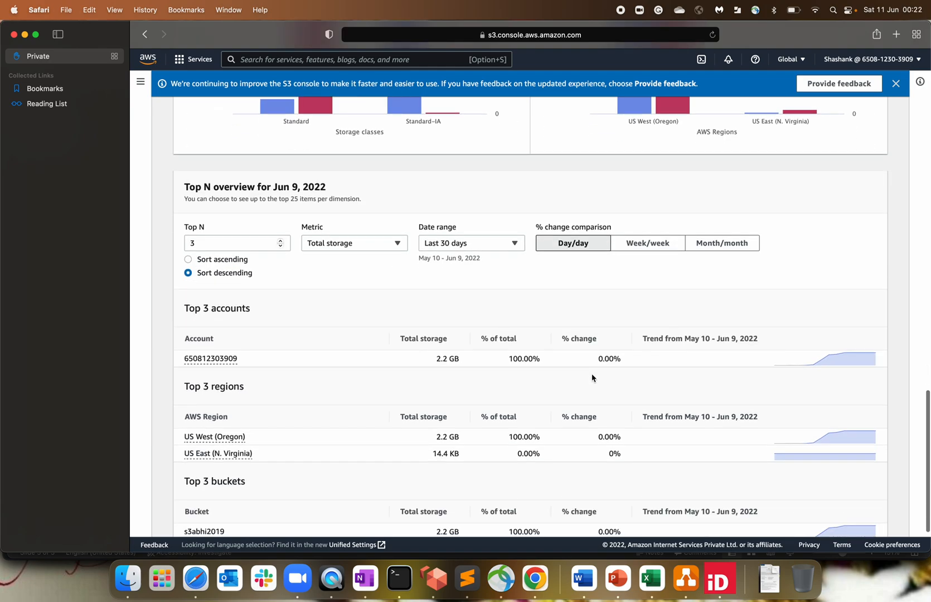
double_click(211, 359)
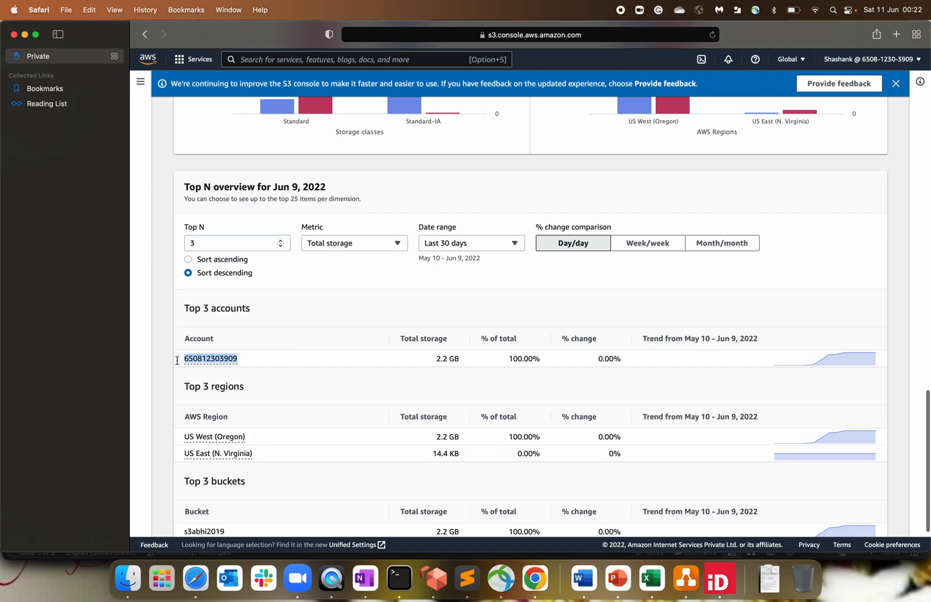
scroll("down", 3)
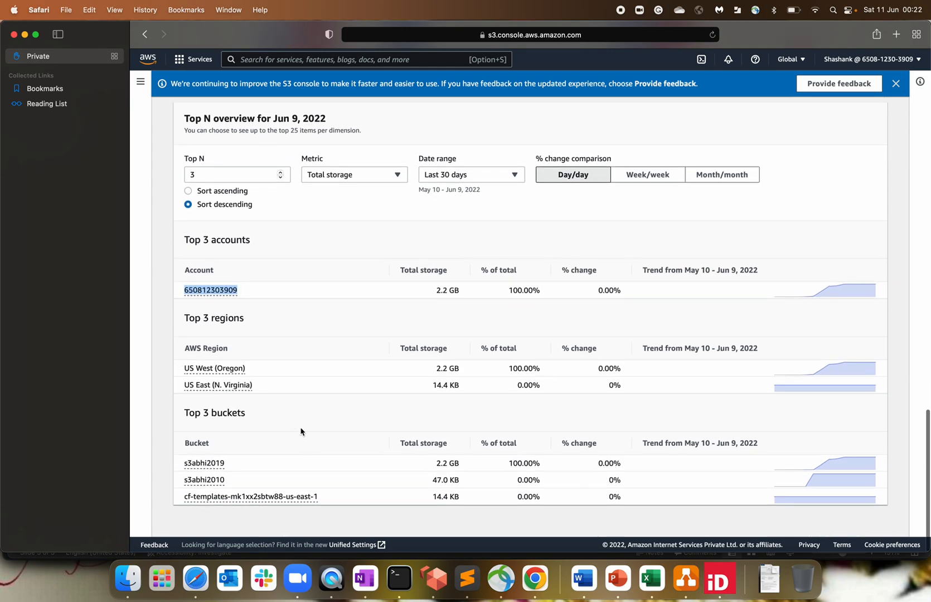
mouse_move(237, 474)
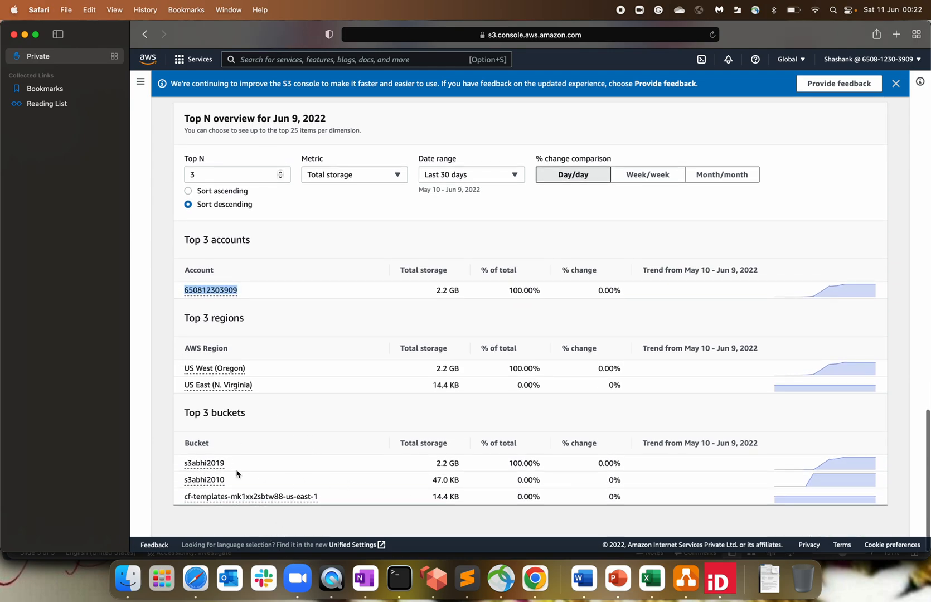
Analyze bucket s3abhi2019 by the Storage class dimension, charting Standard-IA versus Standard
left_click(204, 463)
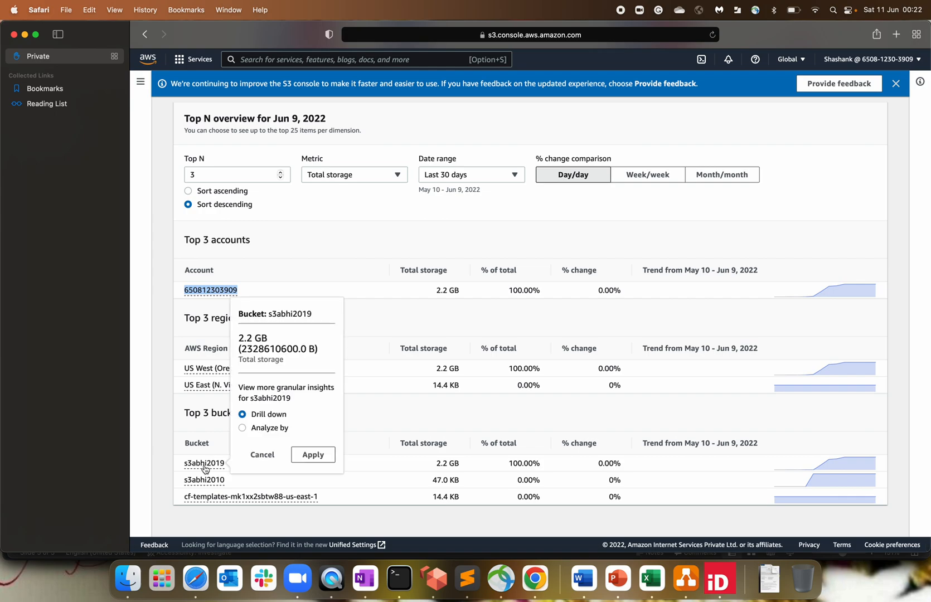
left_click(242, 427)
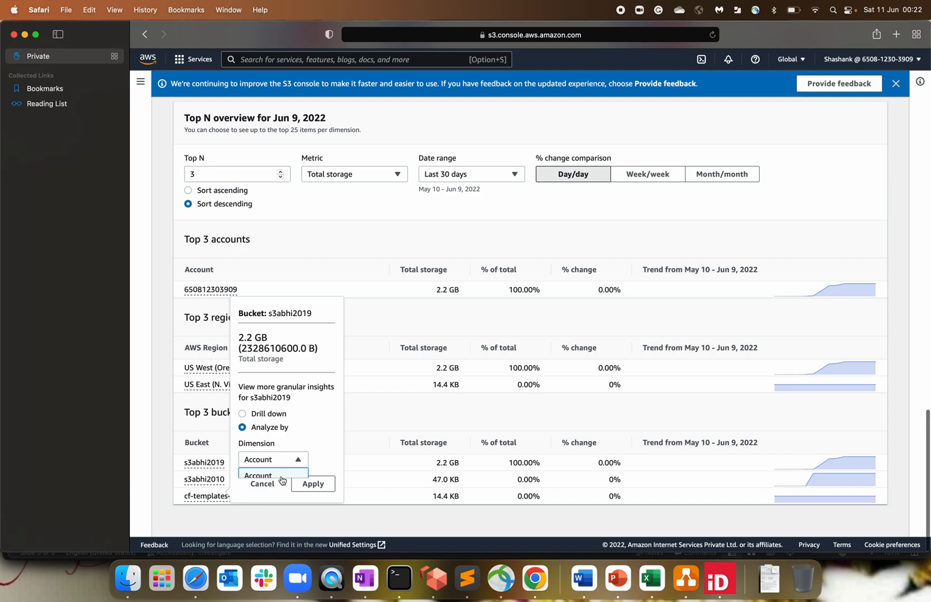
left_click(273, 460)
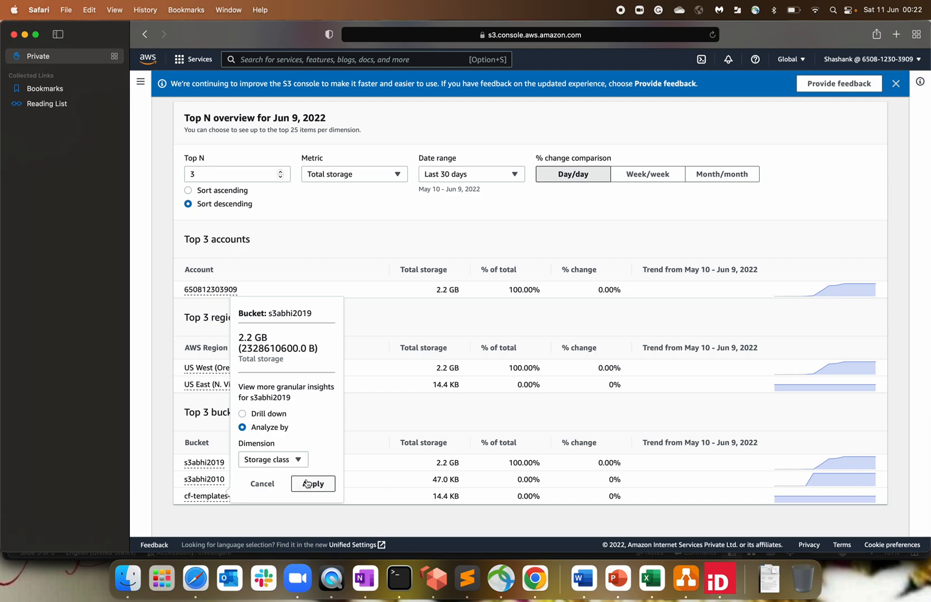
left_click(313, 483)
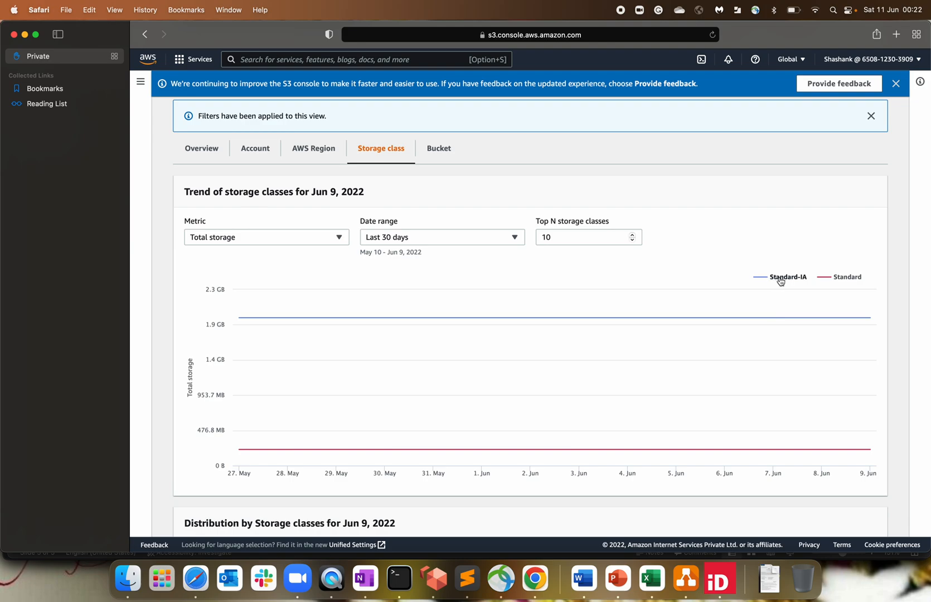
mouse_move(851, 284)
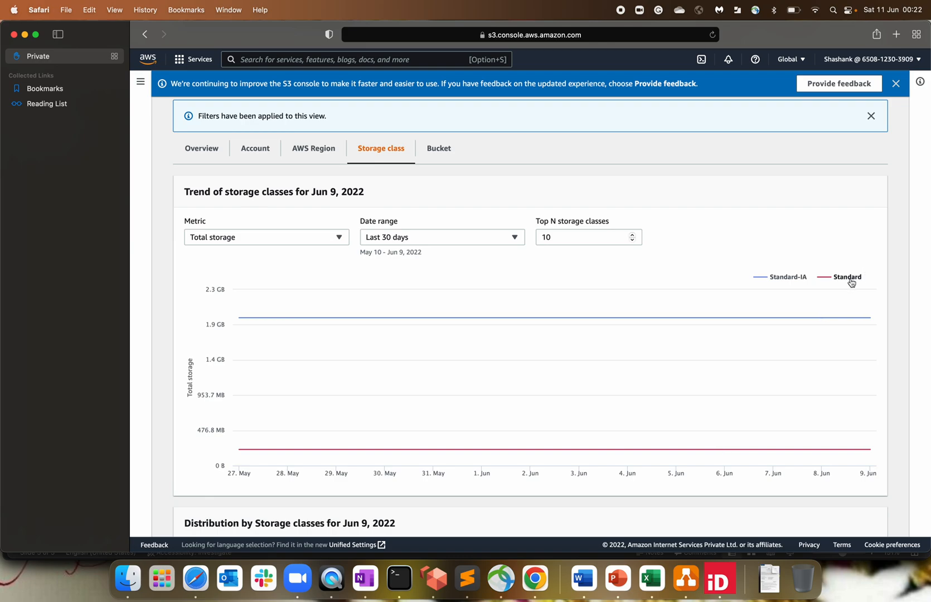
Inspect the Standard-IA bar's insights, dismiss them, and reach the Standard versus Standard-IA storage classes table
scroll("down", 3)
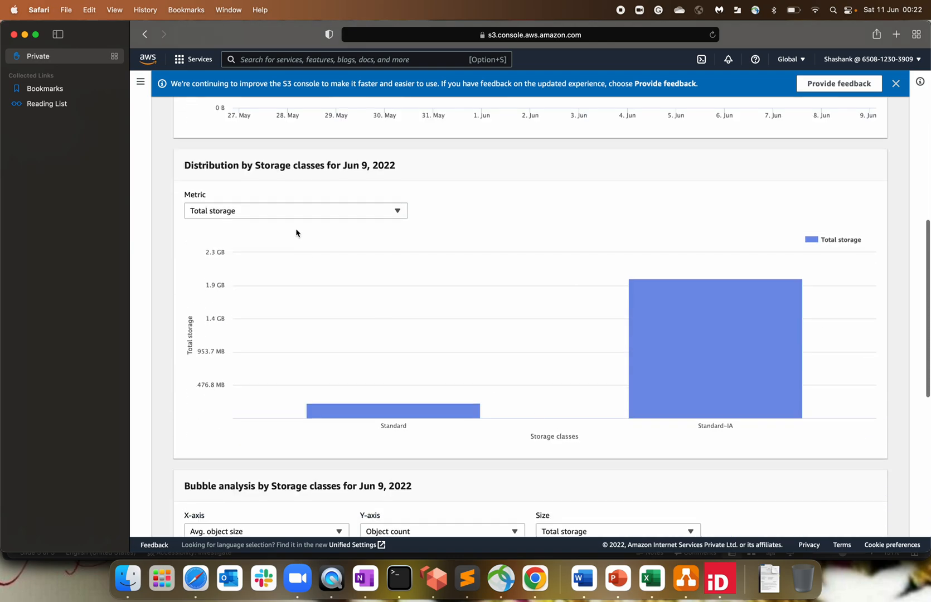
mouse_move(249, 239)
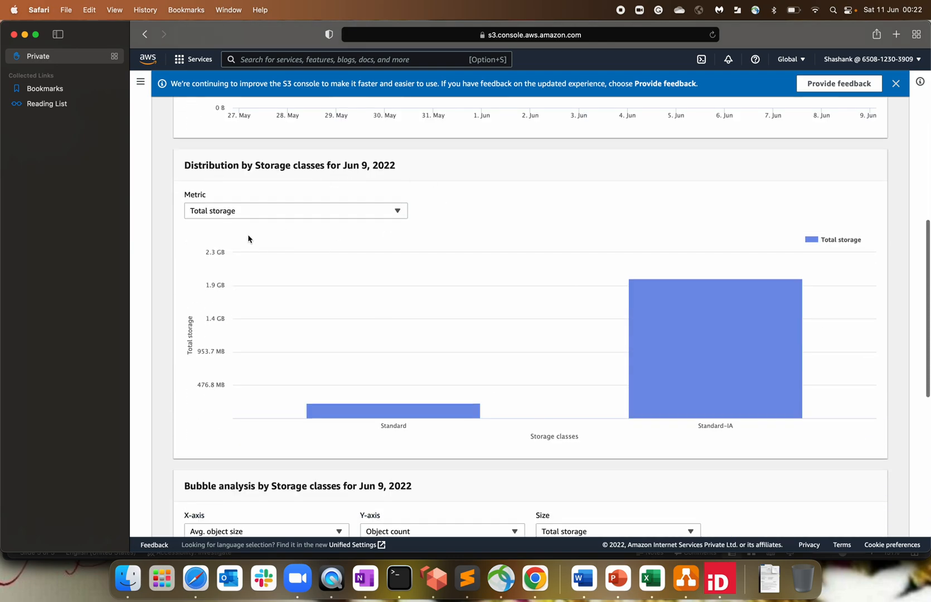
mouse_move(735, 466)
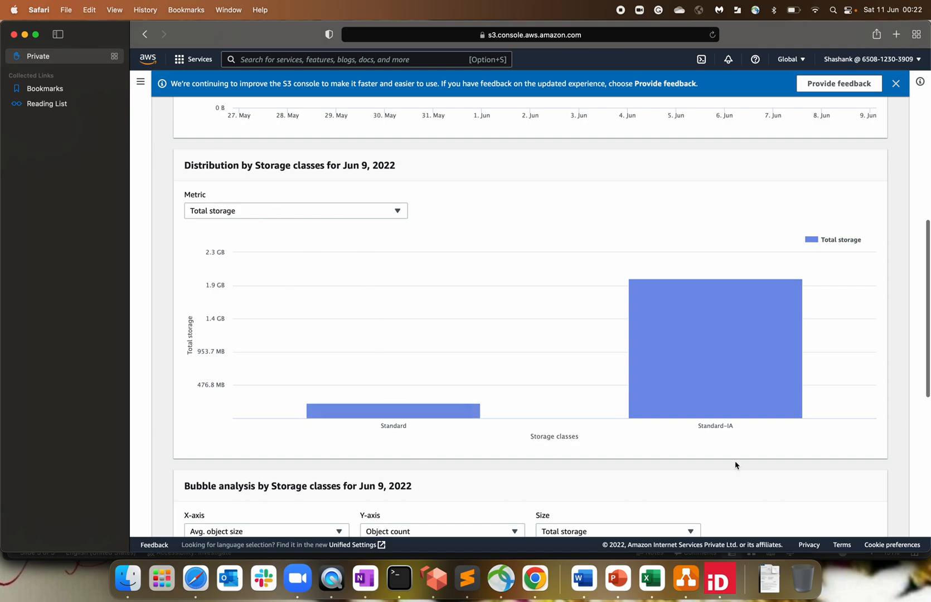
left_click(715, 349)
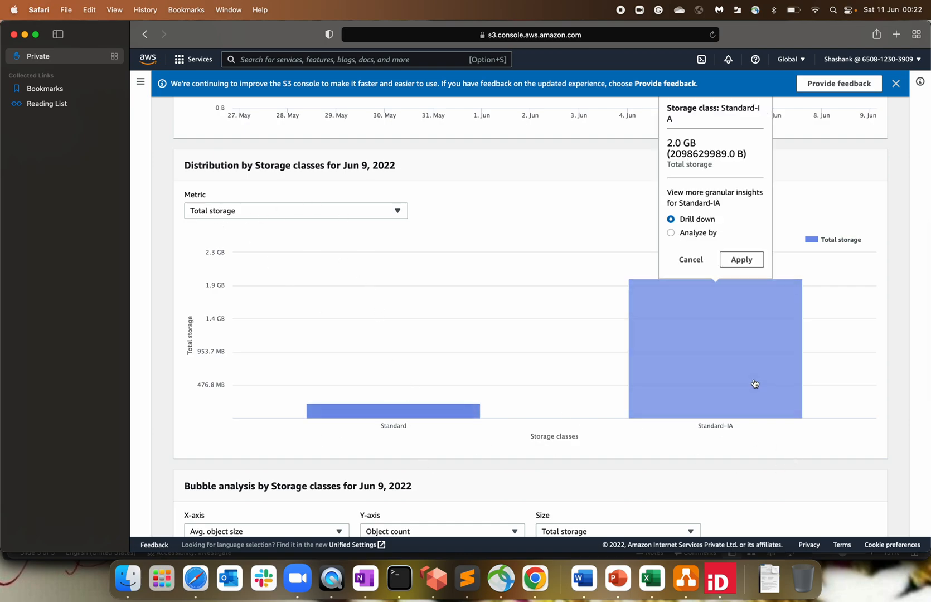
mouse_move(693, 464)
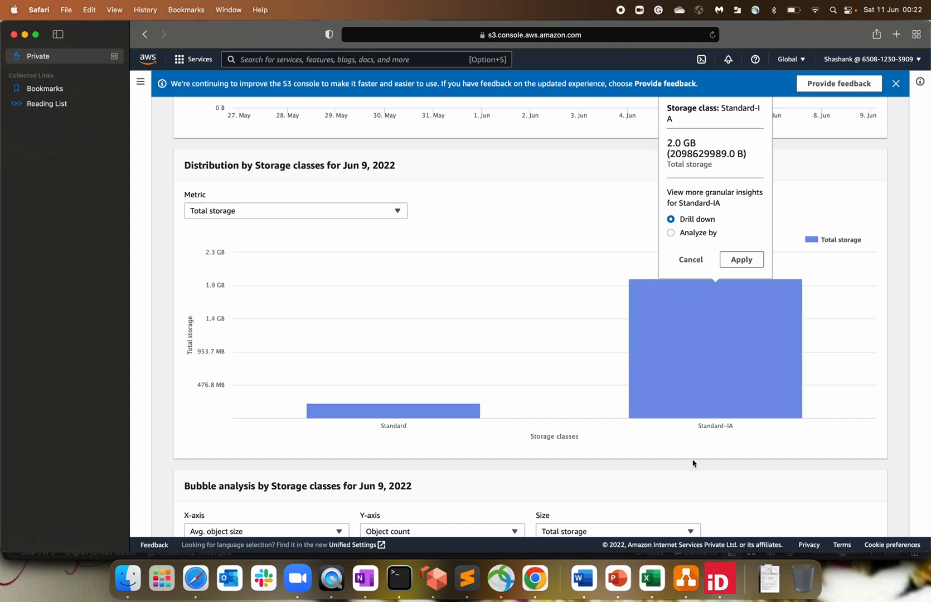
scroll("down", 3)
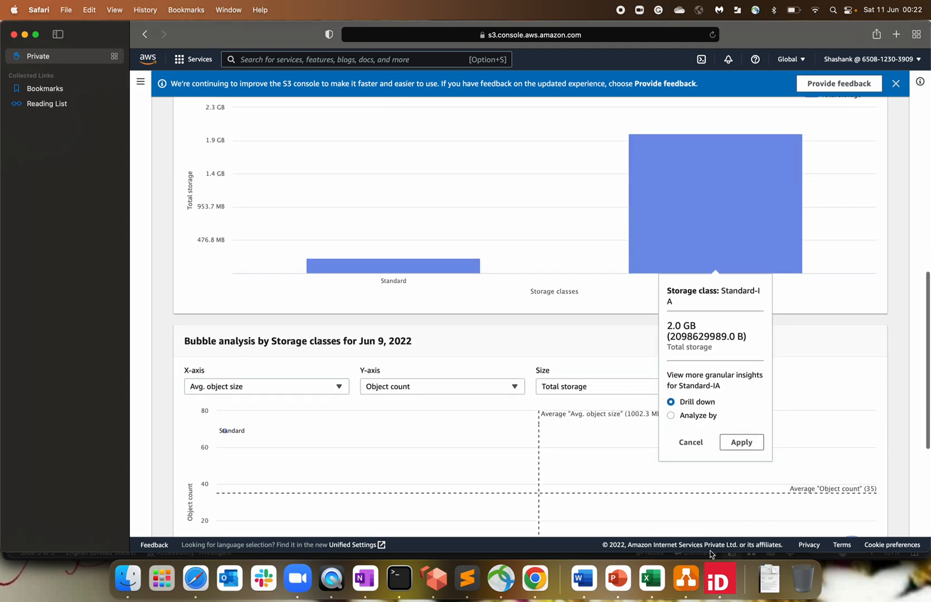
scroll("down", 3)
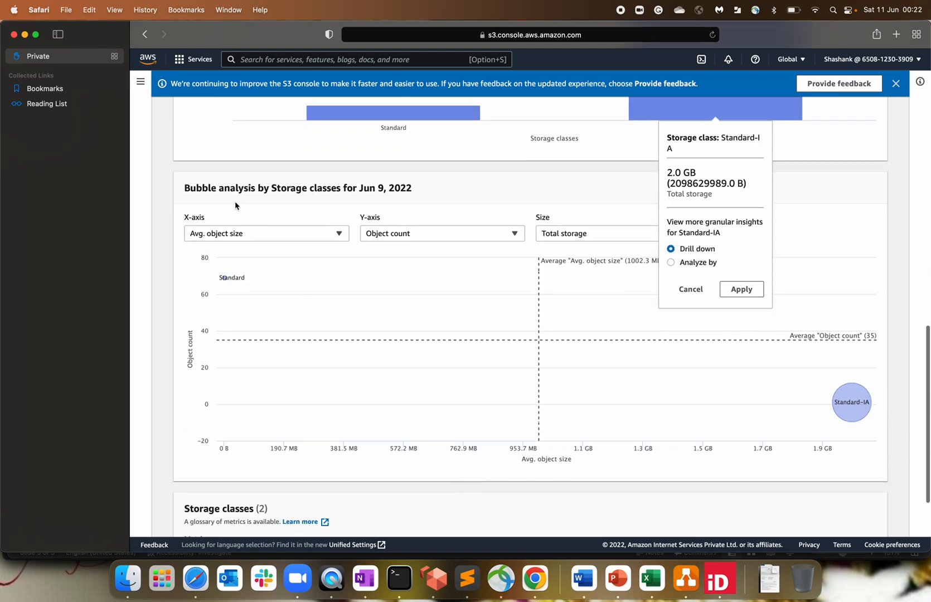
mouse_move(288, 231)
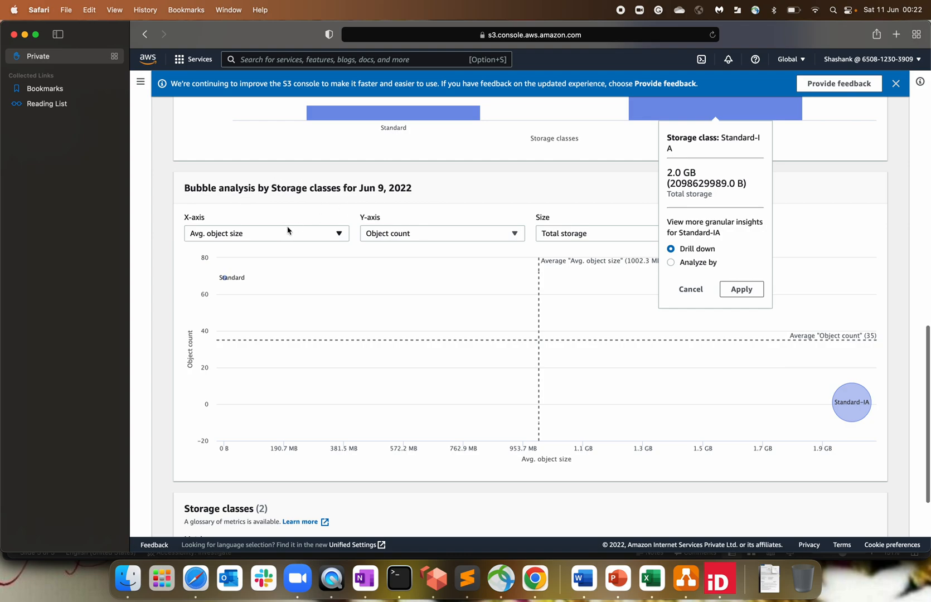
left_click(266, 233)
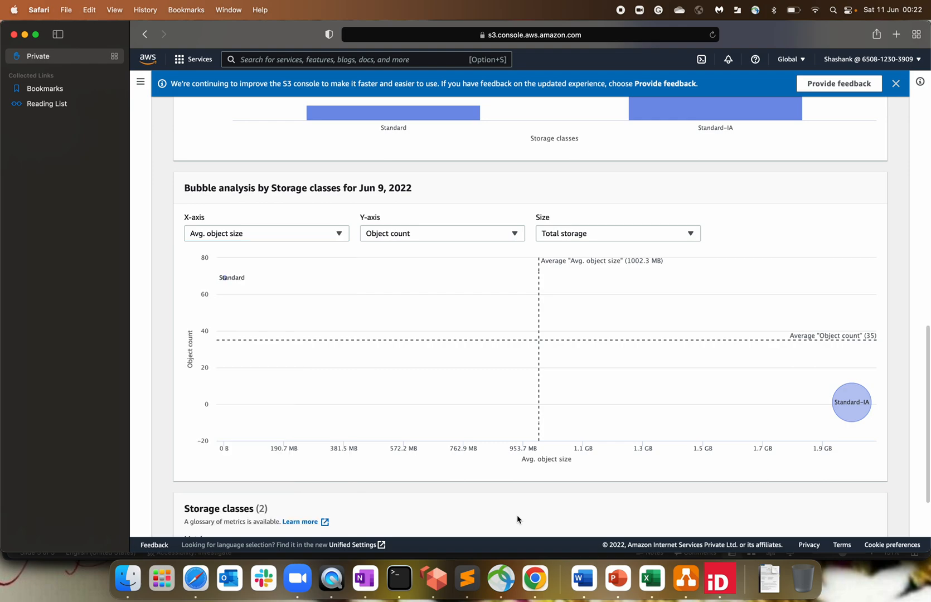
scroll("down", 3)
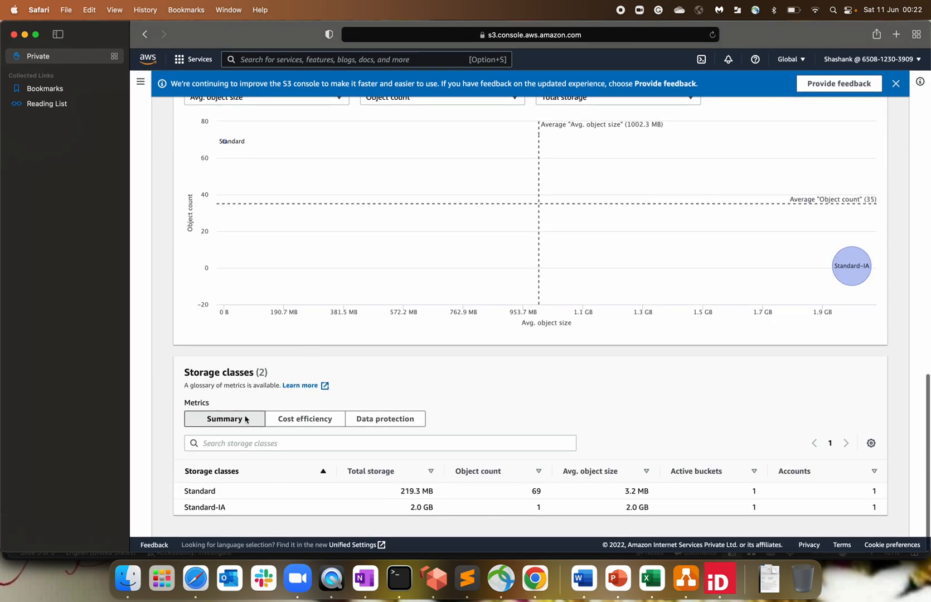
mouse_move(195, 507)
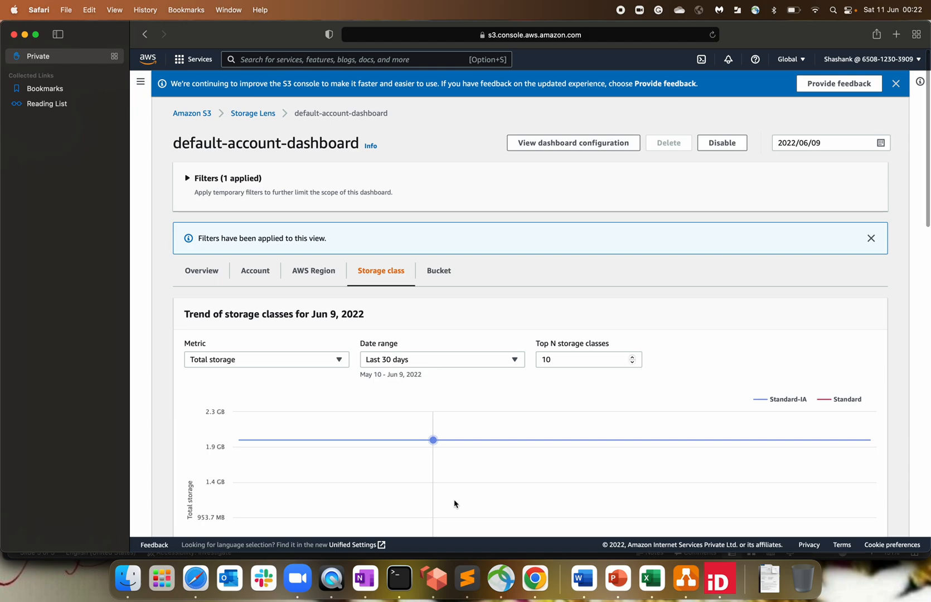
Look through the default-account-dashboard's total storage, object count and distribution charts
left_click(438, 270)
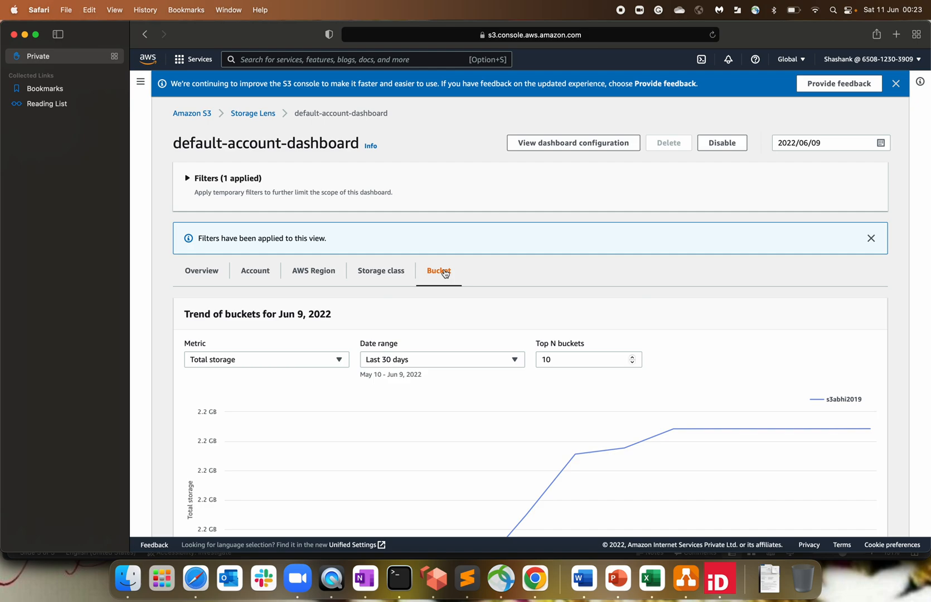
scroll("down", 3)
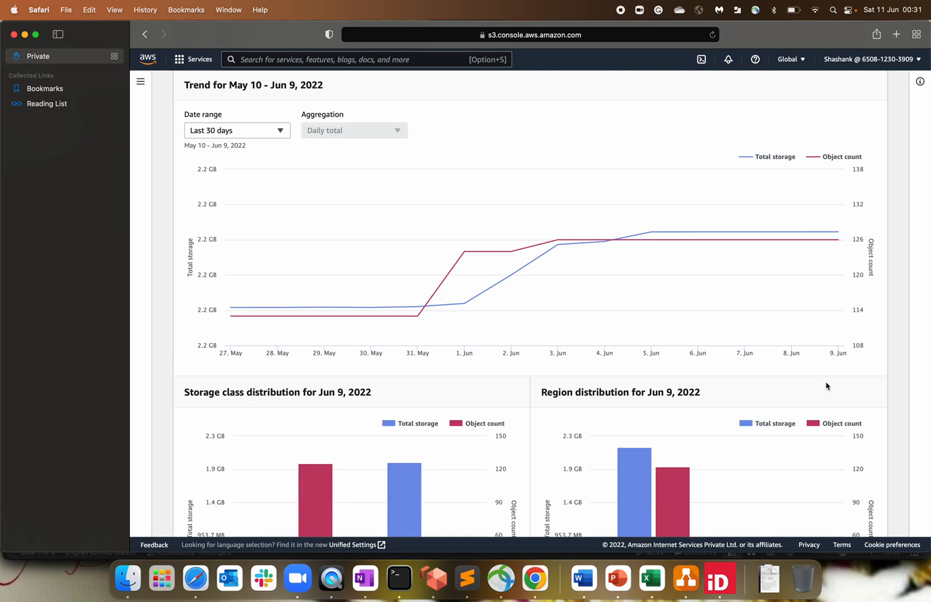
mouse_move(925, 253)
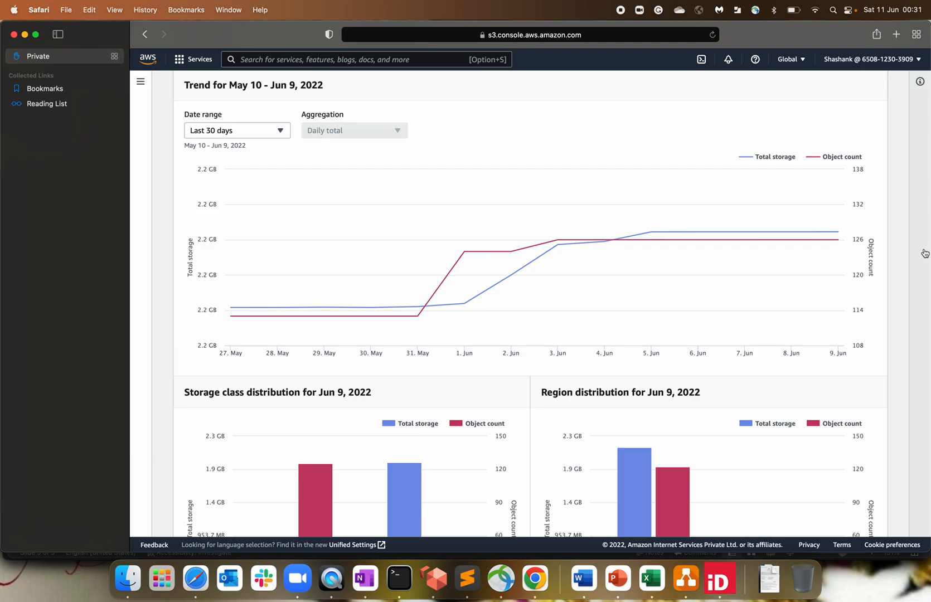
mouse_move(896, 251)
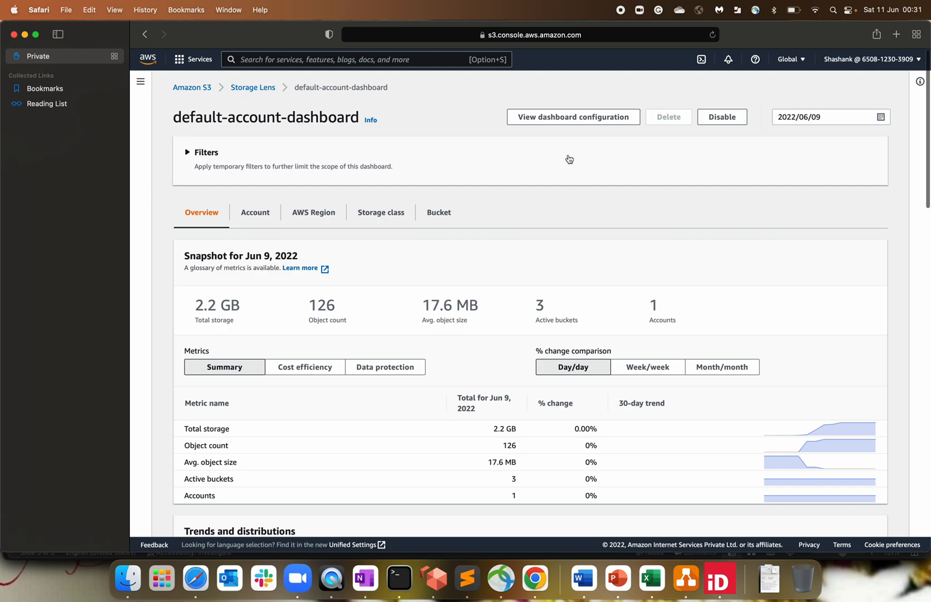
mouse_move(559, 122)
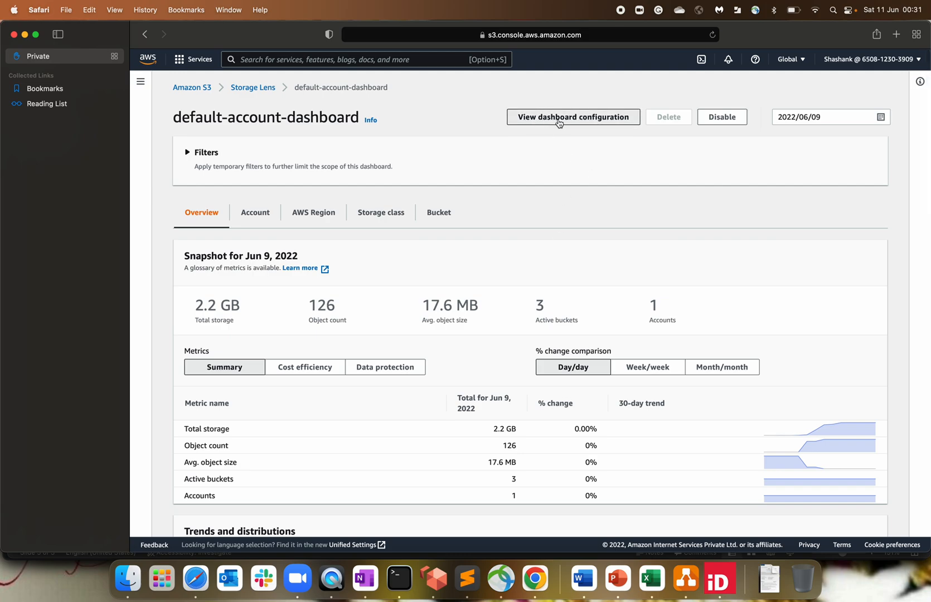
View the default-account-dashboard configuration (home region US East N. Virginia) and highlight its name
left_click(572, 116)
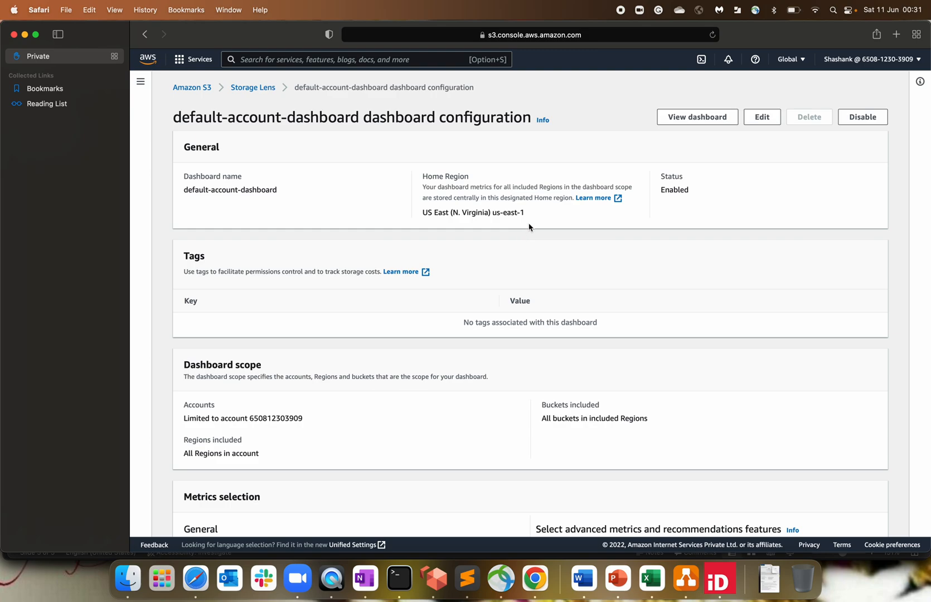
double_click(230, 190)
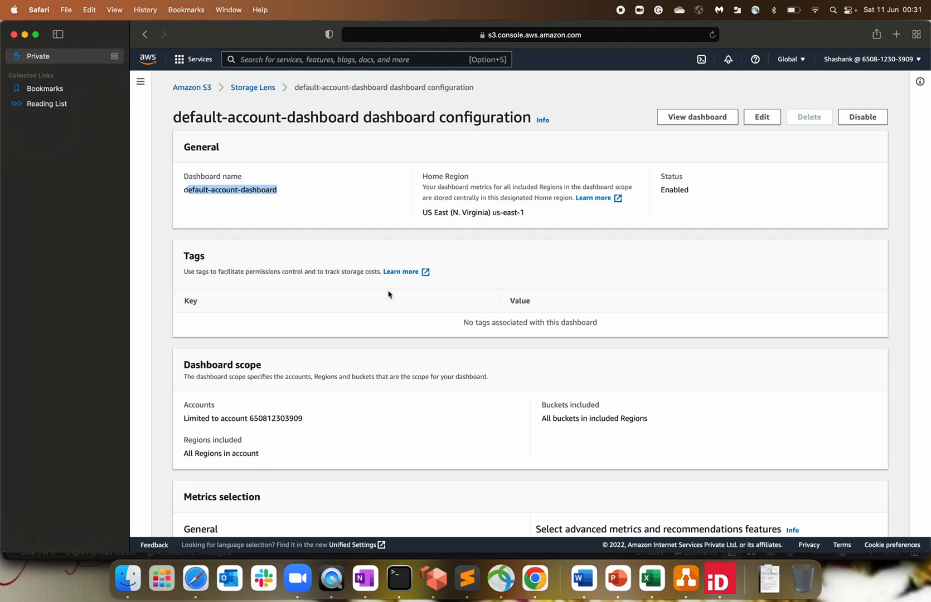
mouse_move(593, 197)
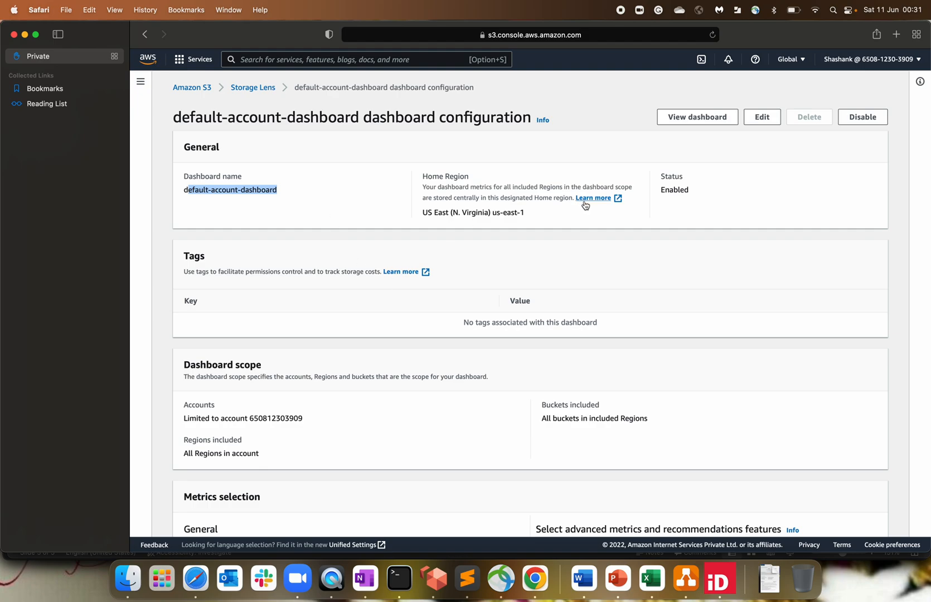
mouse_move(758, 133)
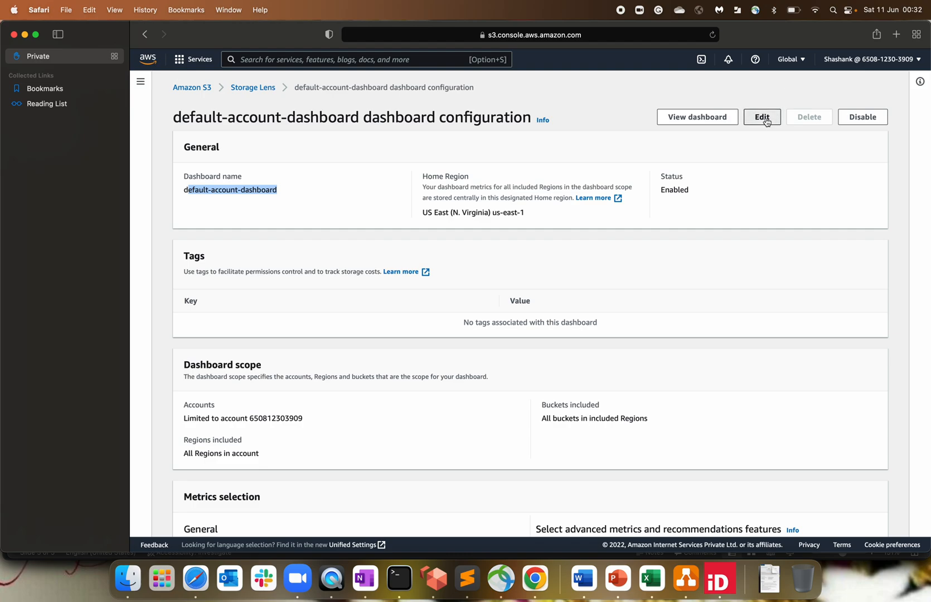
Edit default-account-dashboard and expand the list of its 15 included free metrics
left_click(762, 117)
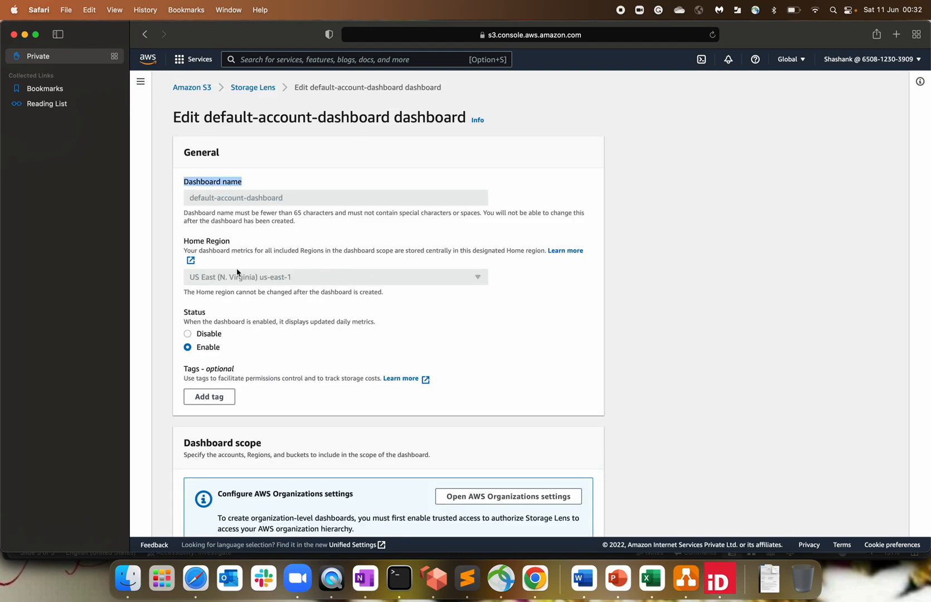
mouse_move(356, 332)
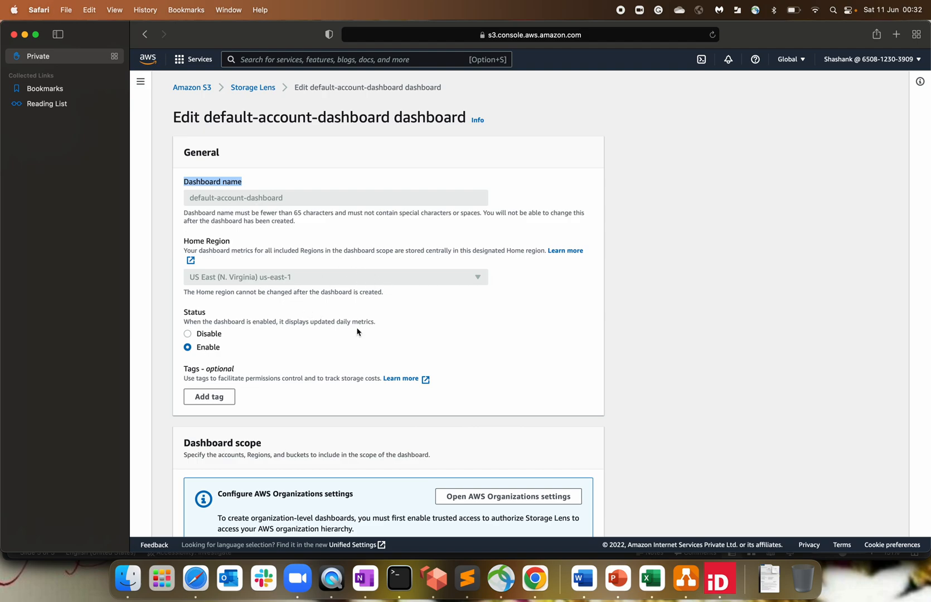
scroll("down", 3)
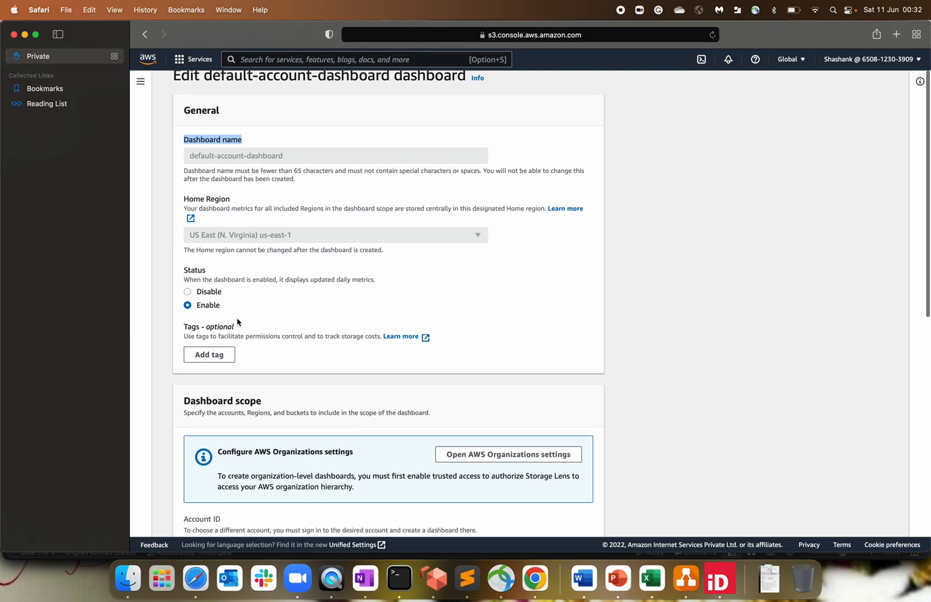
mouse_move(271, 322)
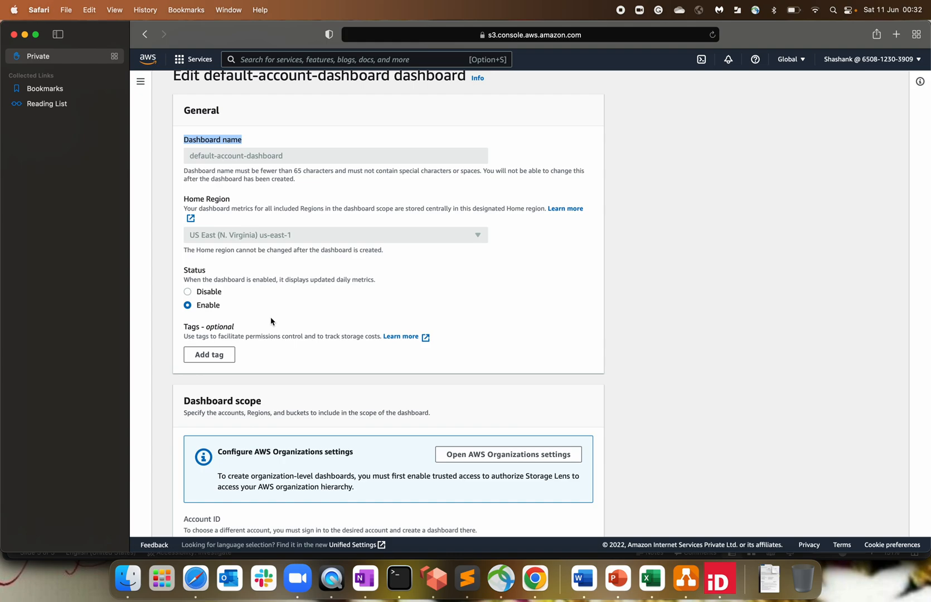
scroll("down", 3)
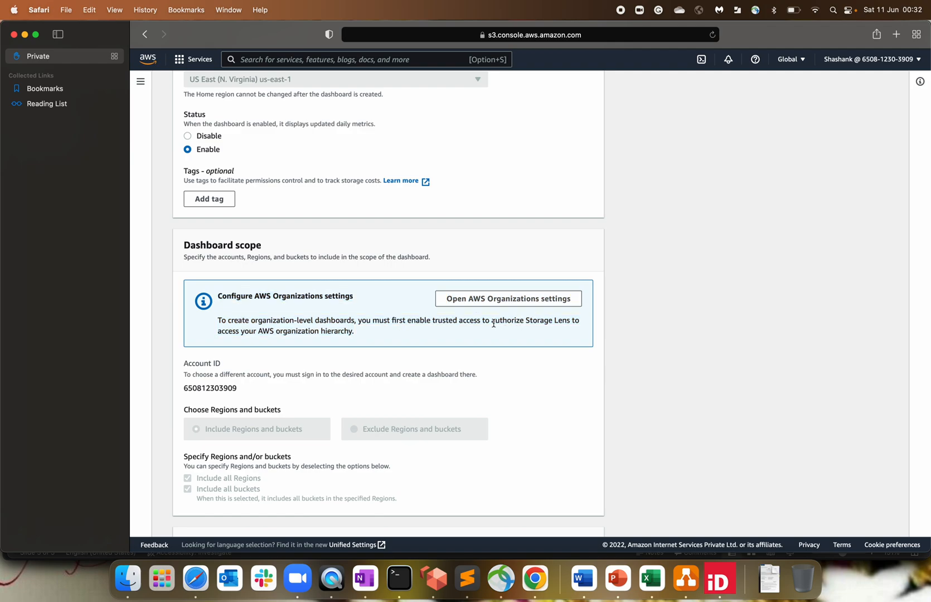
scroll("down", 3)
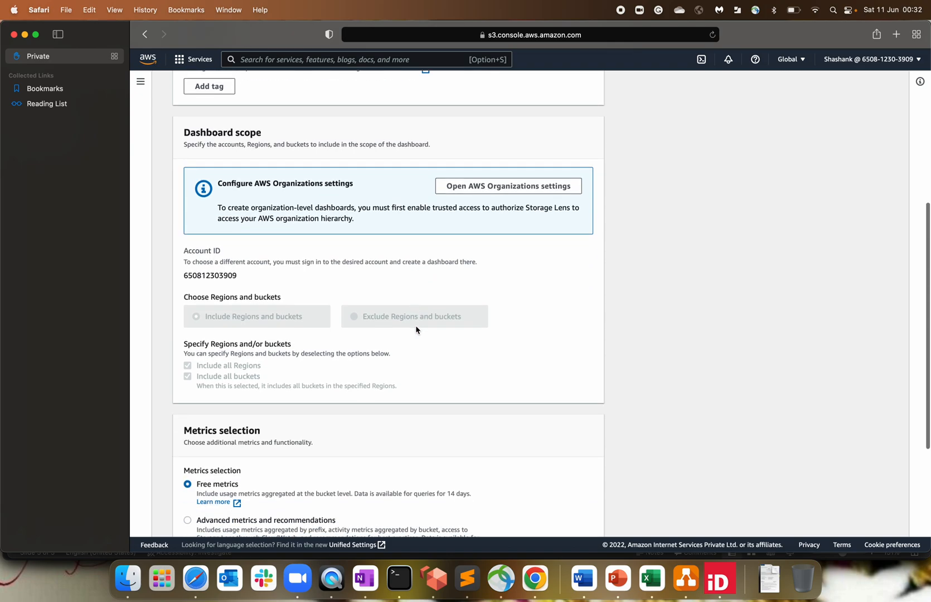
scroll("down", 3)
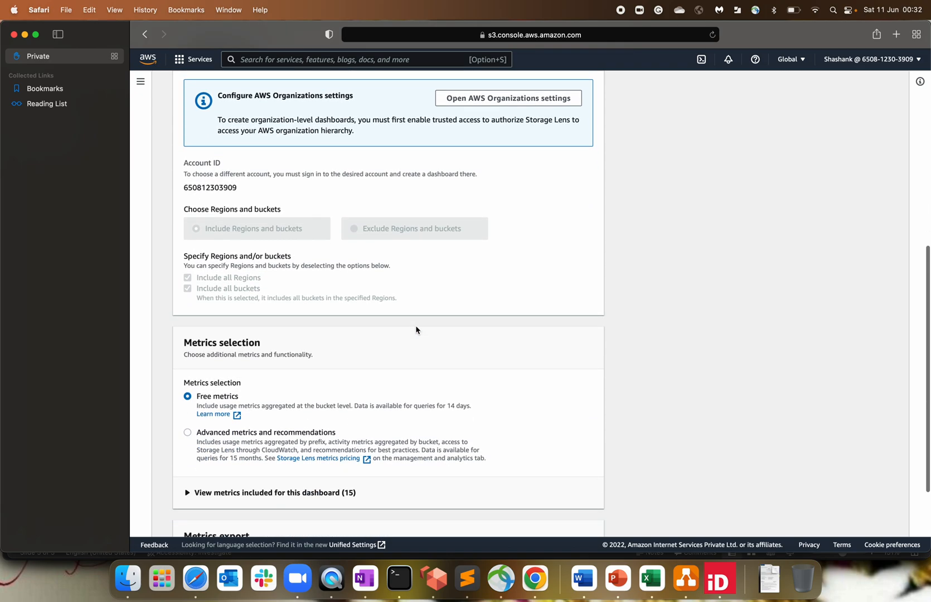
scroll("down", 3)
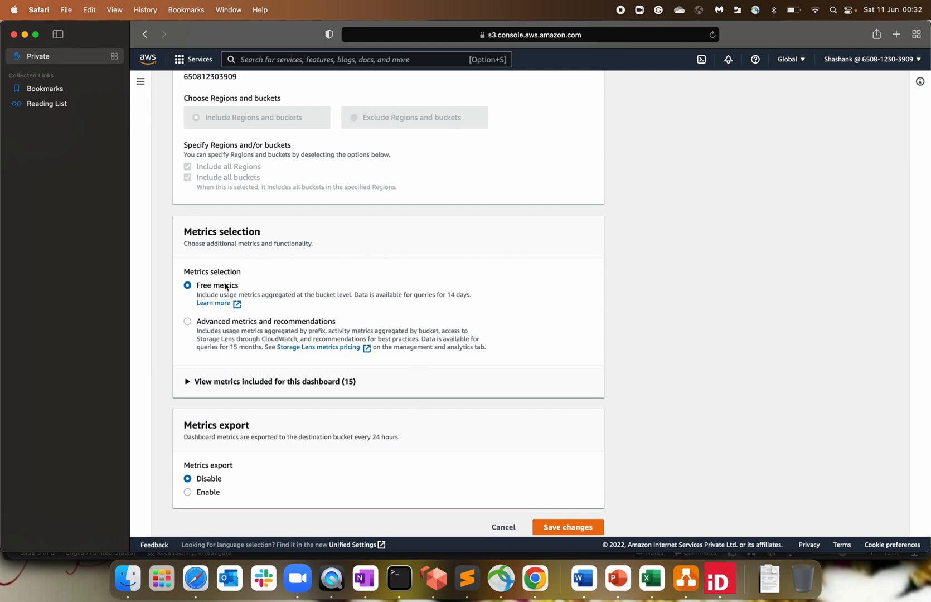
mouse_move(350, 306)
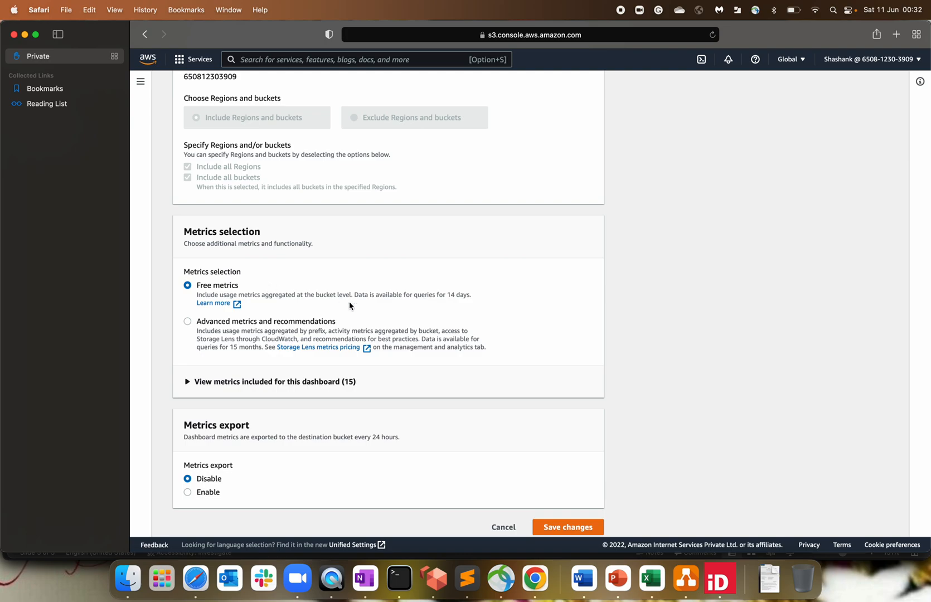
mouse_move(380, 320)
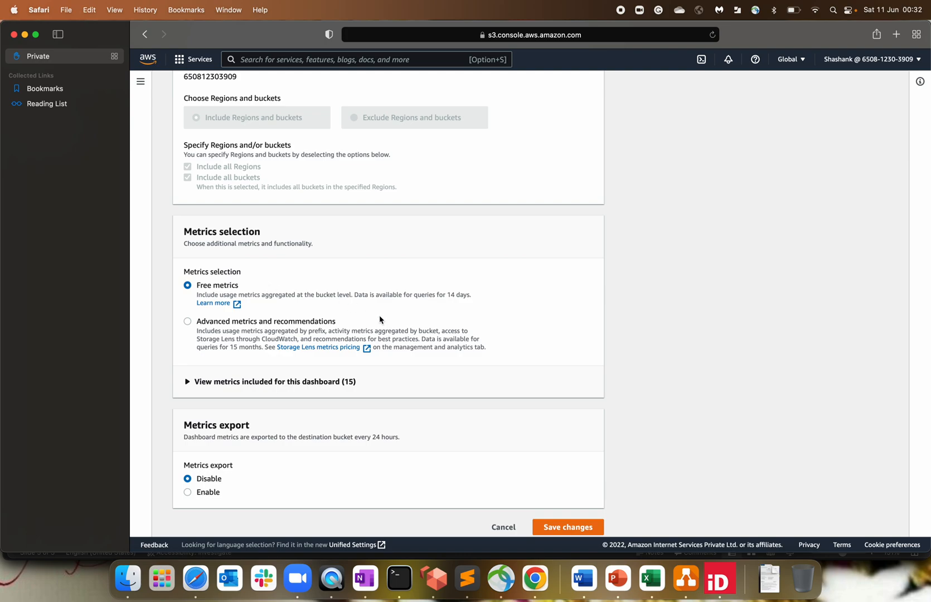
mouse_move(375, 321)
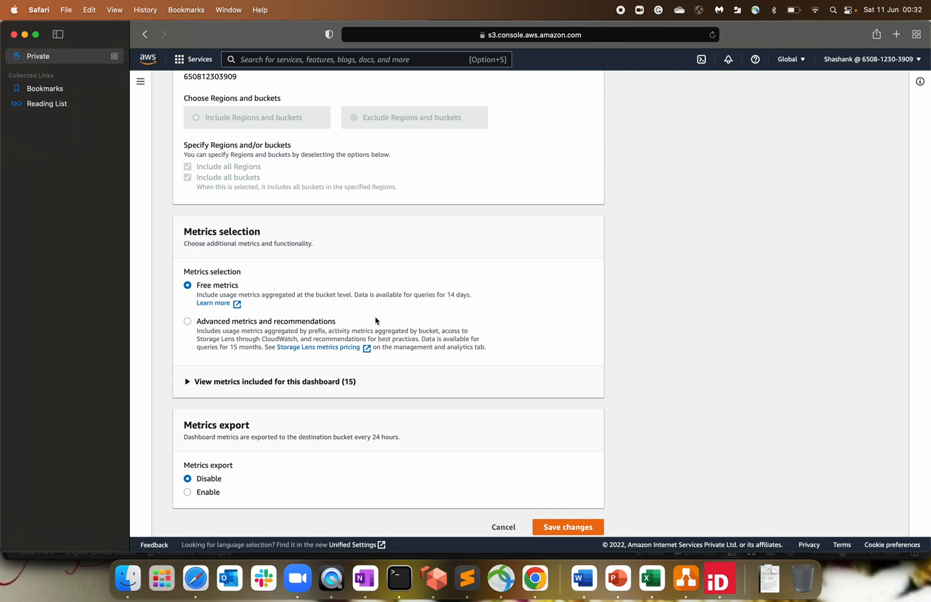
mouse_move(241, 364)
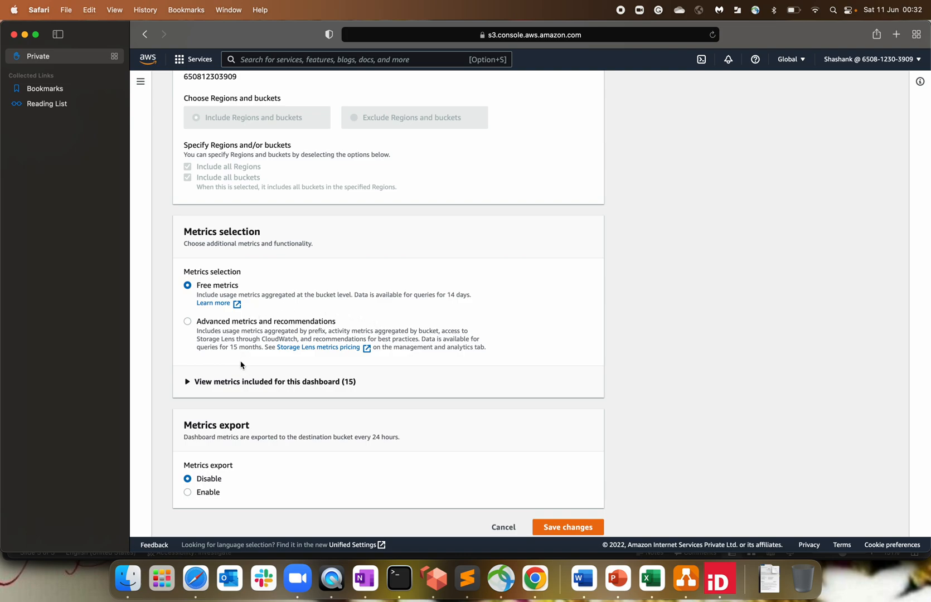
mouse_move(296, 386)
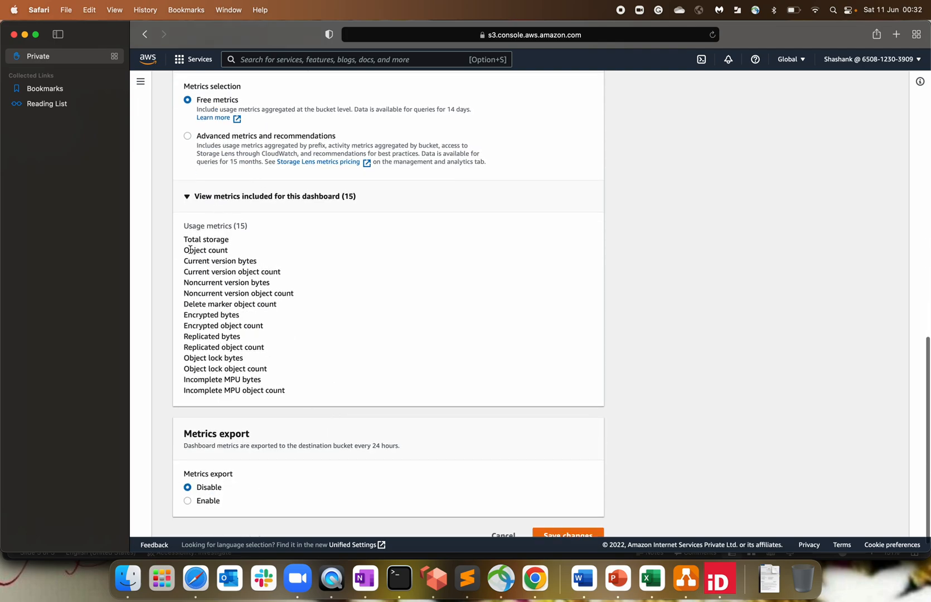
mouse_move(330, 303)
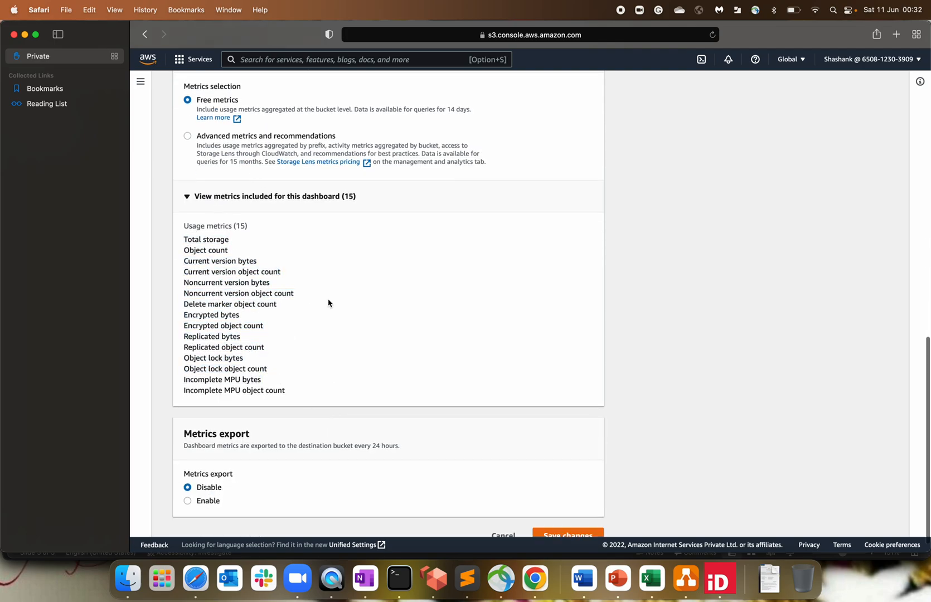
scroll("down", 3)
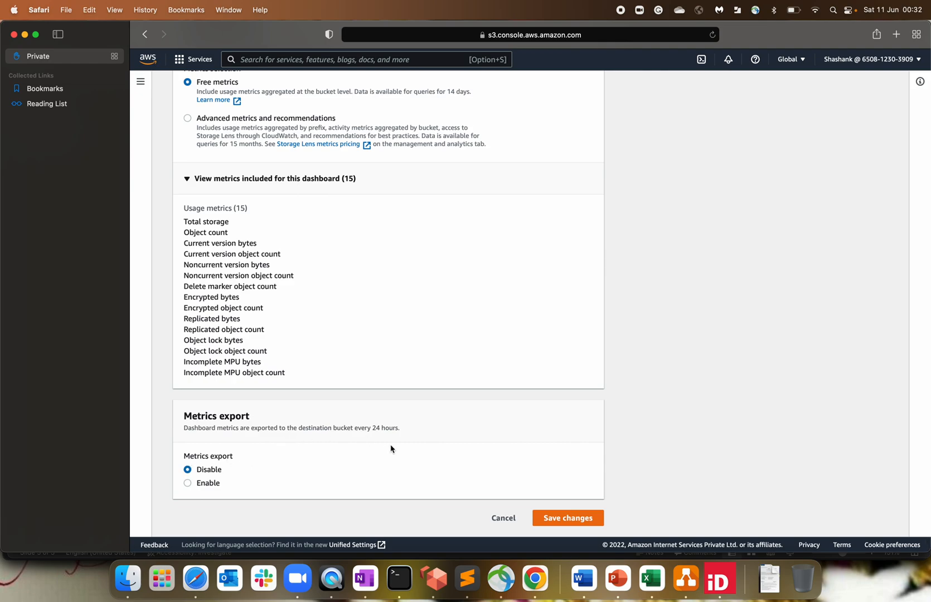
mouse_move(454, 512)
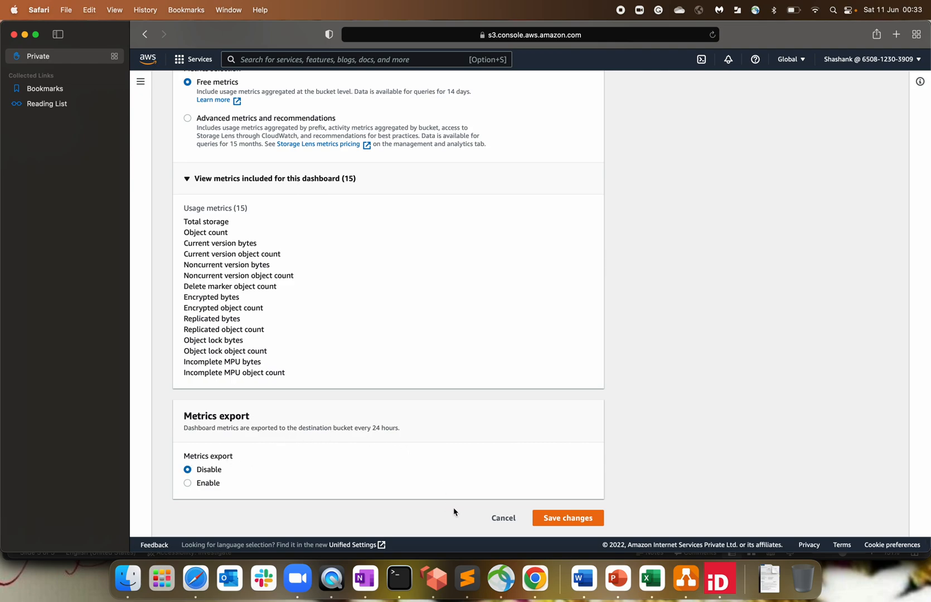
Cancel the edit unsaved and return to the Storage Lens dashboards list
left_click(567, 518)
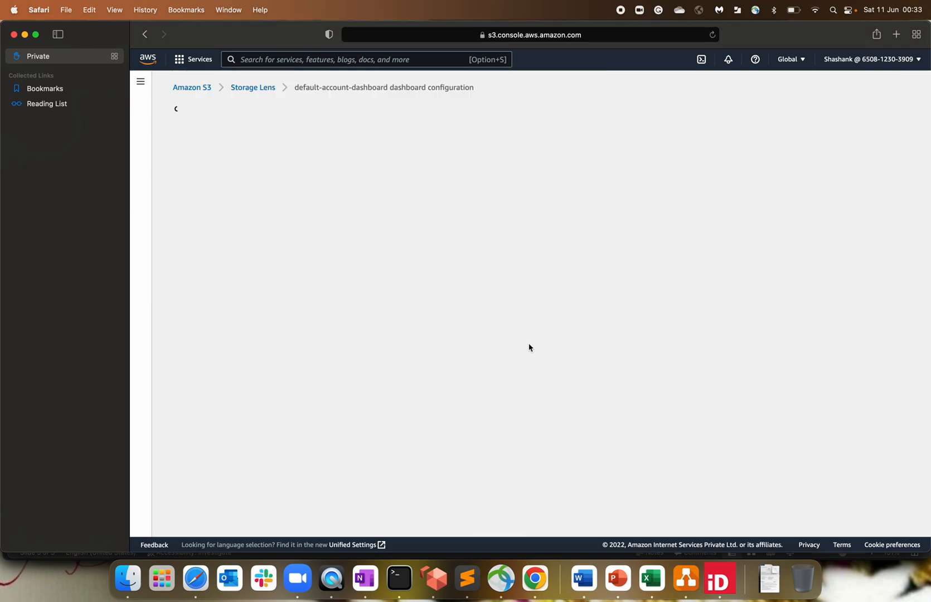
left_click(251, 86)
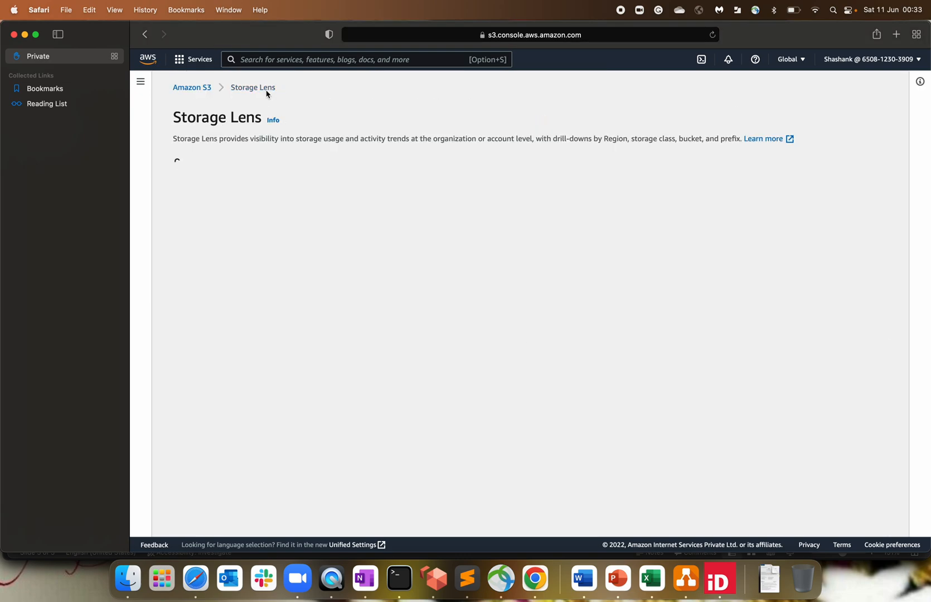
mouse_move(332, 235)
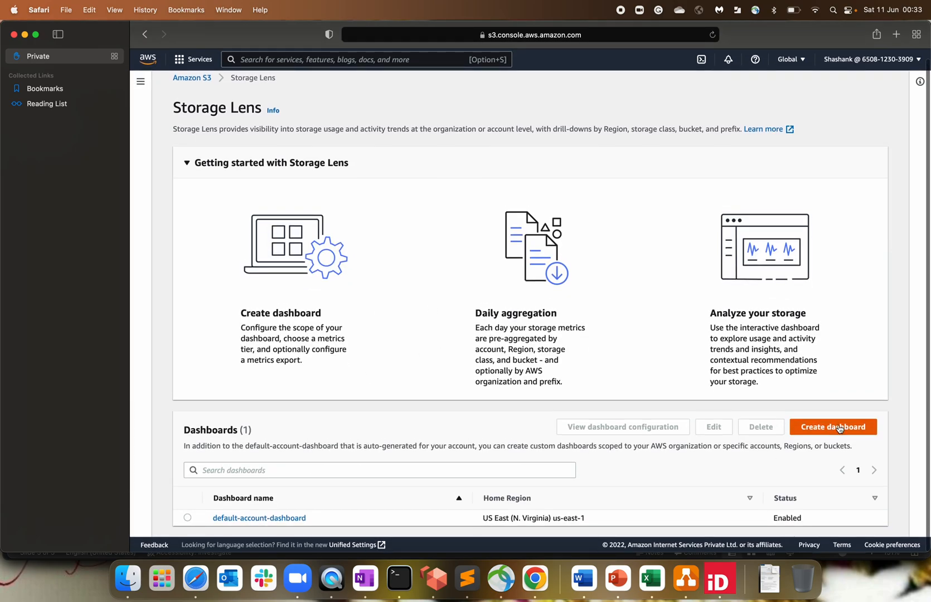
Start a new Storage Lens dashboard named custom-s3-org-report and reach its Dashboard scope section
left_click(832, 426)
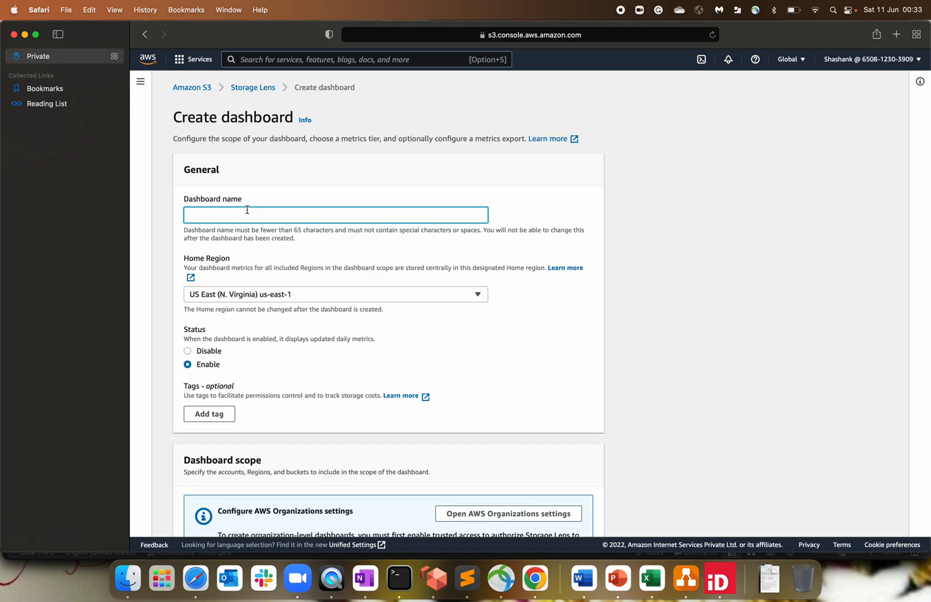
type("custom")
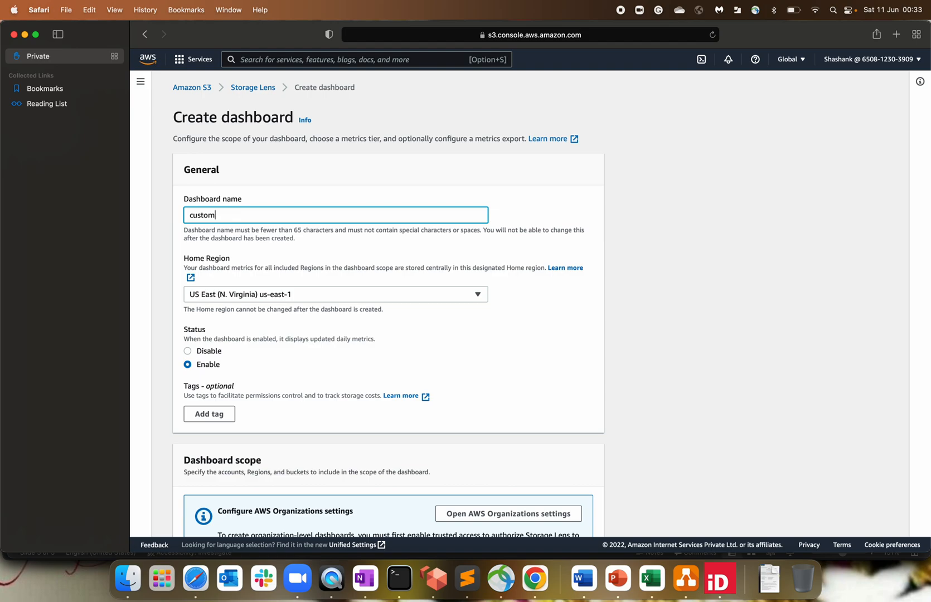
type("-s3-o")
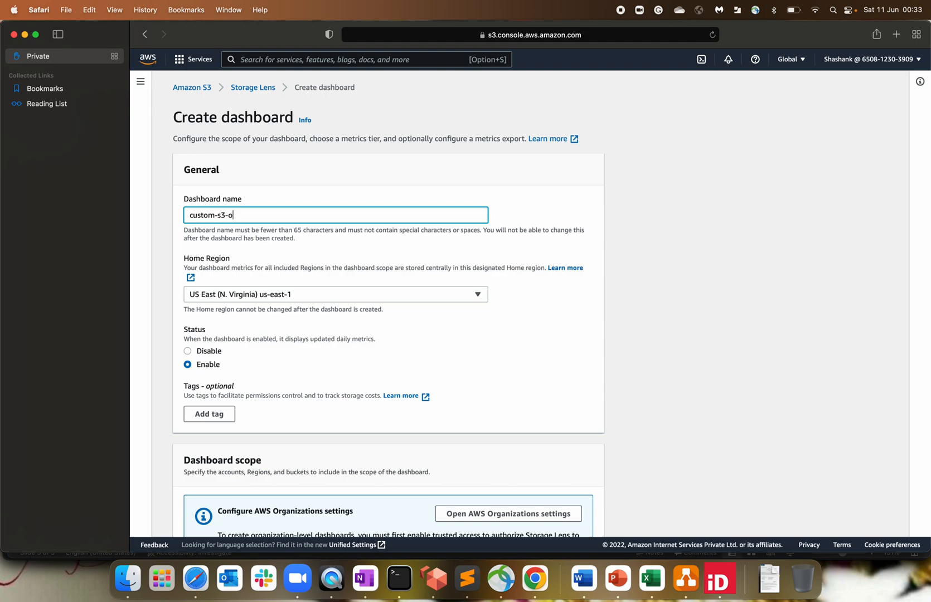
type("rg-report")
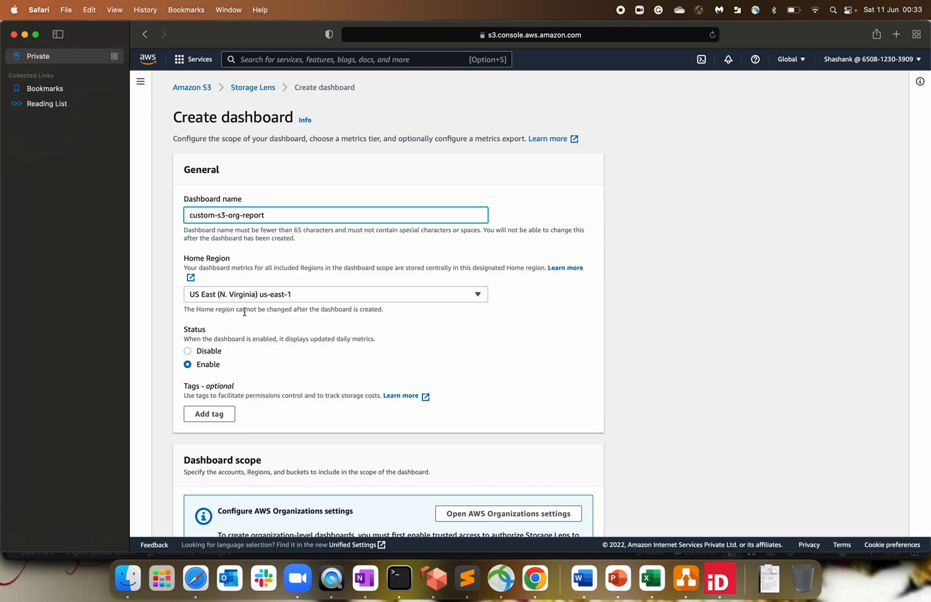
mouse_move(374, 304)
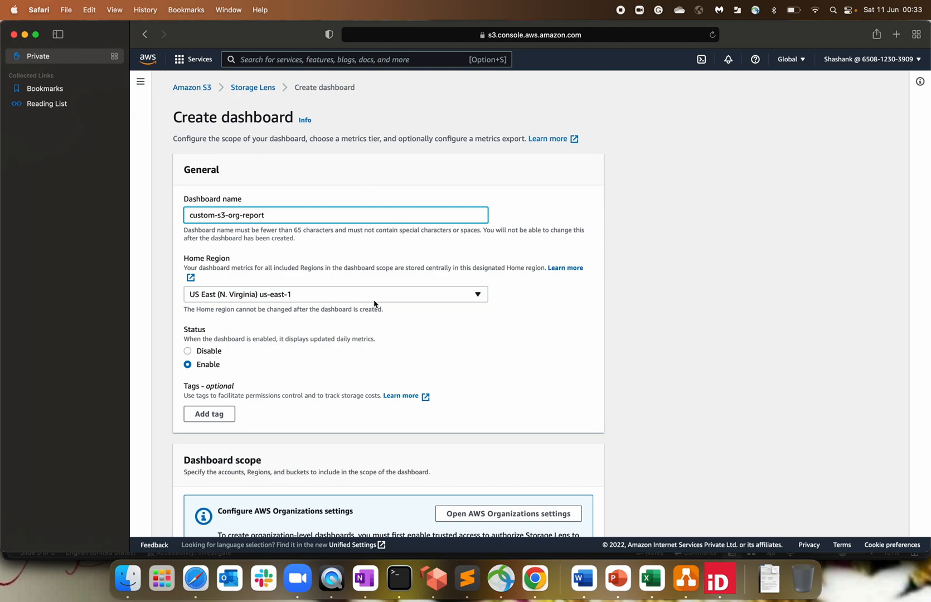
scroll("down", 3)
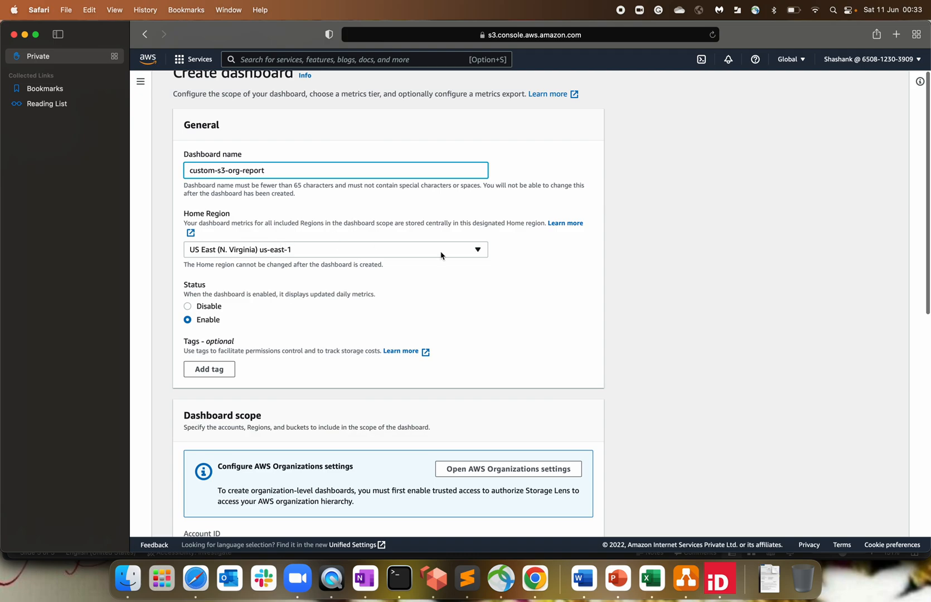
scroll("down", 3)
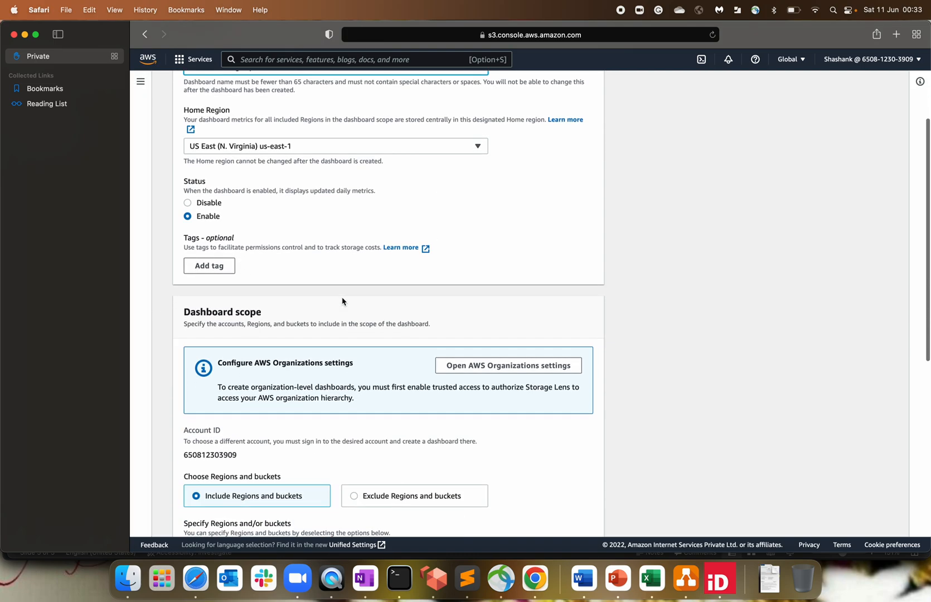
scroll("down", 3)
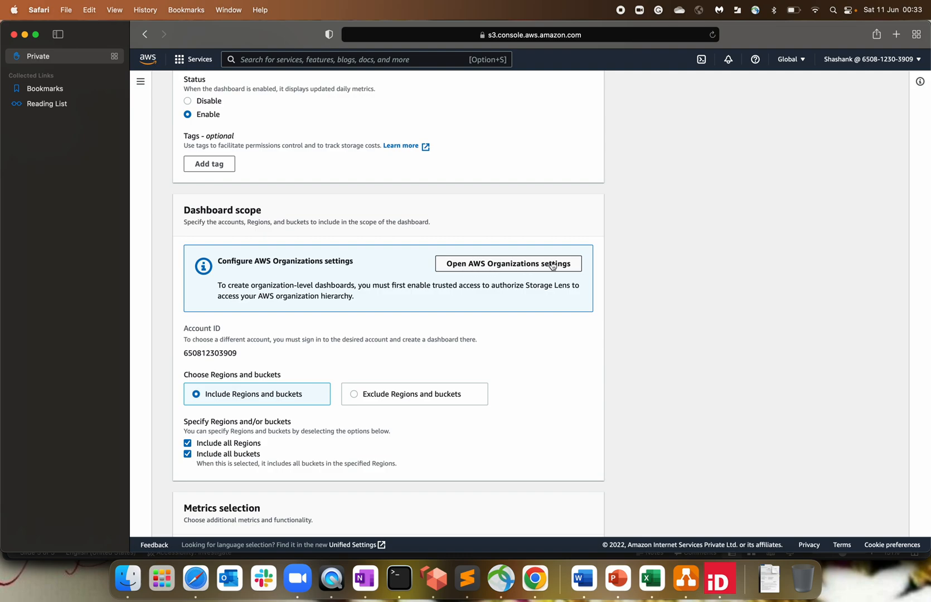
Enable AWS Organizations trusted access for Storage Lens from the scope settings
left_click(507, 263)
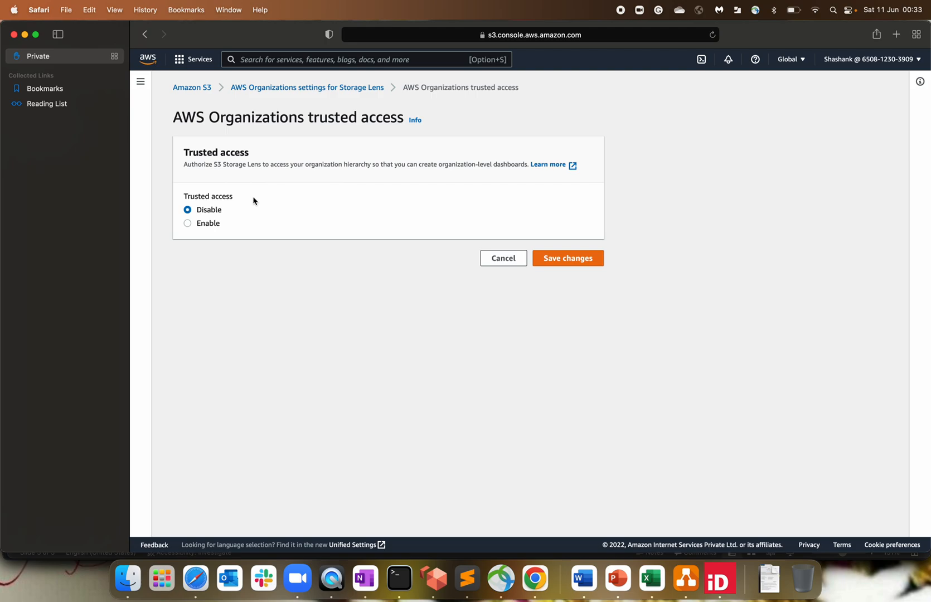
left_click(567, 257)
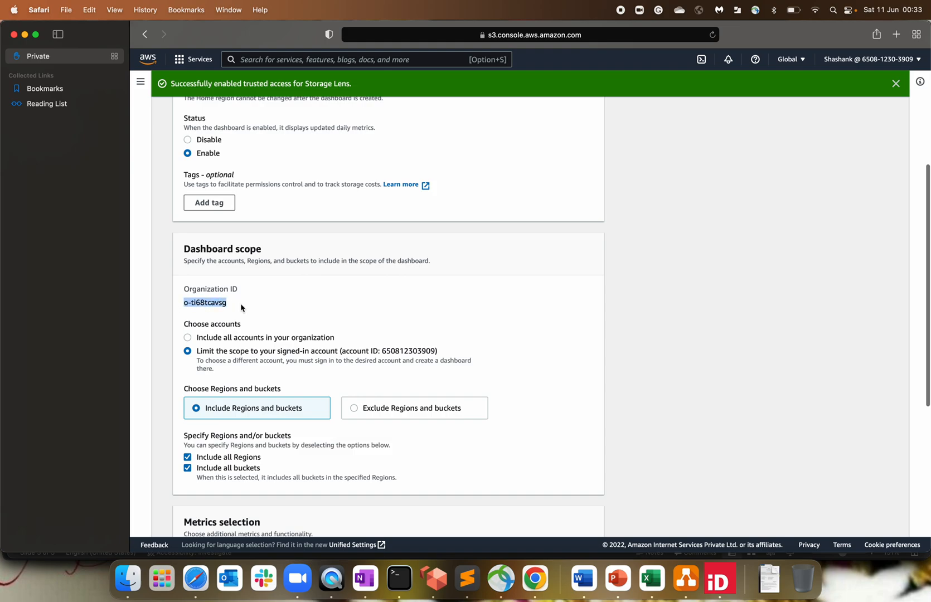
mouse_move(295, 362)
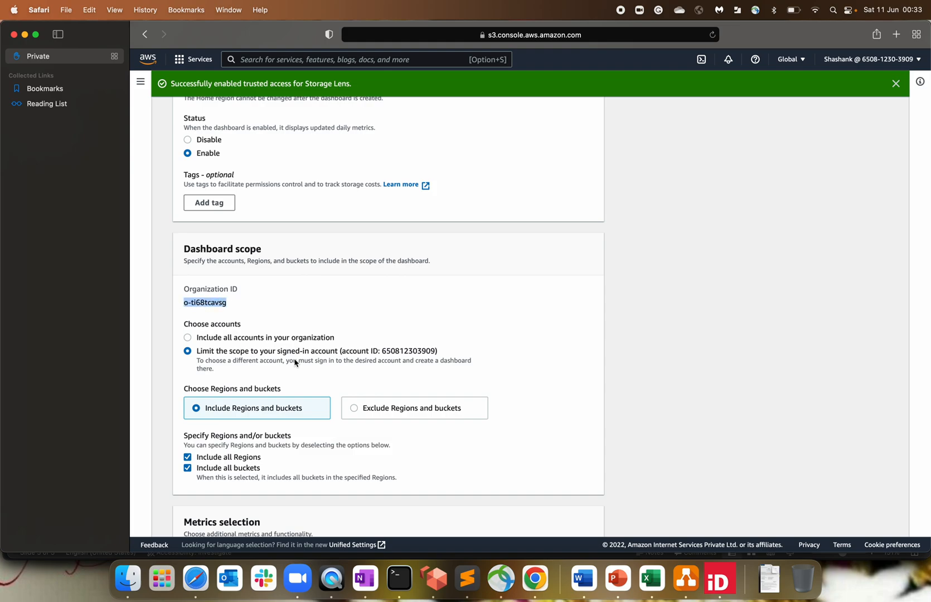
Keep all Regions and buckets included and re-enter the dashboard name s3-org-report before creating it
scroll("down", 3)
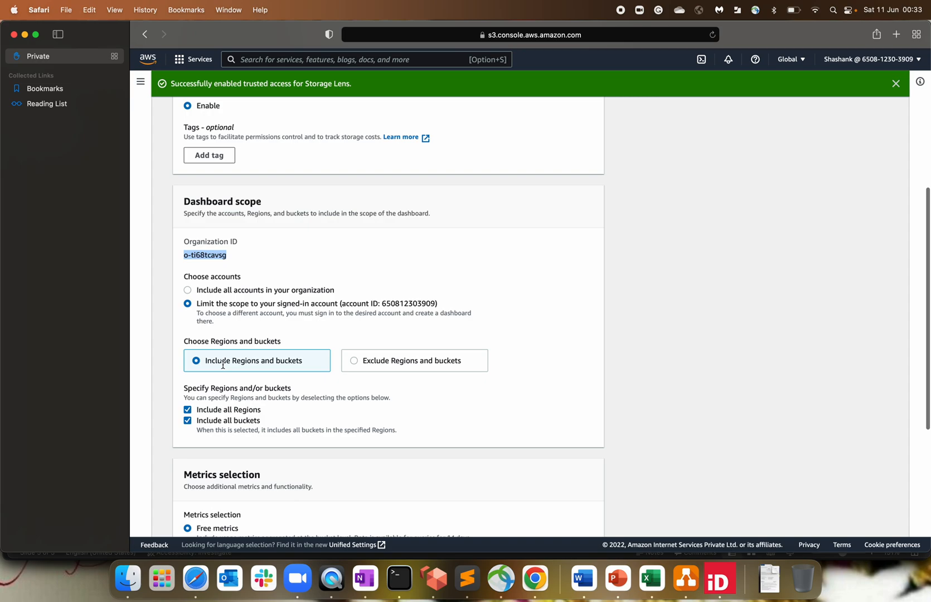
mouse_move(374, 360)
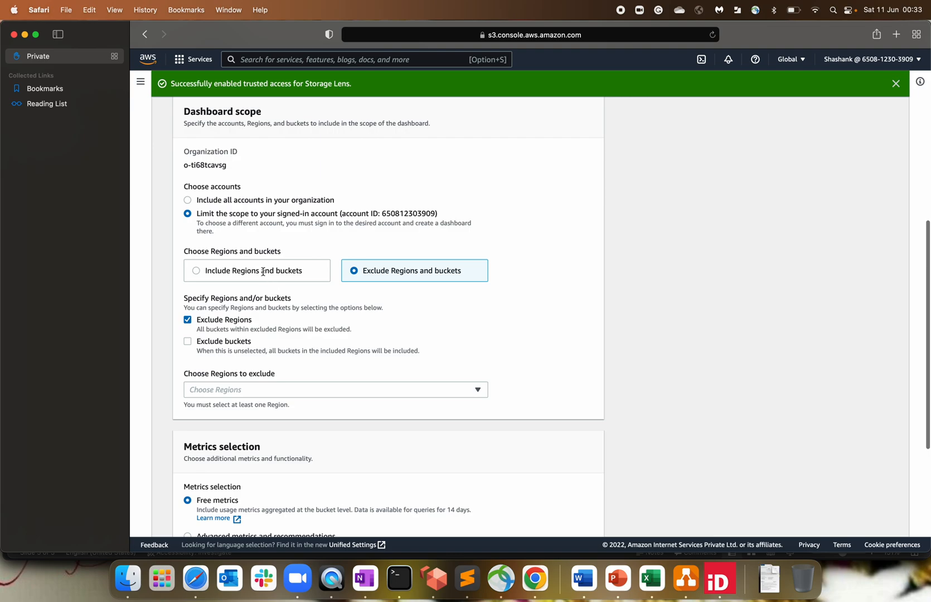
left_click(256, 269)
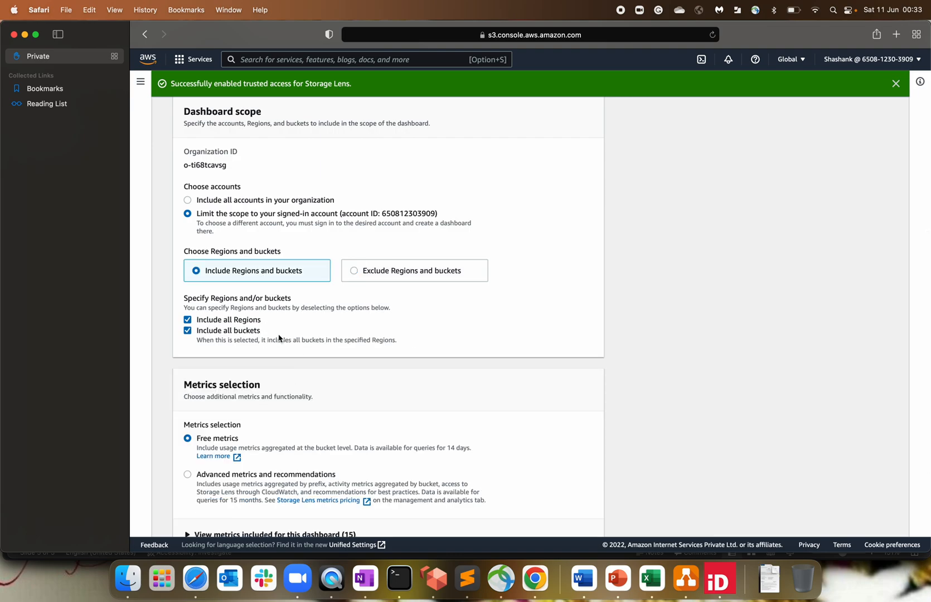
mouse_move(313, 381)
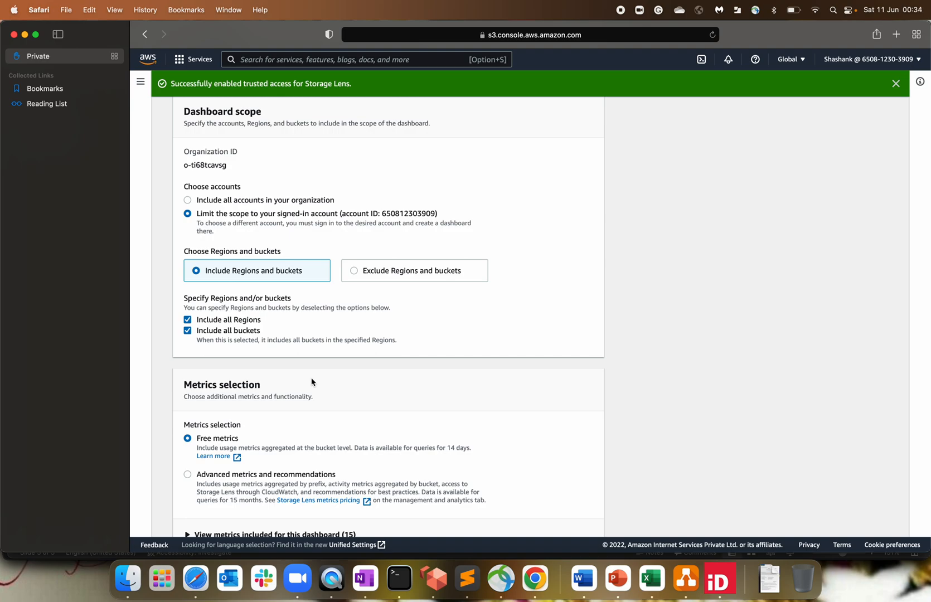
scroll("down", 3)
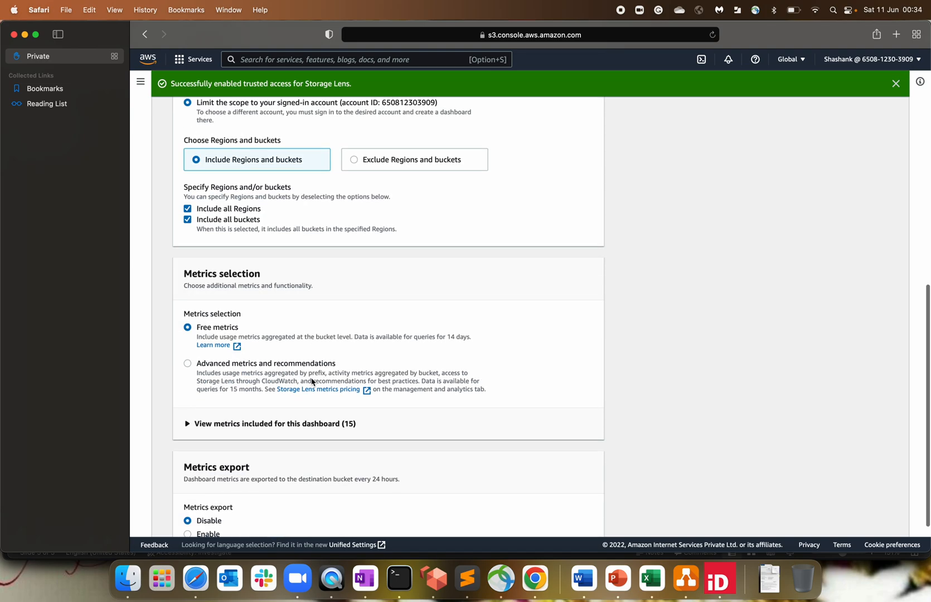
scroll("down", 3)
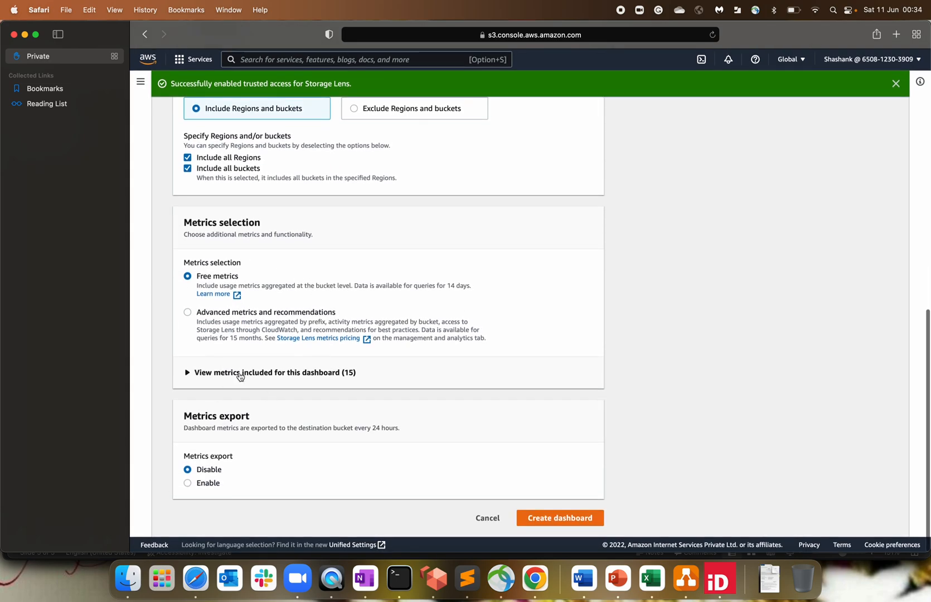
mouse_move(470, 510)
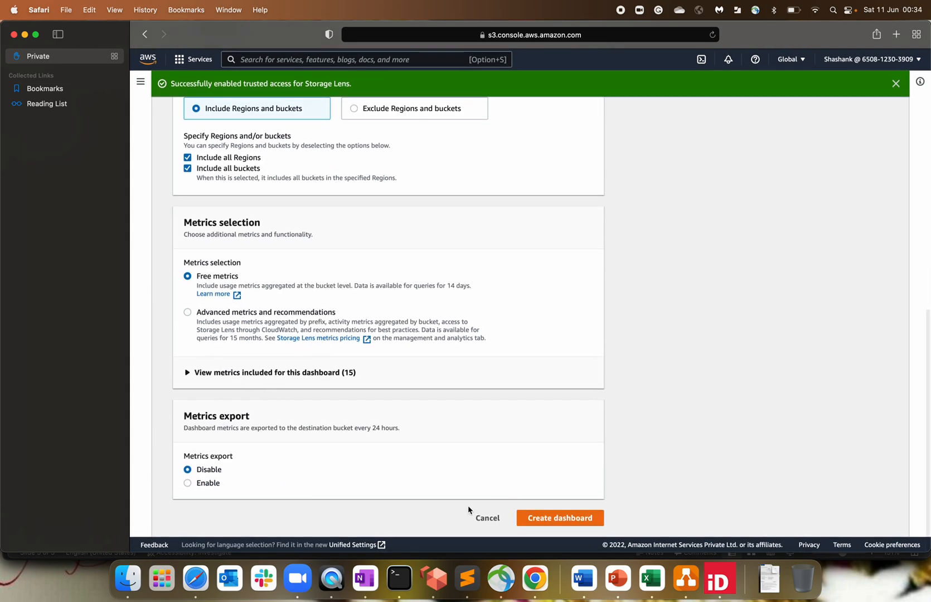
scroll("up", 3)
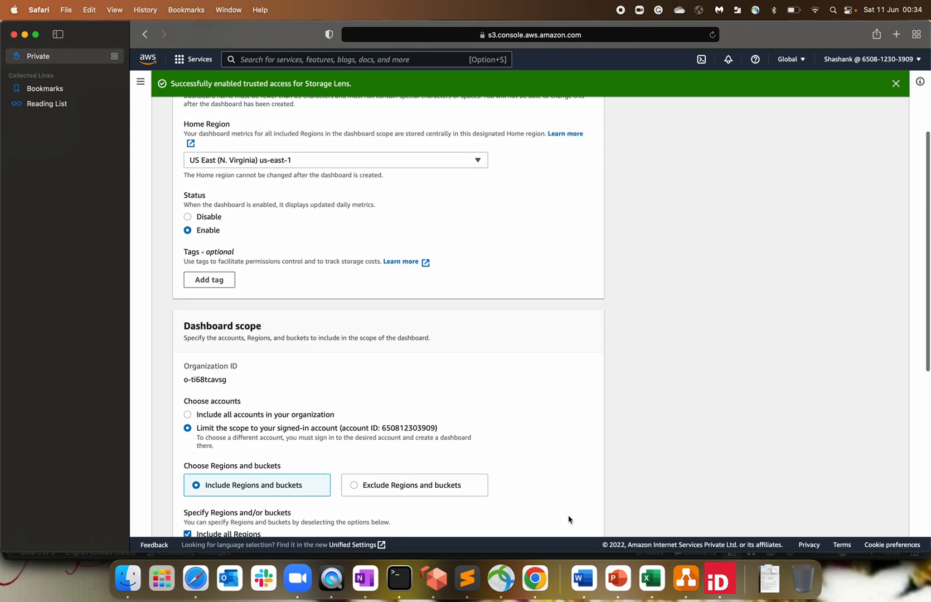
mouse_move(471, 372)
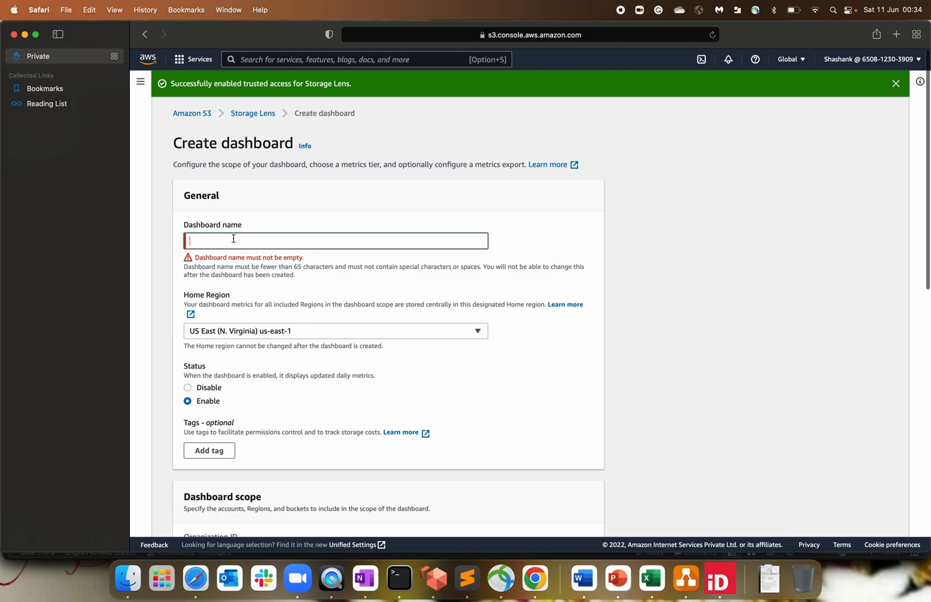
type("s")
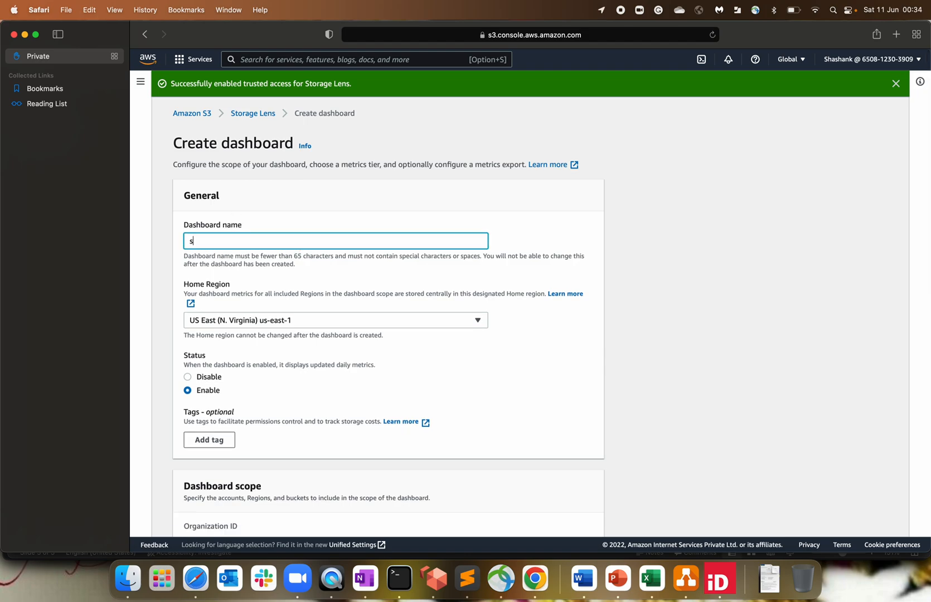
type("3-or")
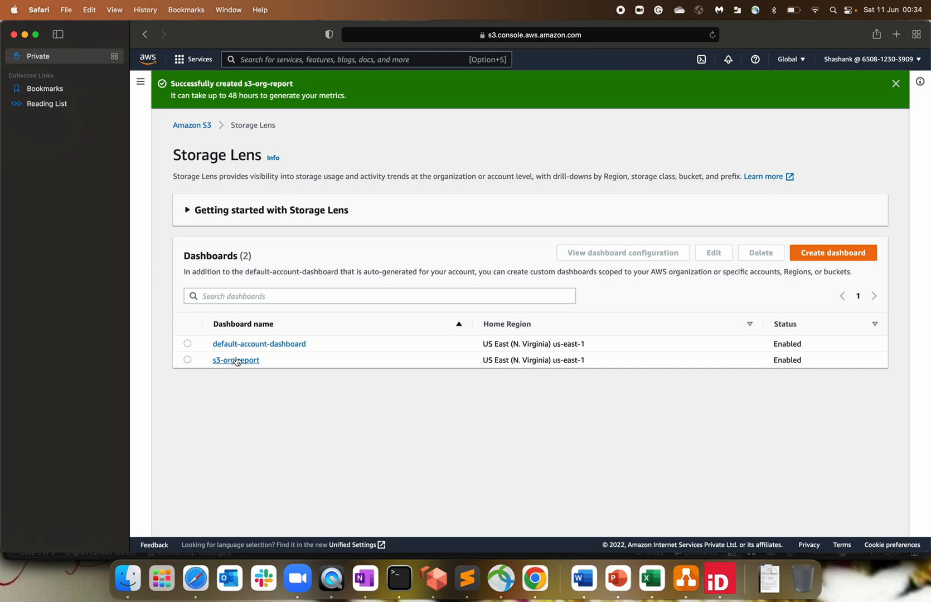
Open the new s3-org-report dashboard, which shows no data yet
left_click(235, 360)
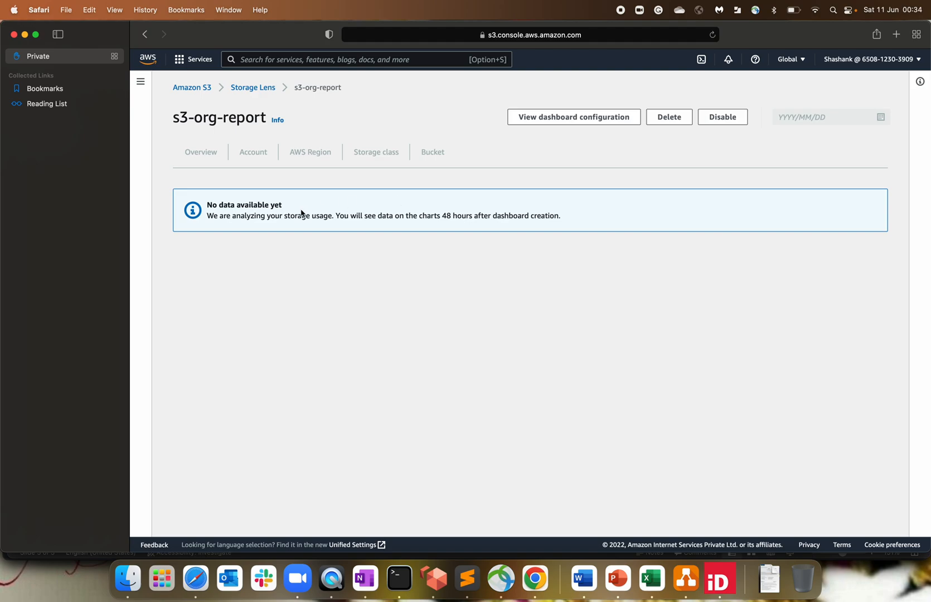
mouse_move(300, 213)
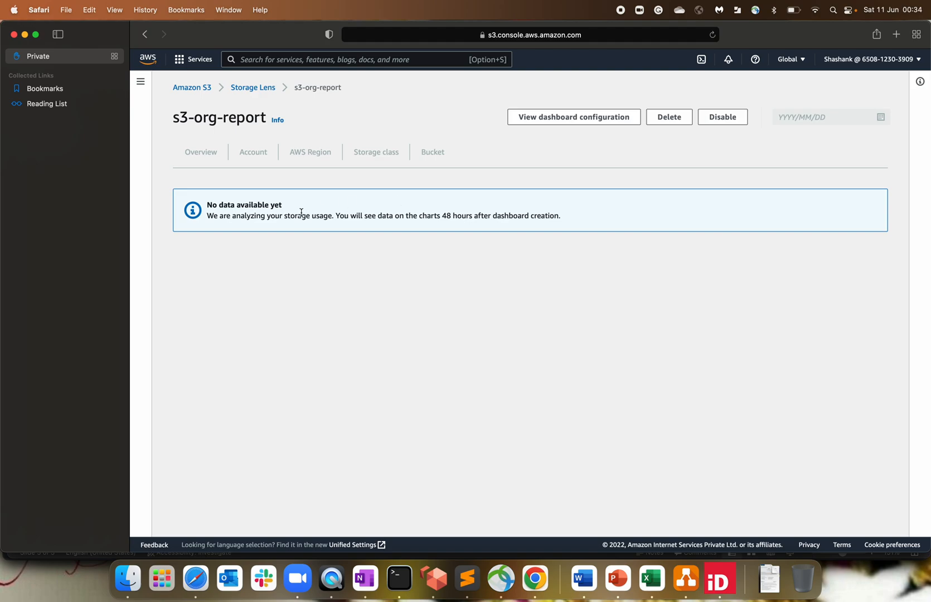
mouse_move(430, 251)
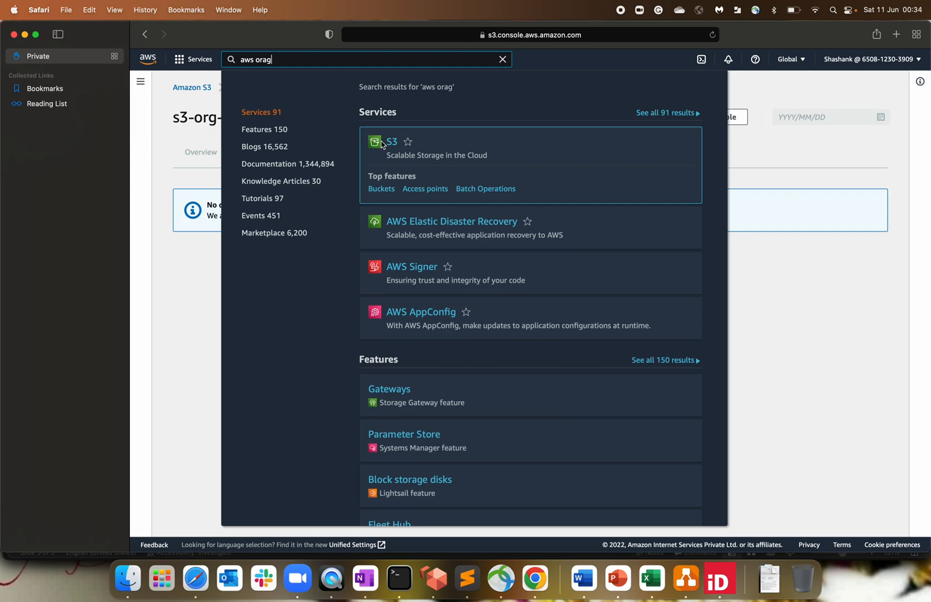
Correct the search to aws organizations and open the service's member account list
key("Backspace")
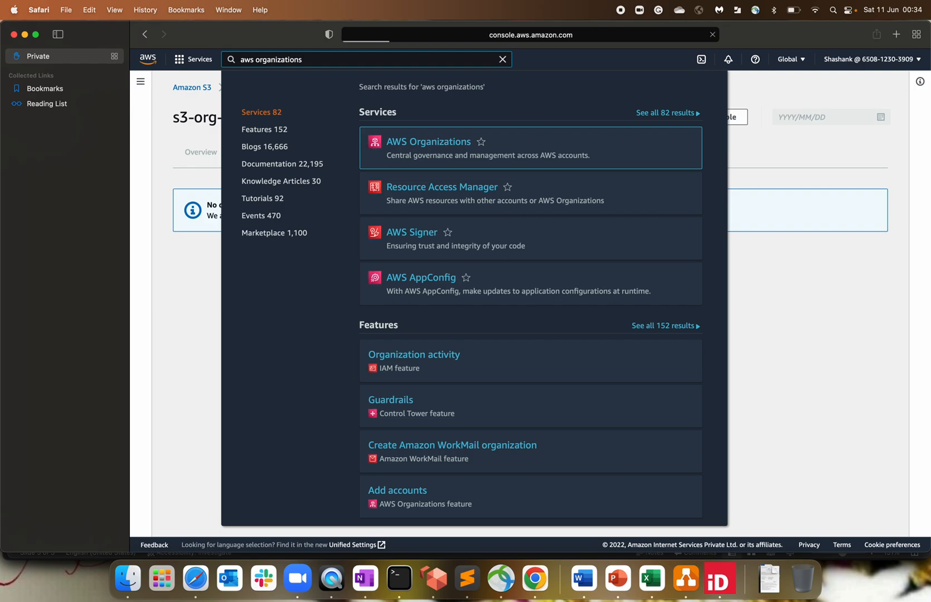
left_click(428, 142)
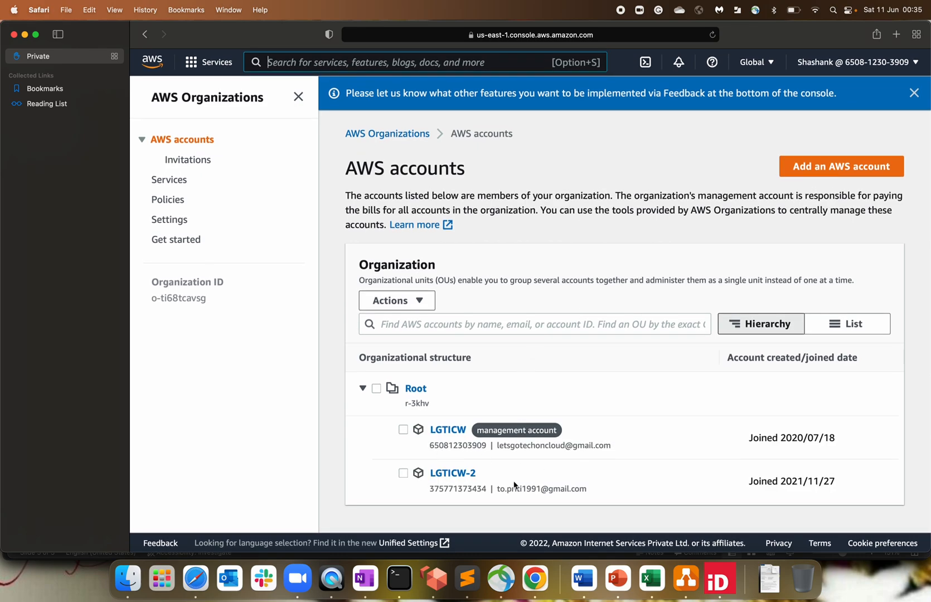
Select the LGTICW-2 member account ID, then search for 'aws organizations' in the services bar
double_click(457, 488)
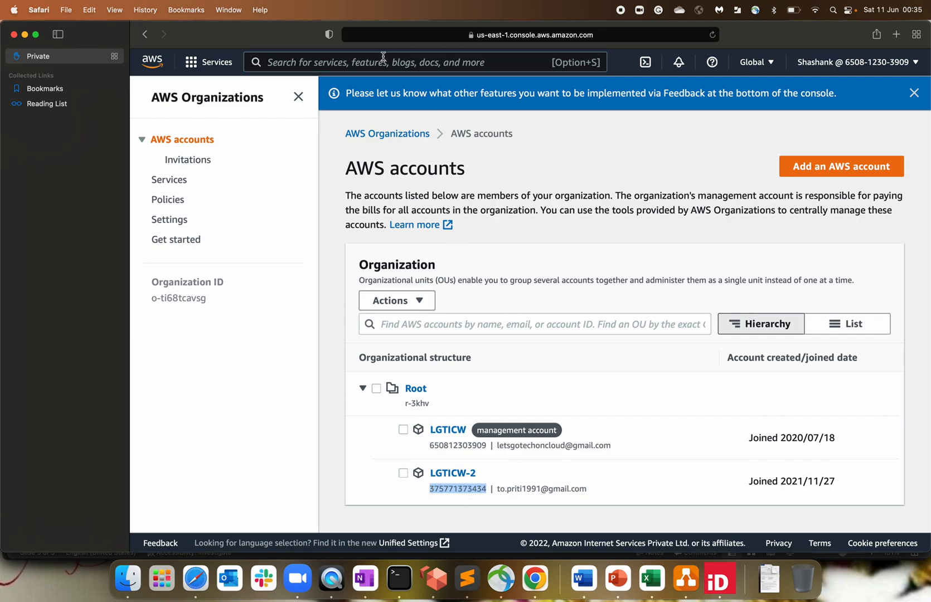
type("aws organizations")
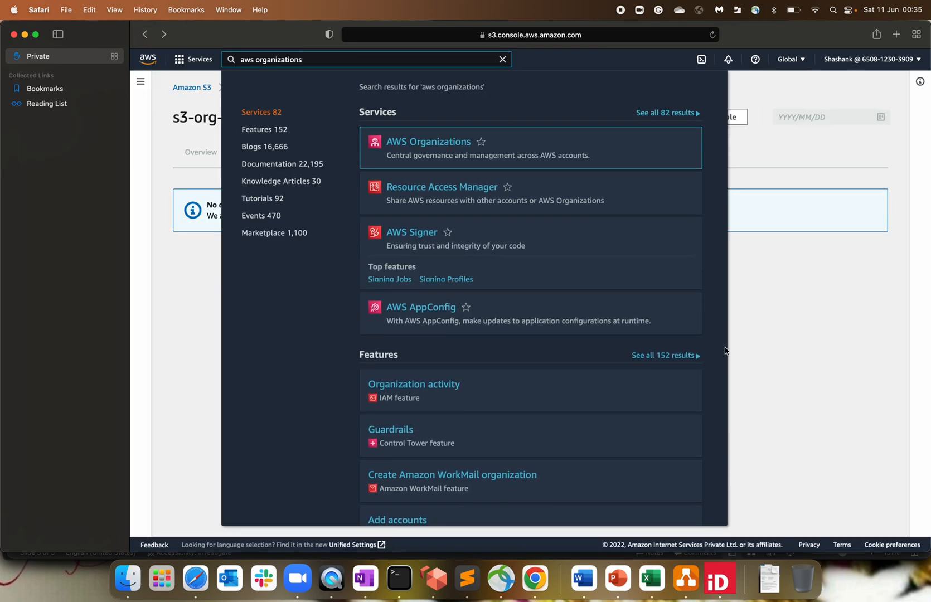